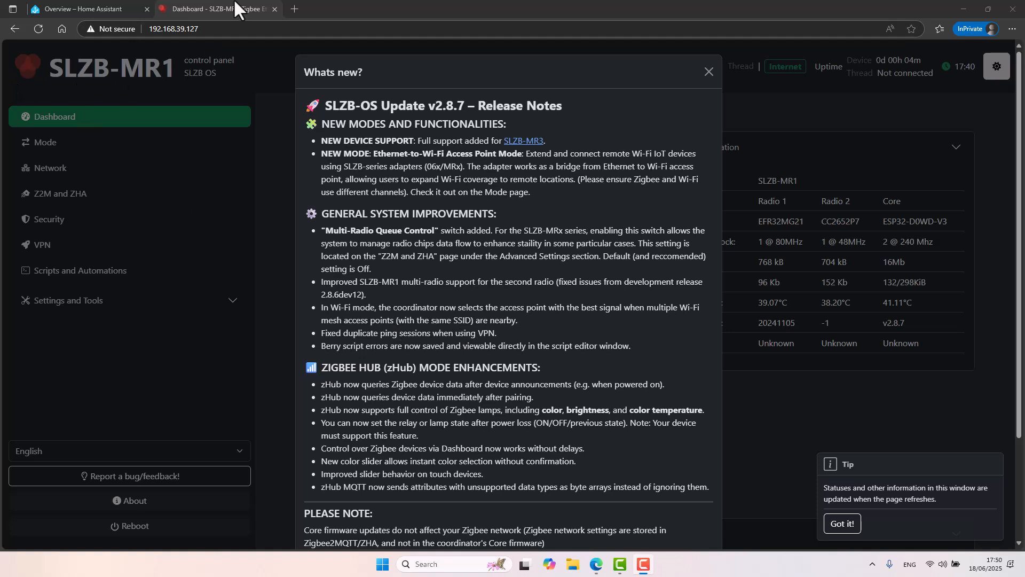
mouse_move(198, 49)
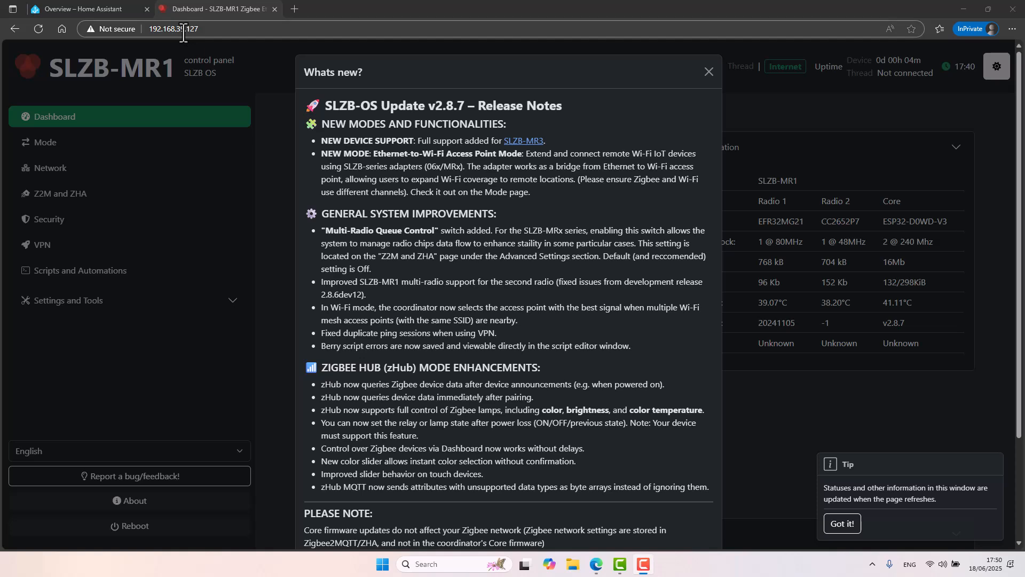
mouse_move(308, 104)
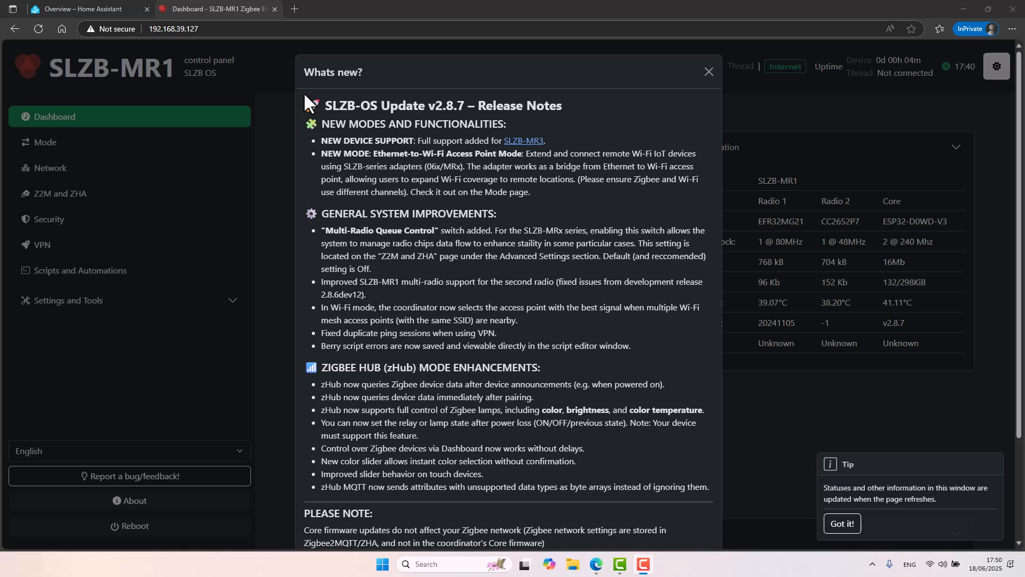
mouse_move(437, 142)
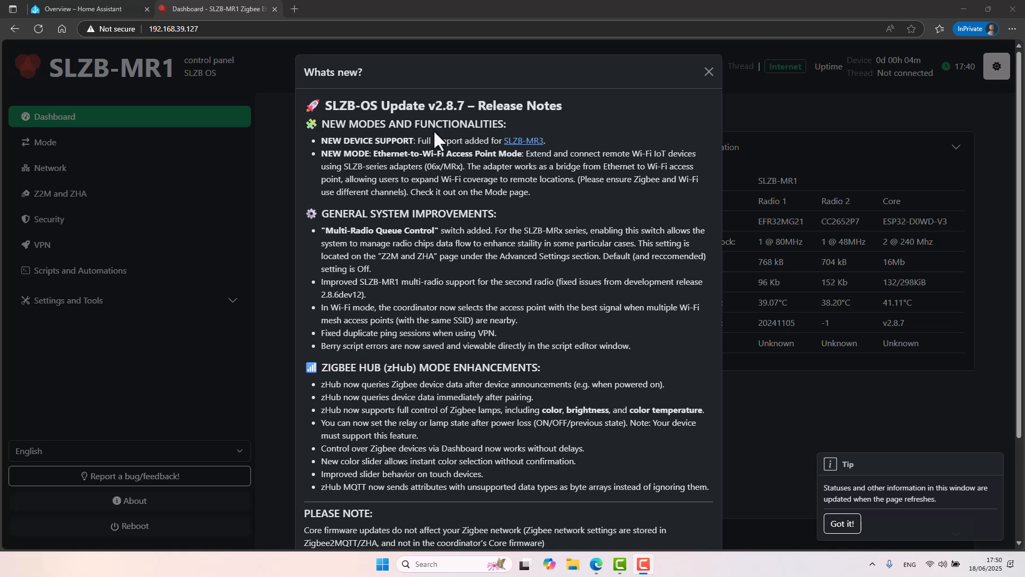
mouse_move(859, 160)
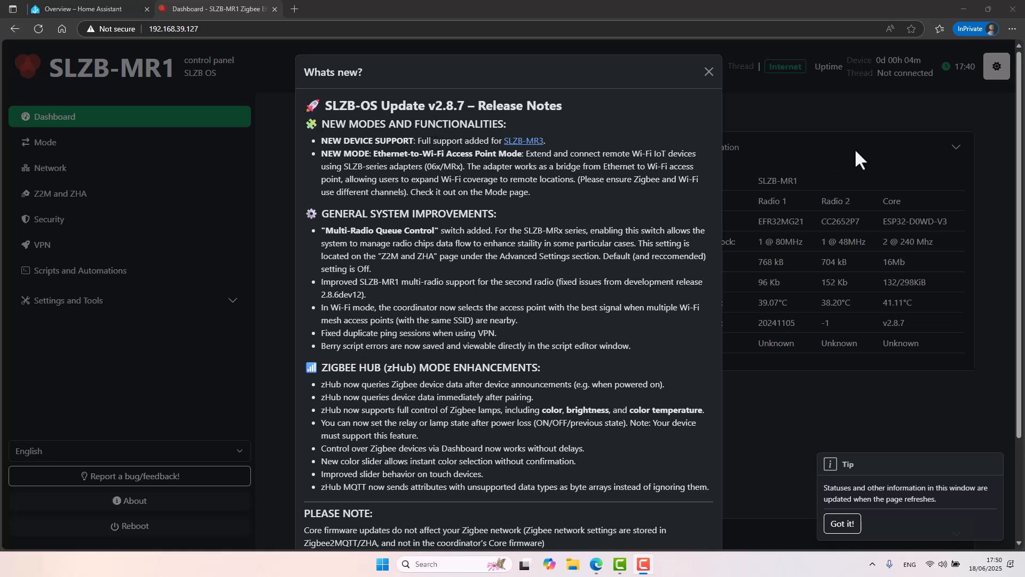
Dismiss the 'Whats new' release notes to reveal the SLZB-MR1 dashboard
left_click(708, 72)
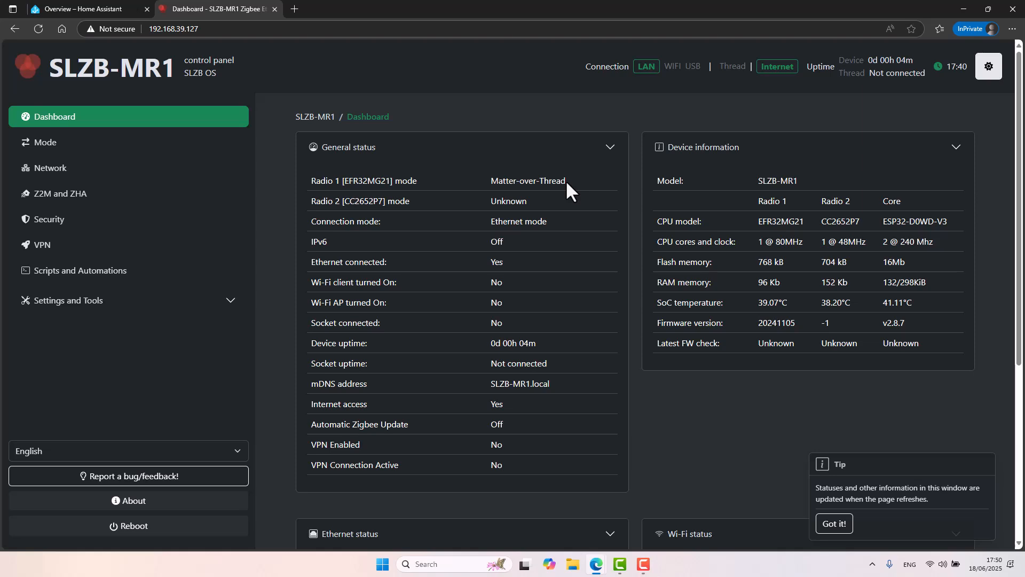
mouse_move(672, 206)
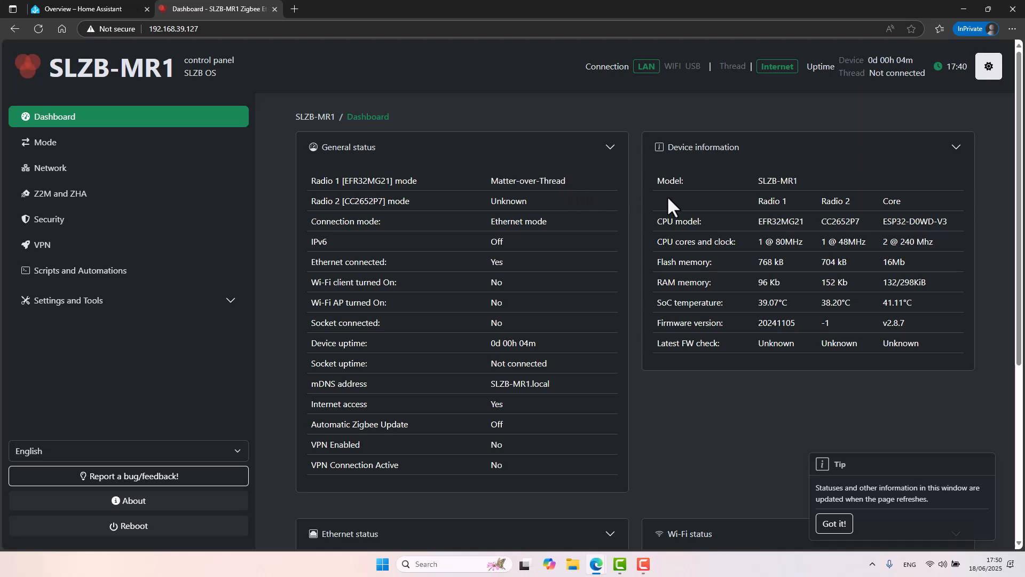
mouse_move(758, 213)
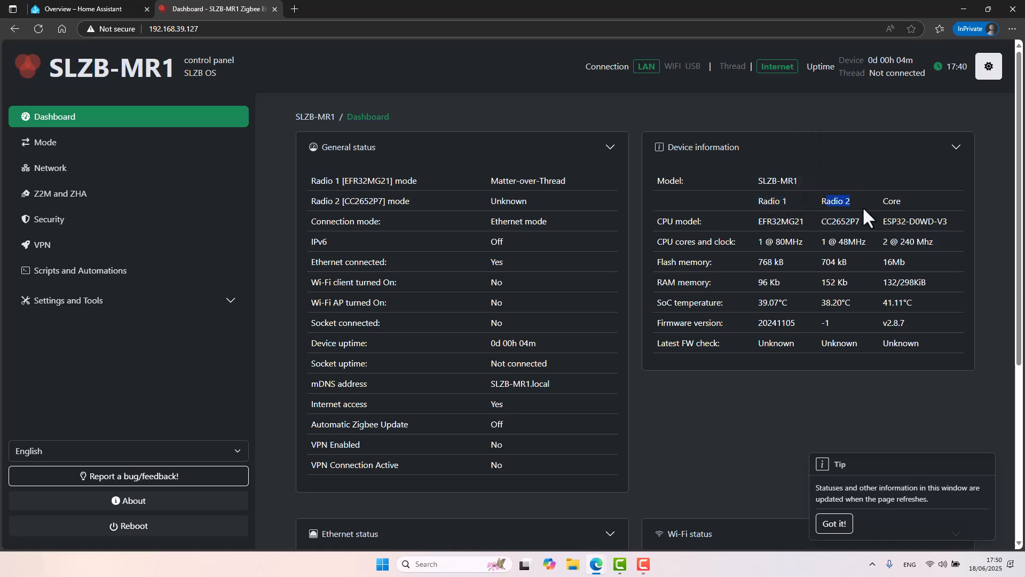
mouse_move(616, 262)
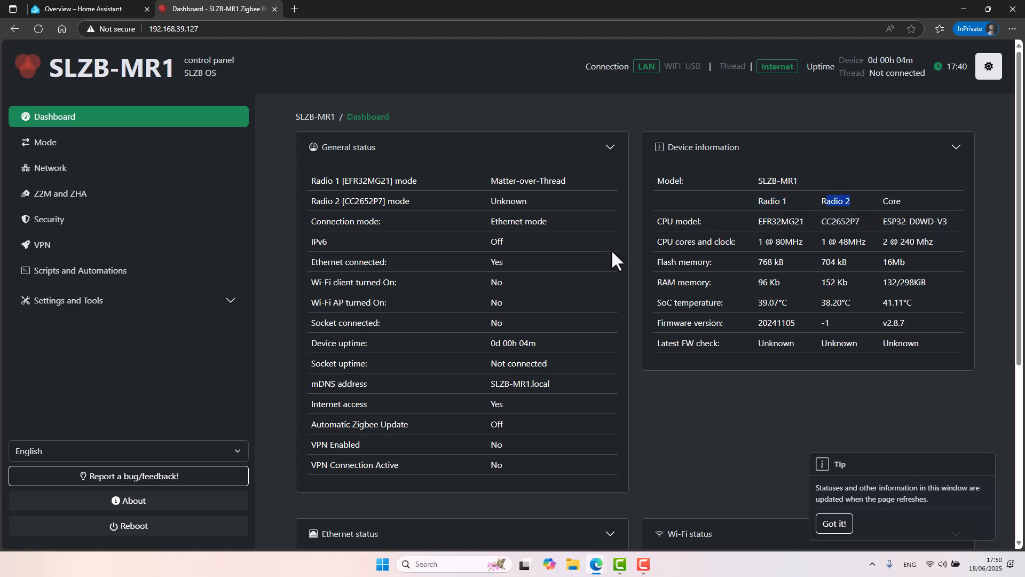
scroll("down", 3)
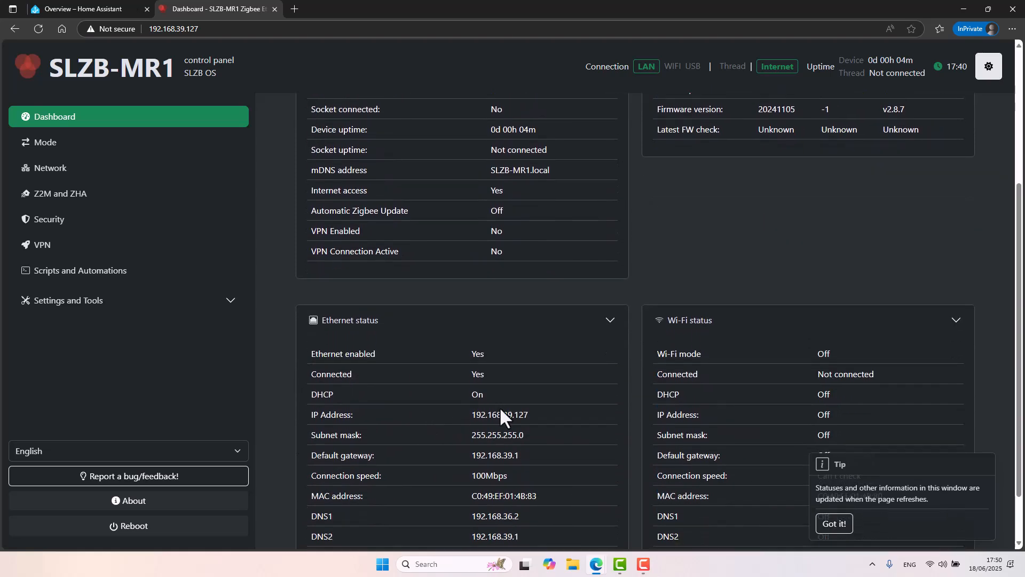
scroll("down", 3)
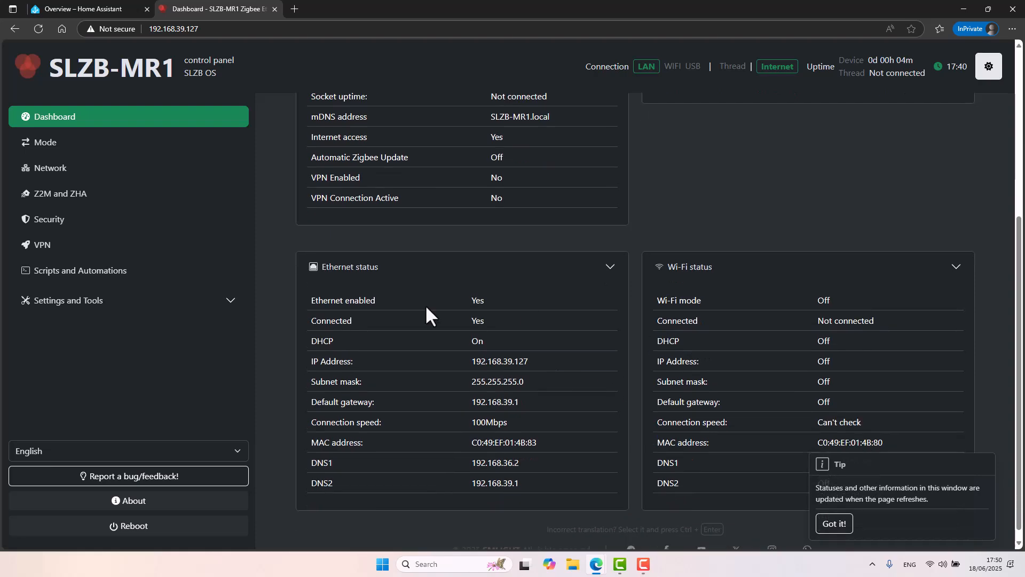
scroll("up", 3)
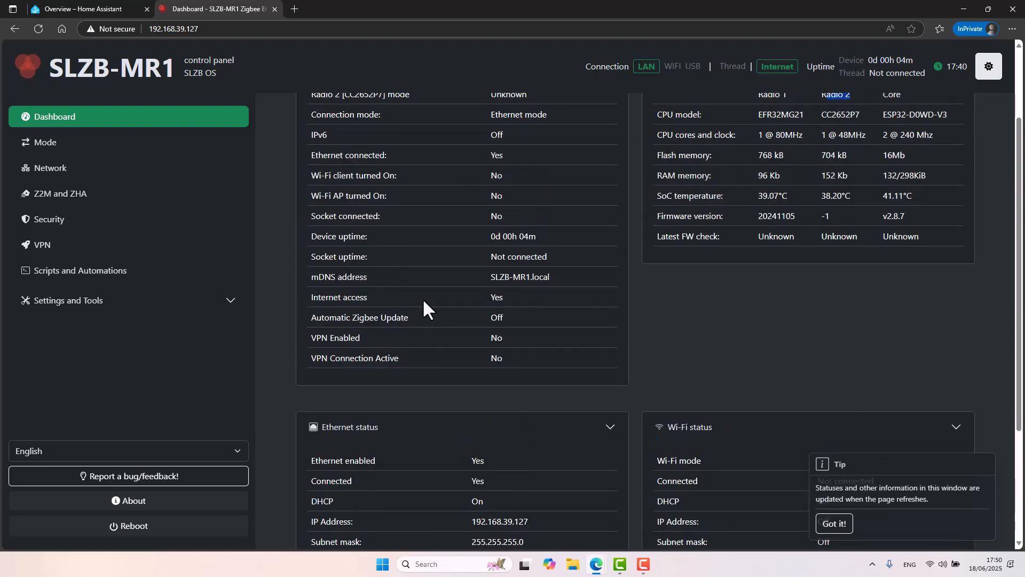
scroll("up", 3)
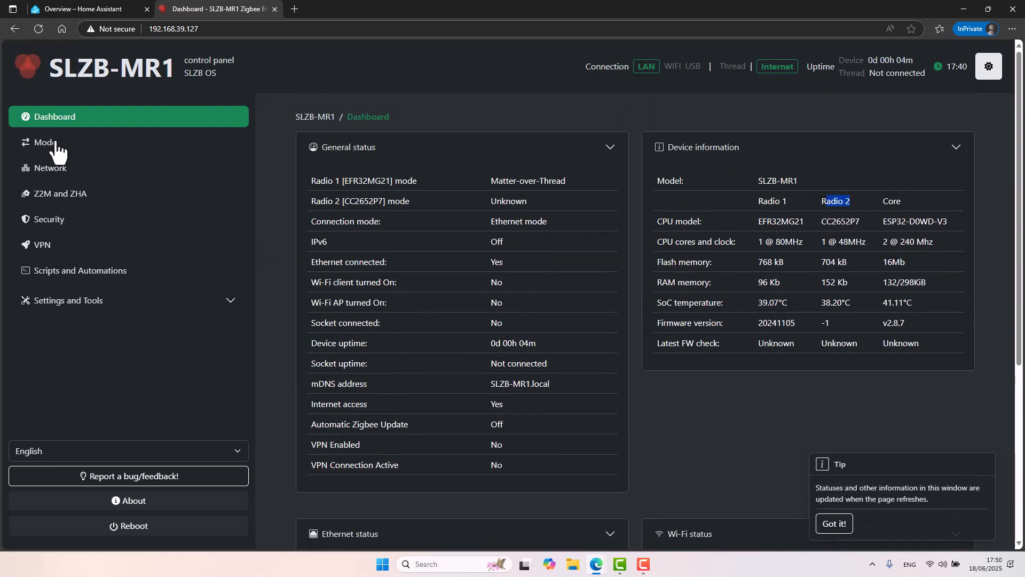
Review the Mode page from the radio modes down to the Connection mode section
left_click(45, 142)
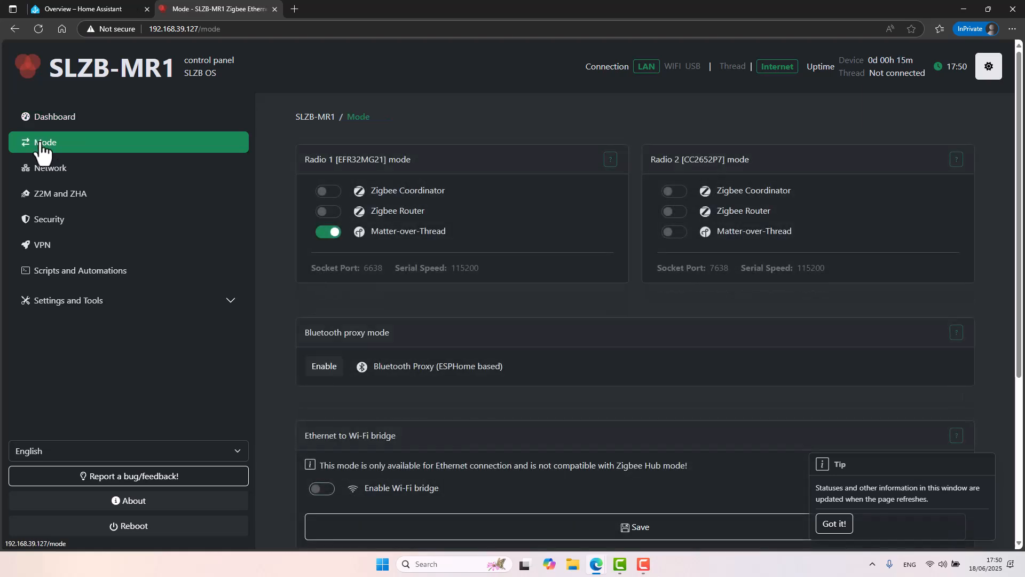
mouse_move(499, 148)
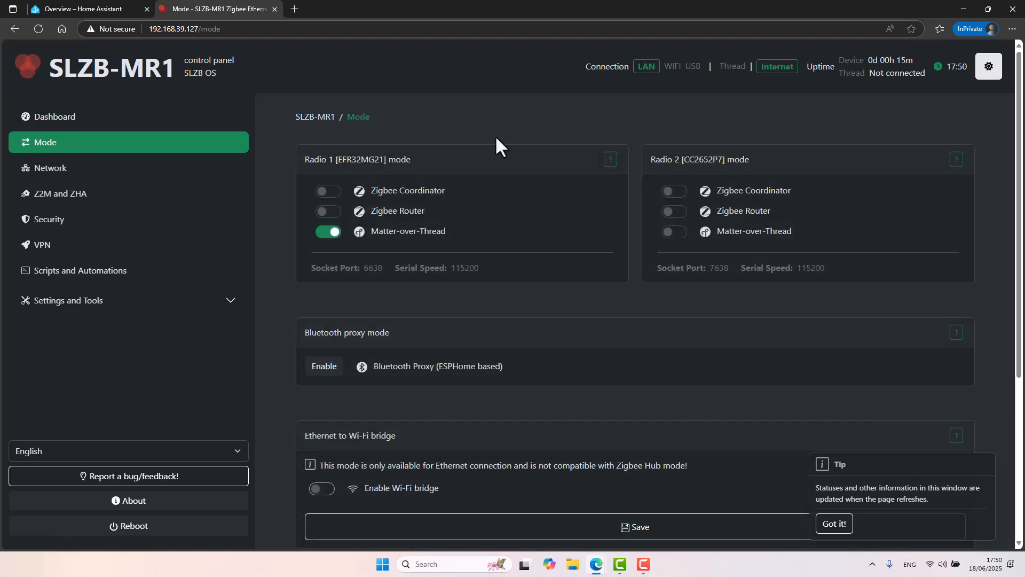
mouse_move(406, 246)
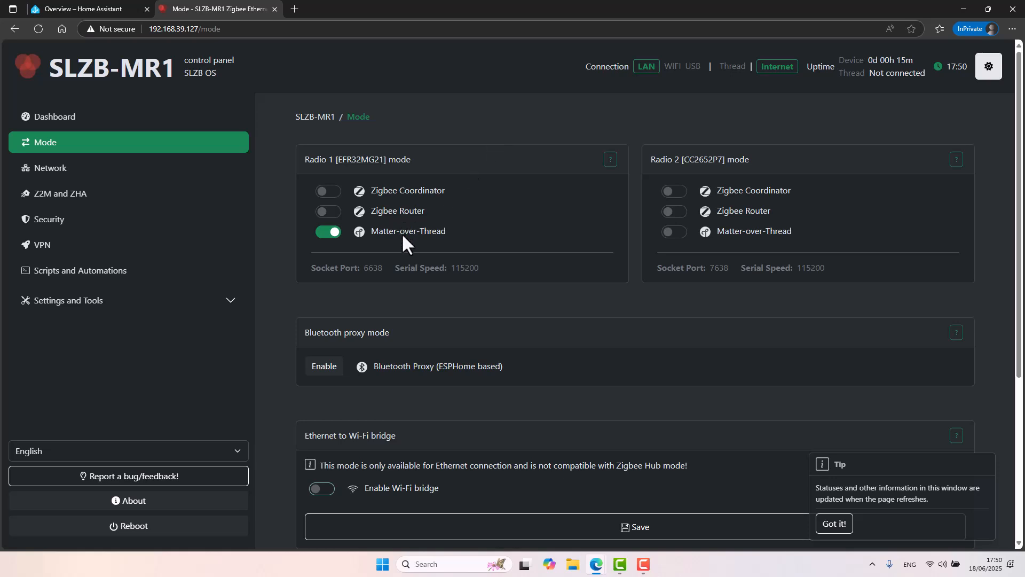
mouse_move(746, 209)
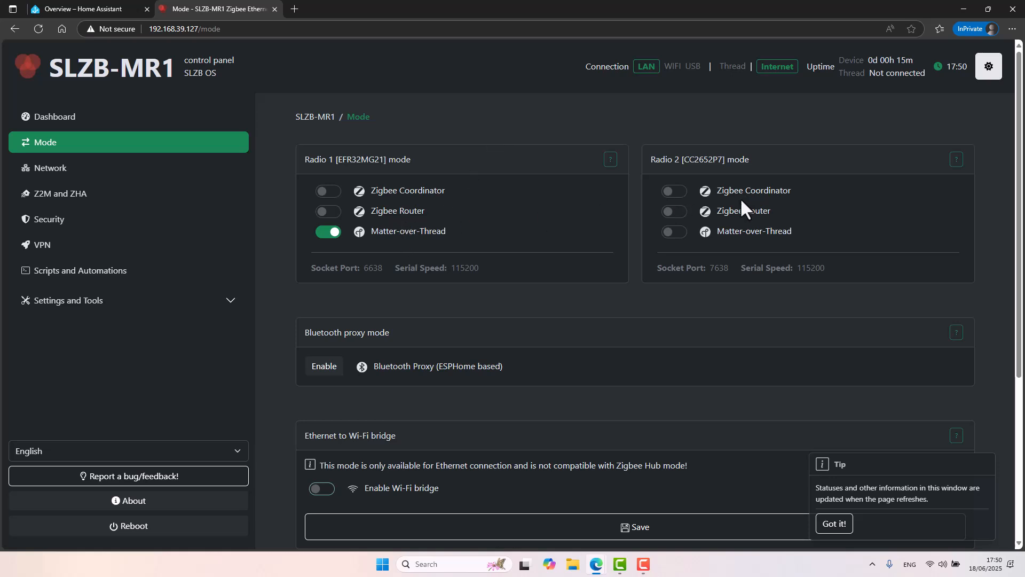
mouse_move(745, 222)
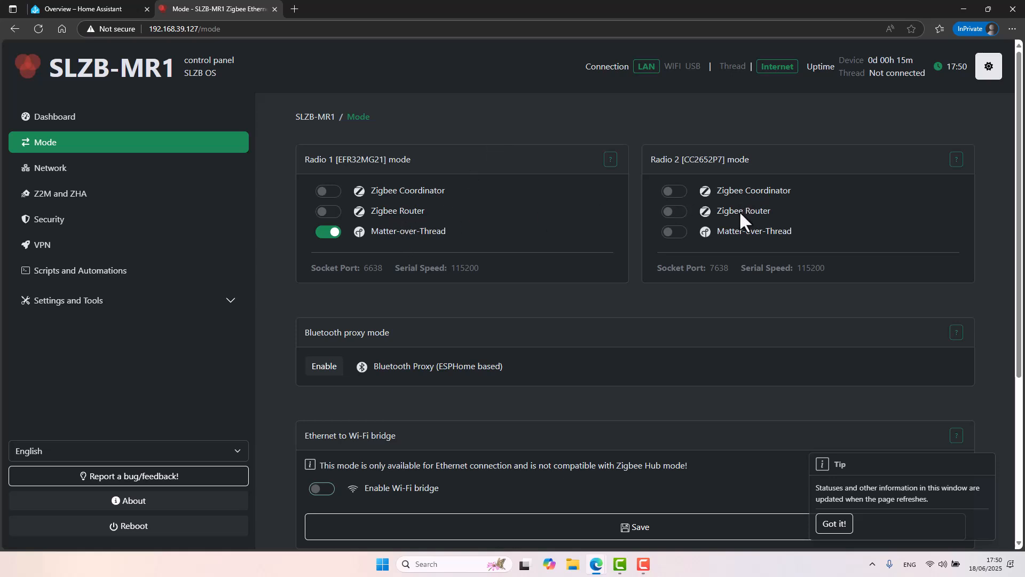
mouse_move(651, 289)
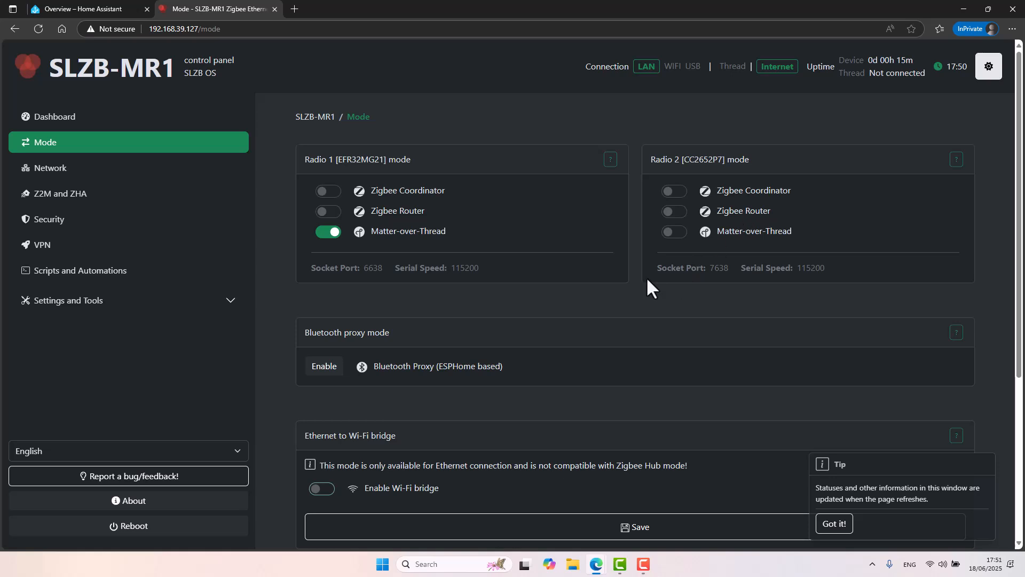
mouse_move(645, 293)
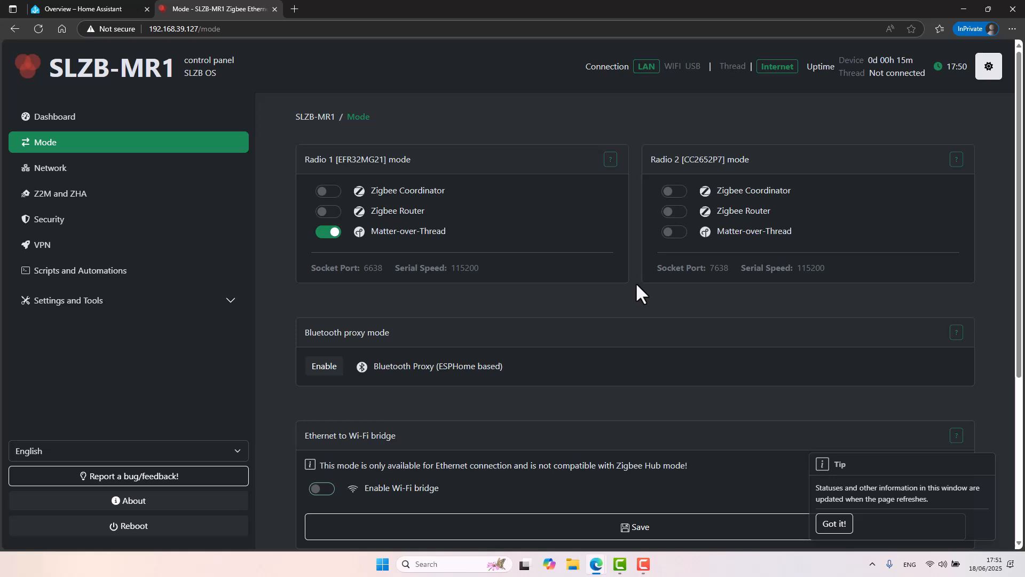
scroll("down", 3)
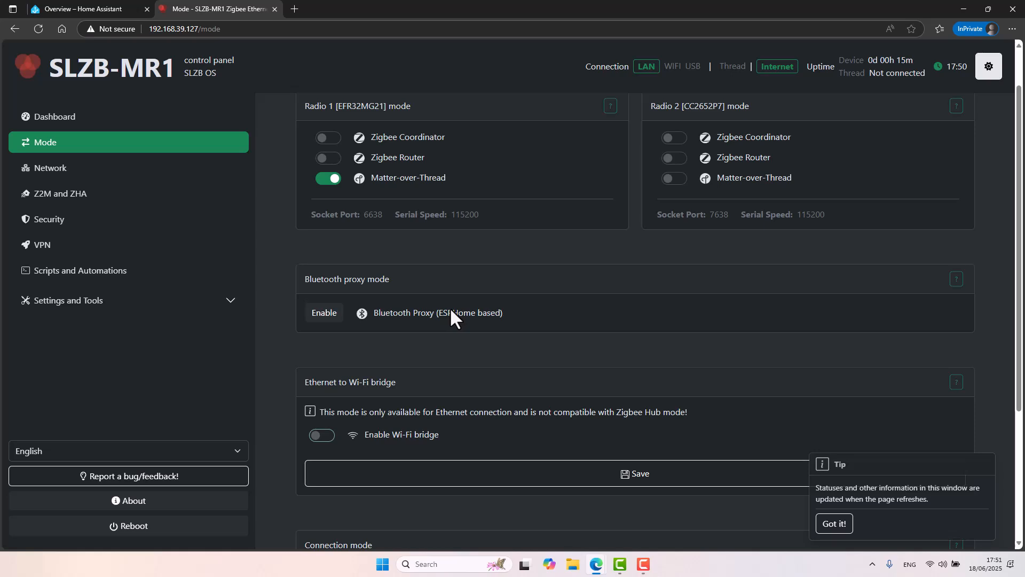
mouse_move(440, 363)
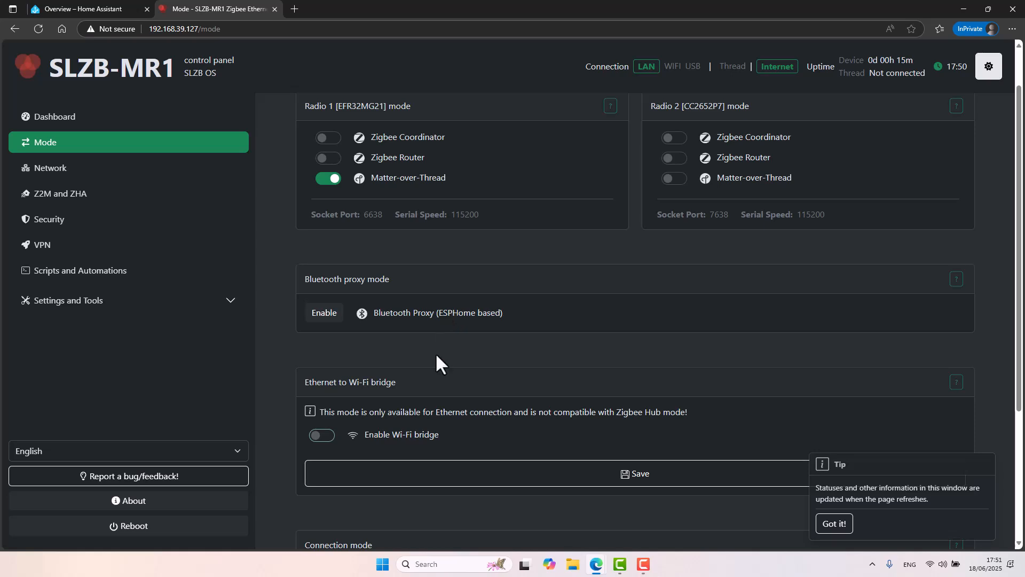
scroll("down", 3)
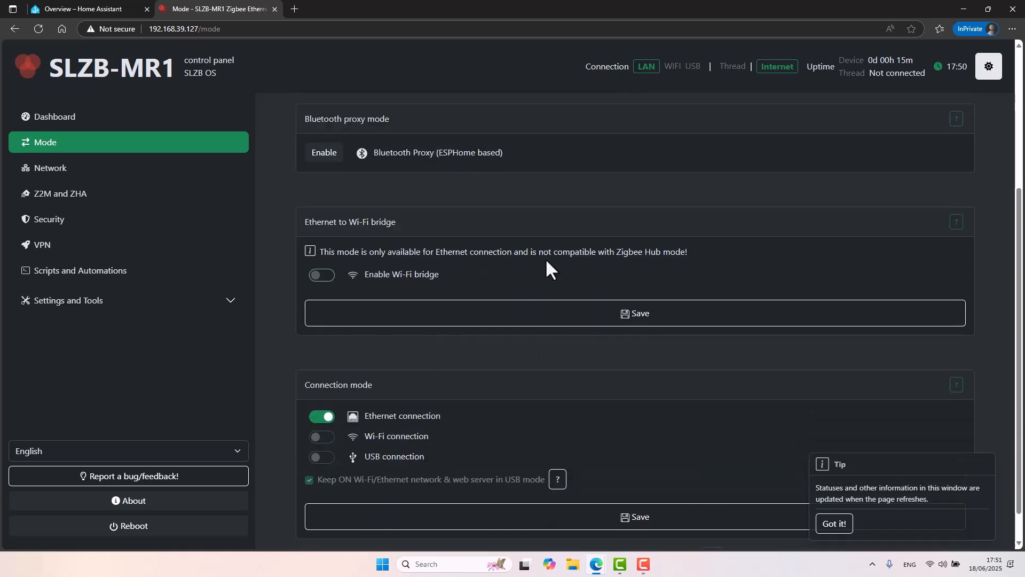
mouse_move(462, 232)
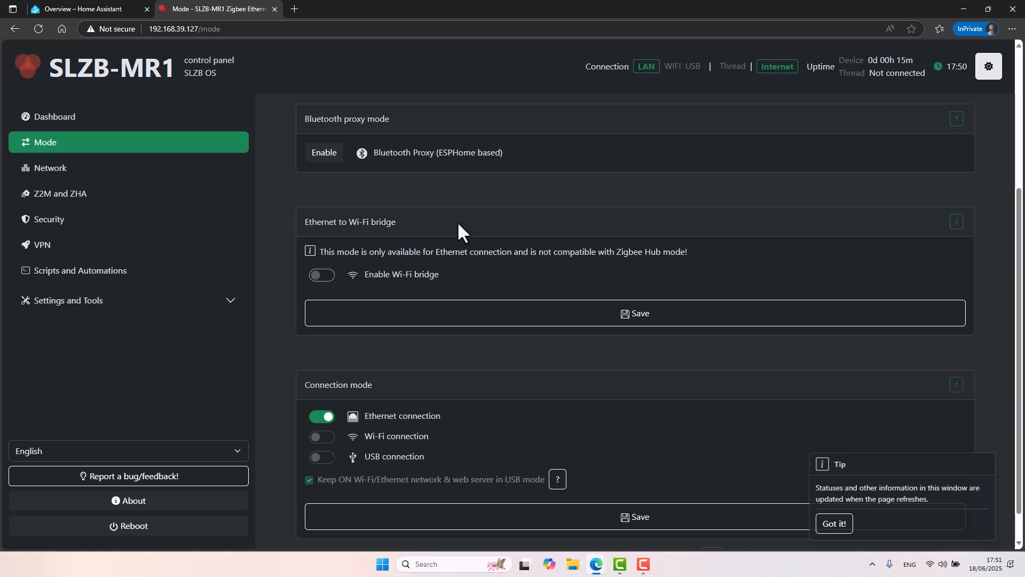
mouse_move(467, 234)
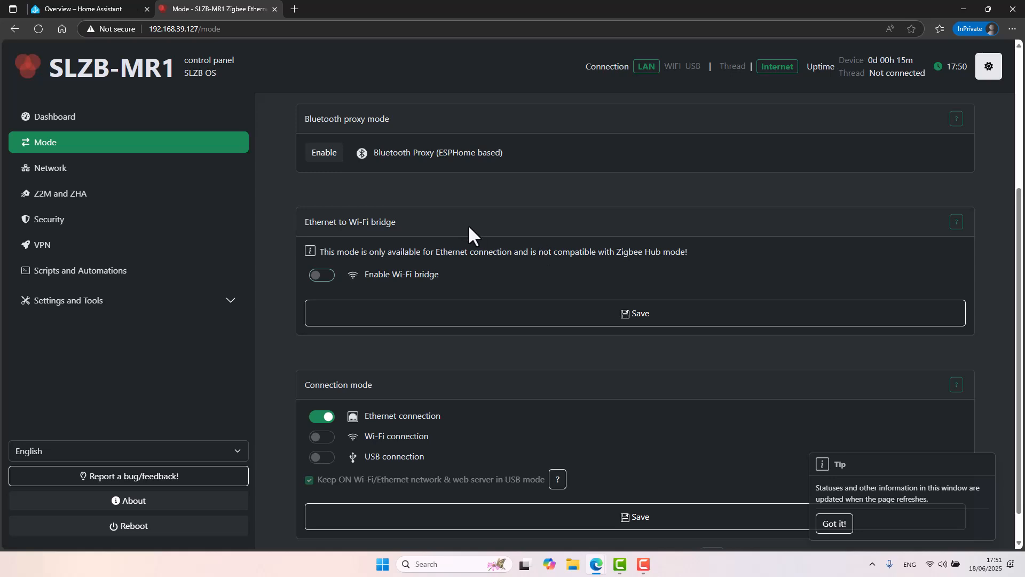
scroll("down", 3)
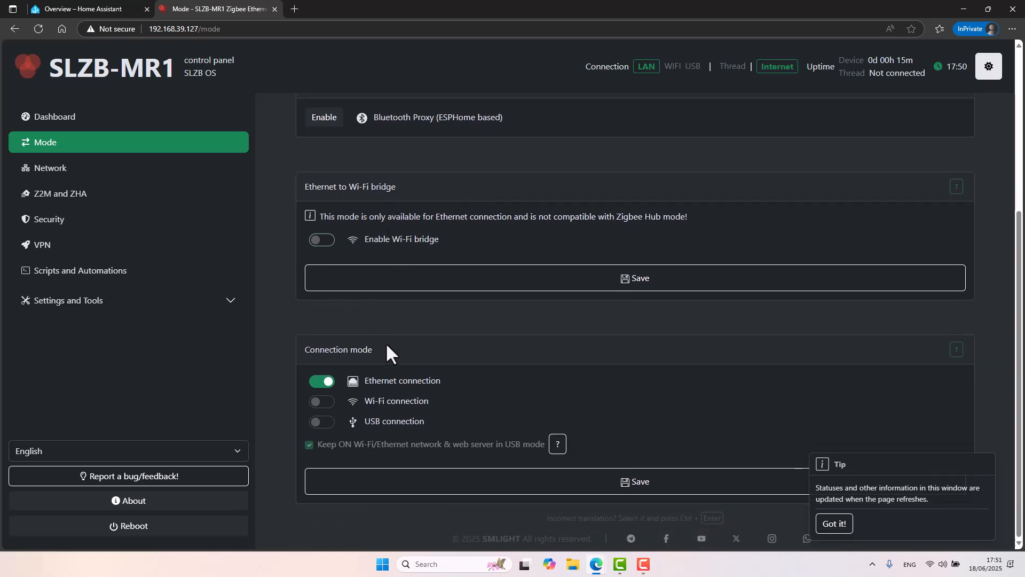
mouse_move(353, 388)
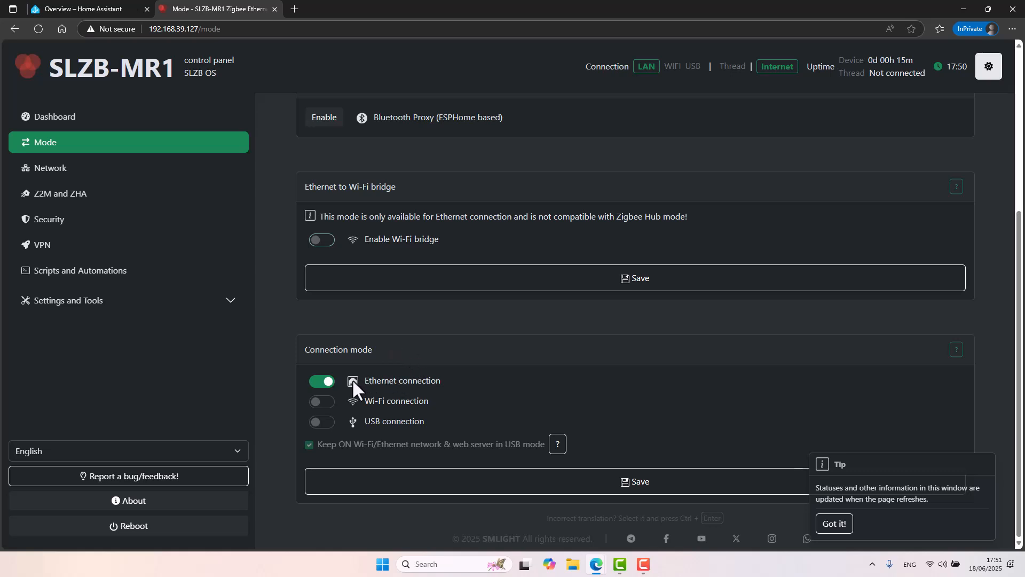
mouse_move(369, 437)
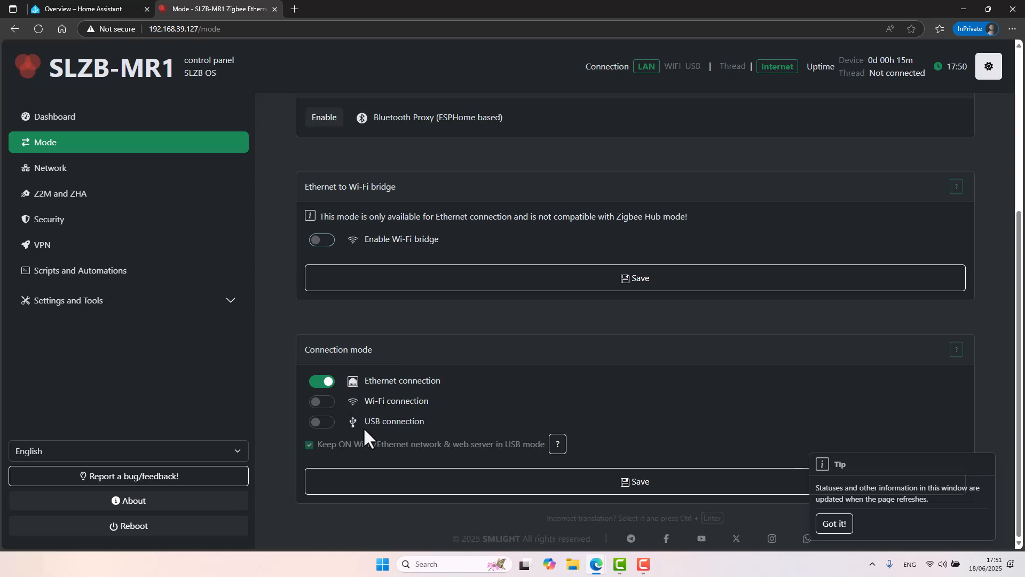
mouse_move(309, 348)
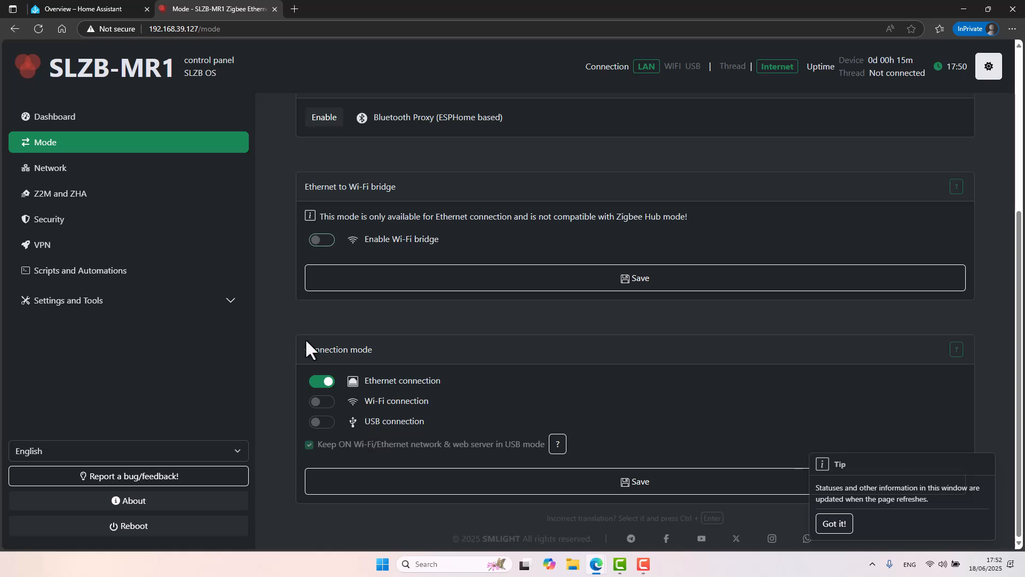
On the Network page set static IP 192.168.39.111, mask 255.255.255.0, gateway 192.168.39.1
left_click(49, 167)
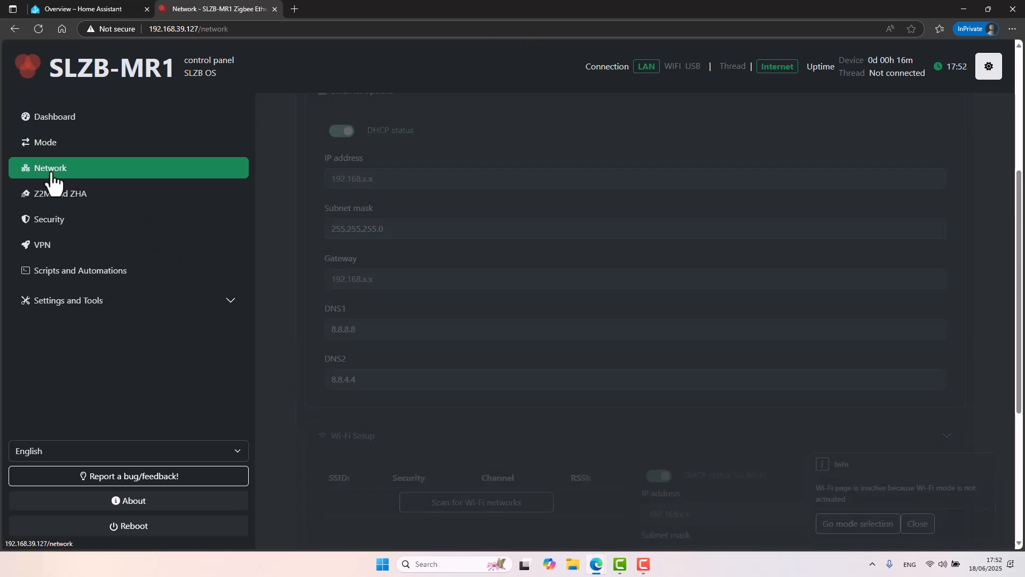
scroll("up", 3)
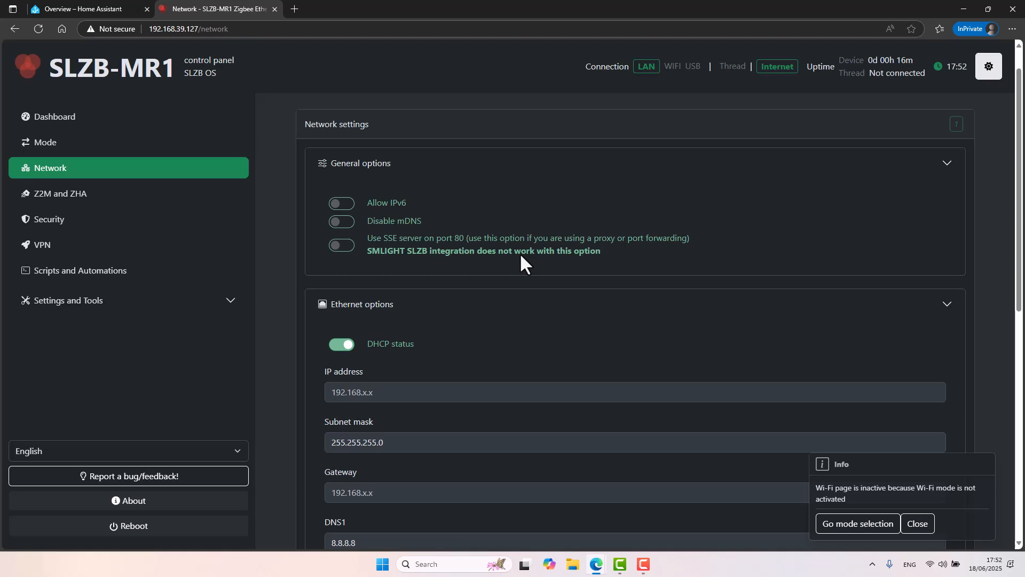
scroll("down", 3)
type("192.16")
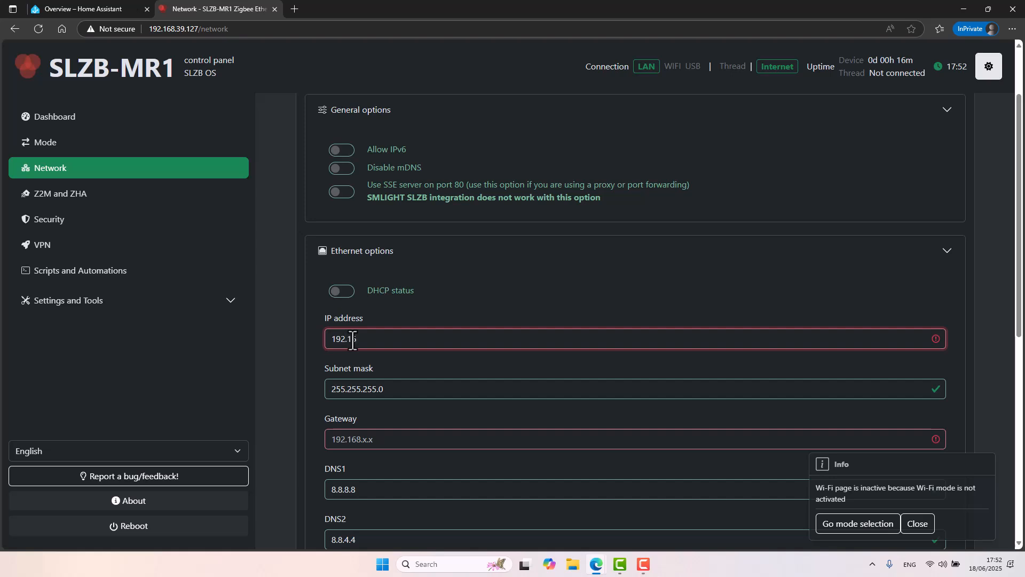
type("8.39.1")
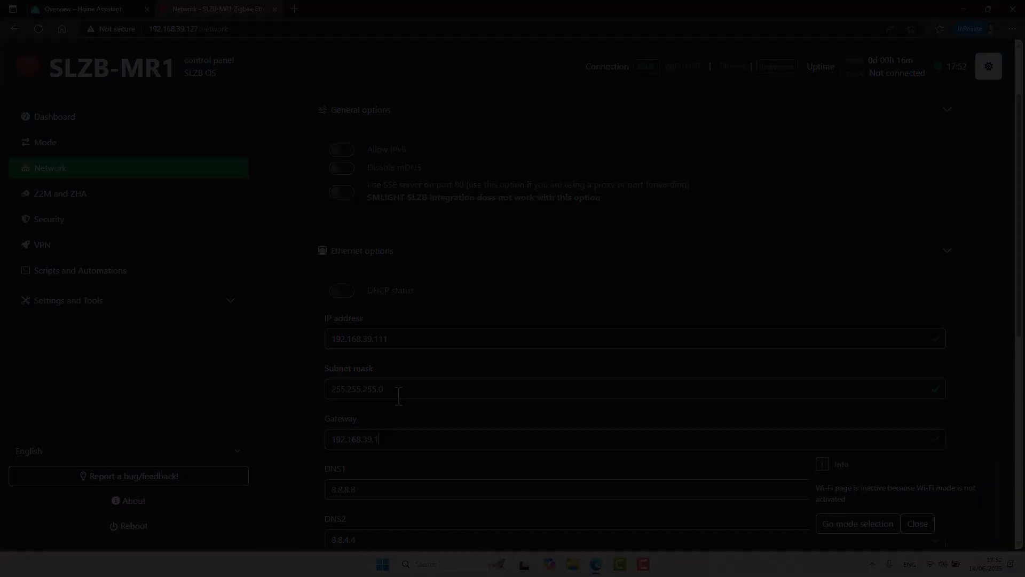
scroll("down", 3)
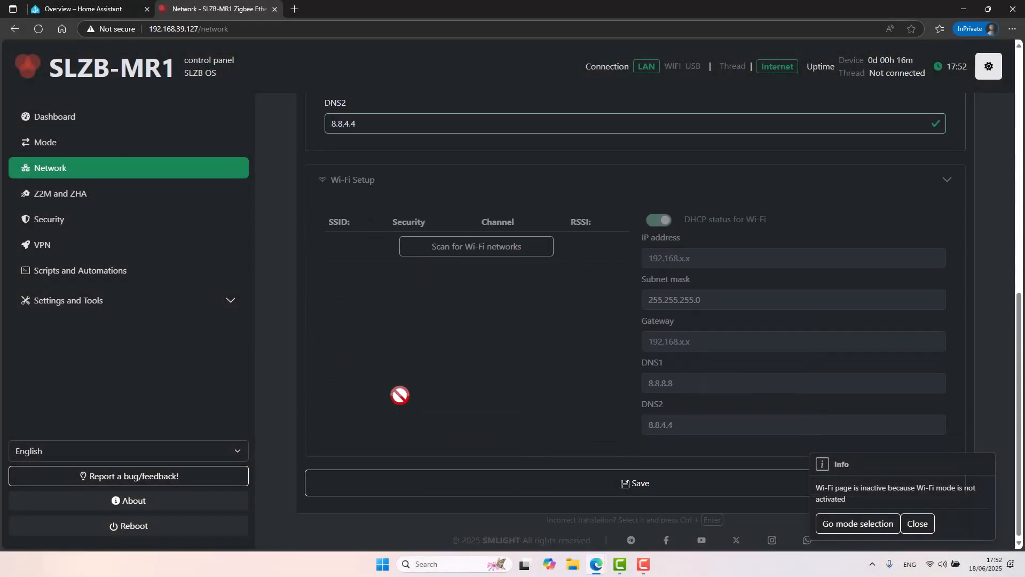
Save the static network settings and reboot the device onto 192.168.39.111
left_click(632, 482)
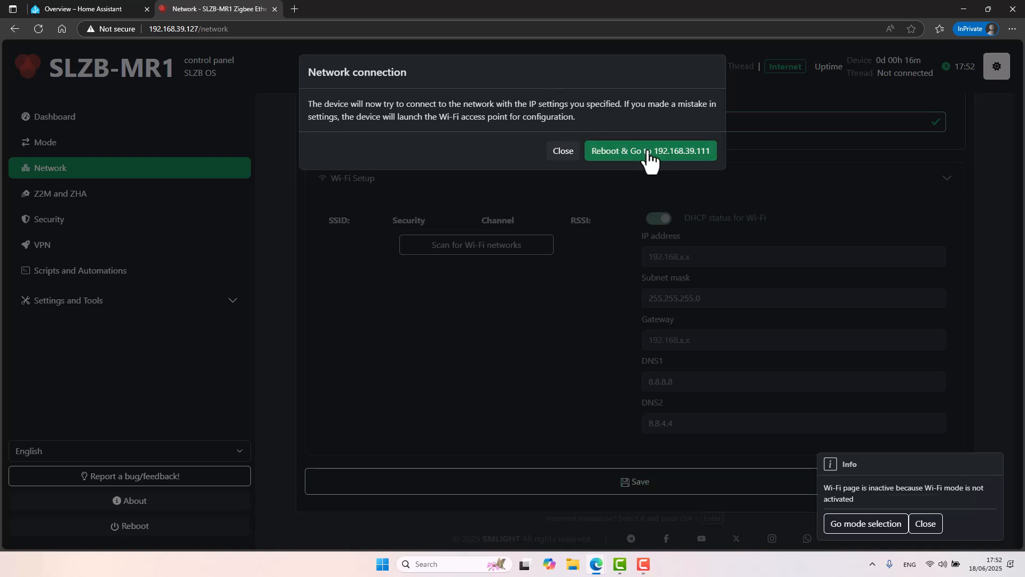
left_click(650, 151)
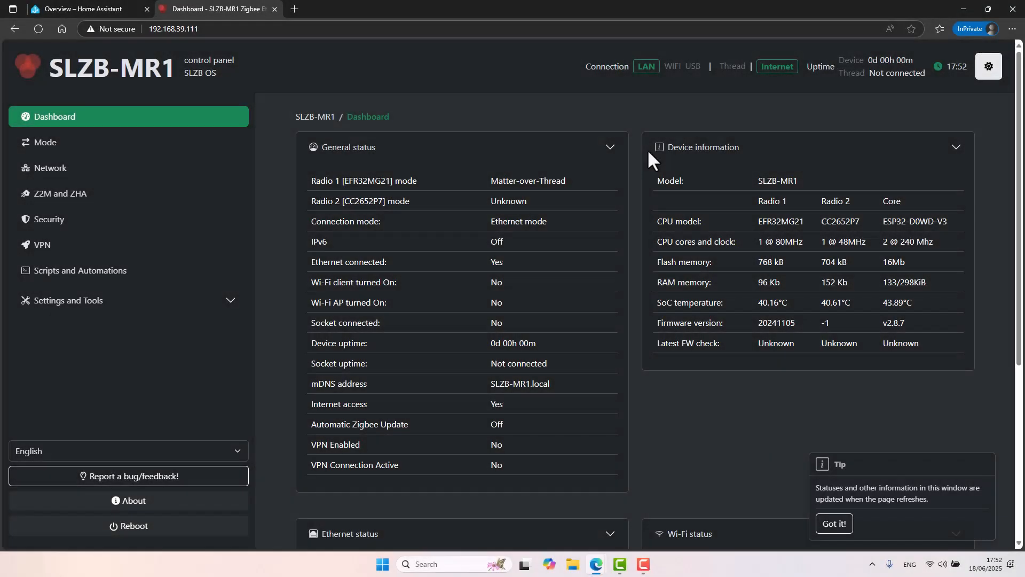
mouse_move(47, 211)
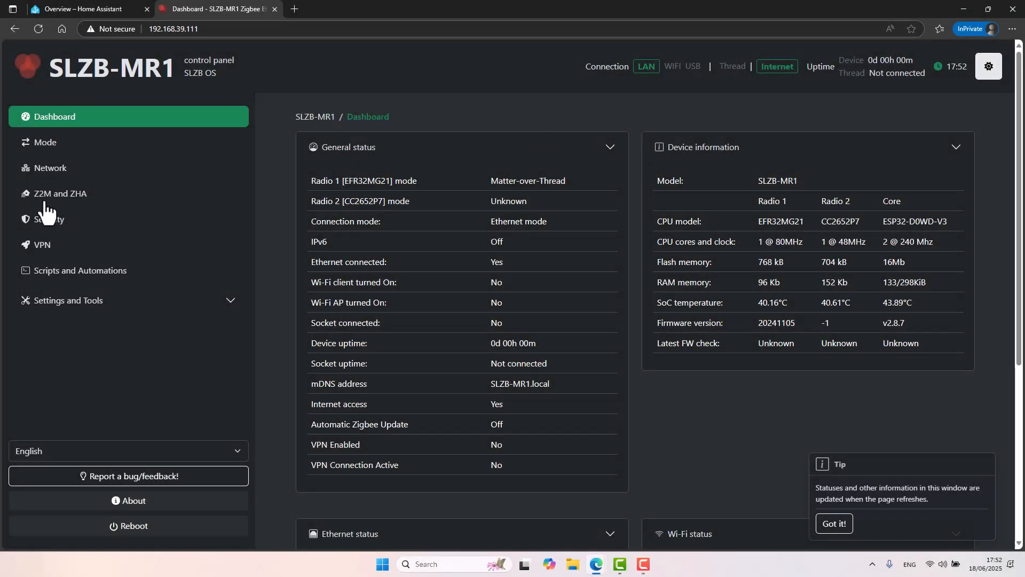
mouse_move(55, 194)
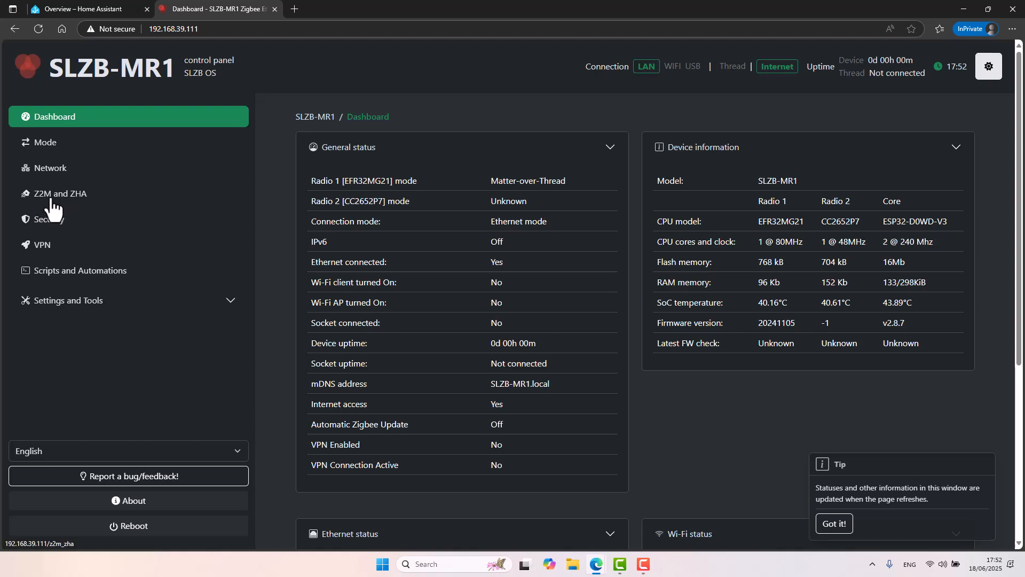
Show radio 1's ZHA socket address and the serial options with ports 6638 and 7638
left_click(62, 193)
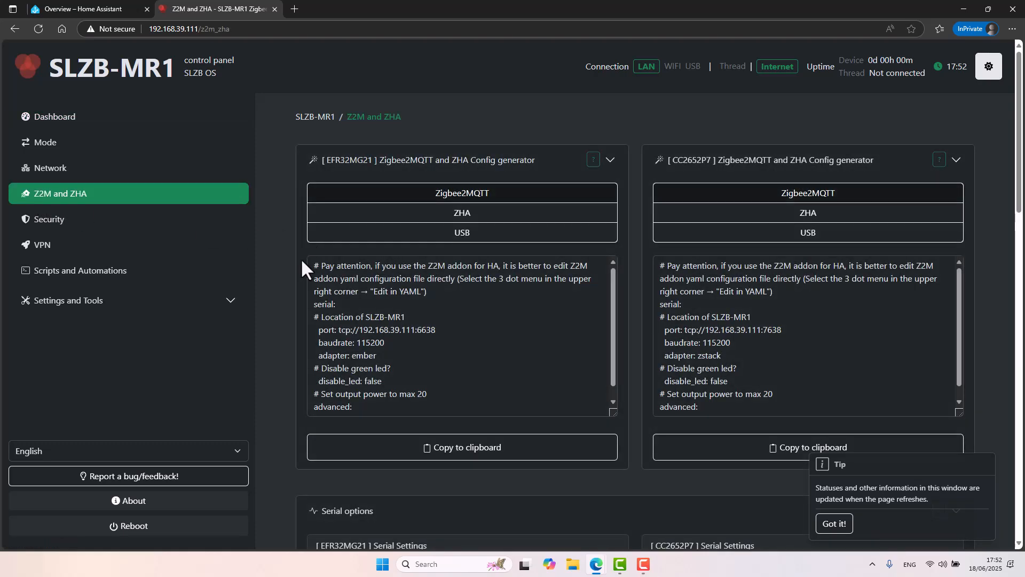
left_click(461, 213)
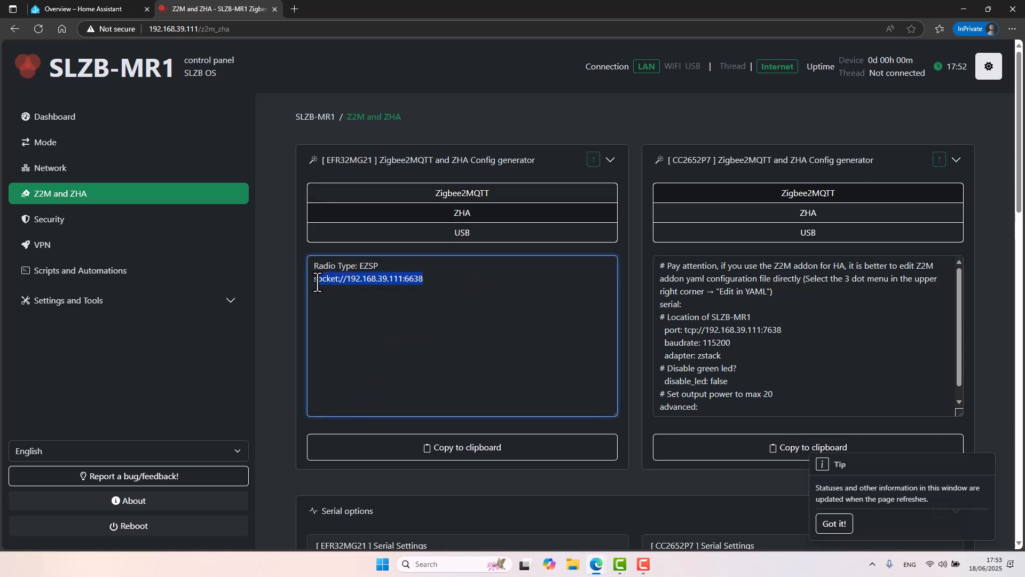
mouse_move(389, 288)
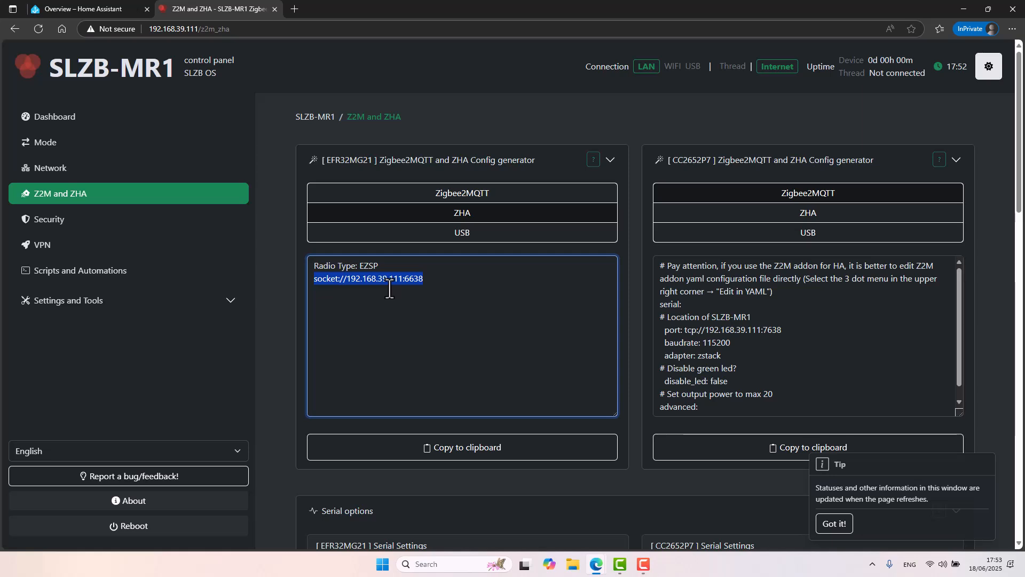
scroll("down", 3)
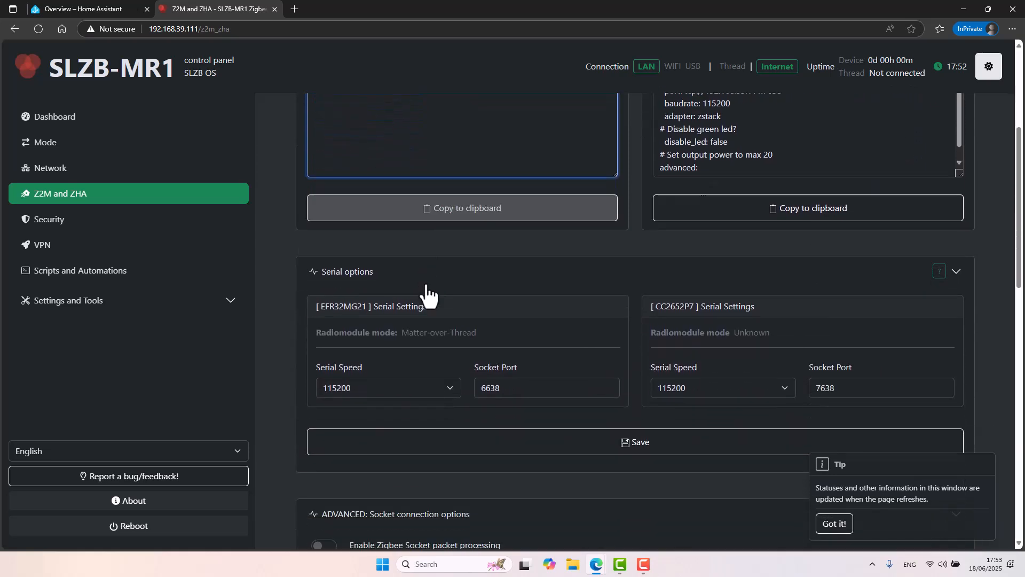
scroll("down", 3)
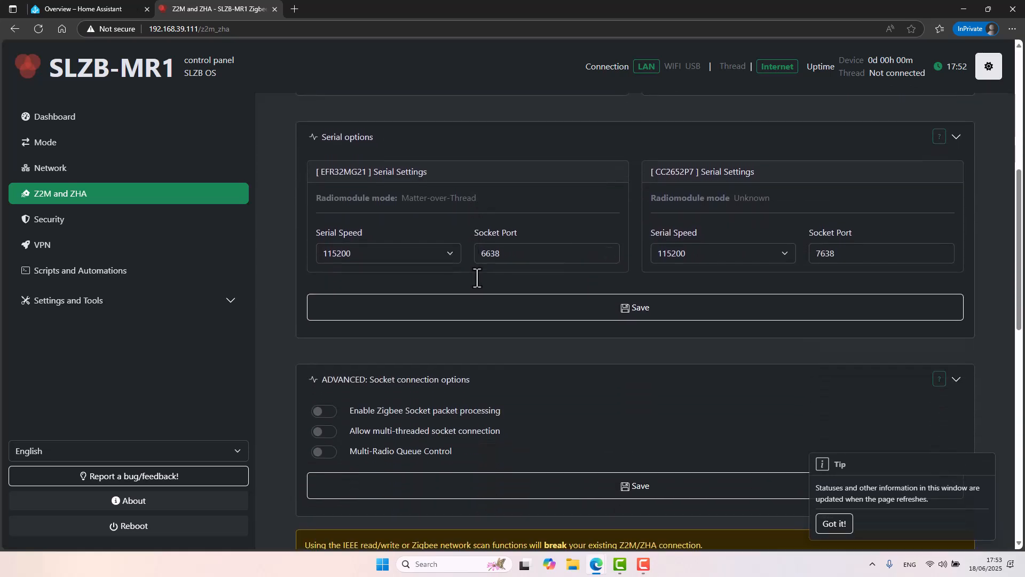
mouse_move(476, 287)
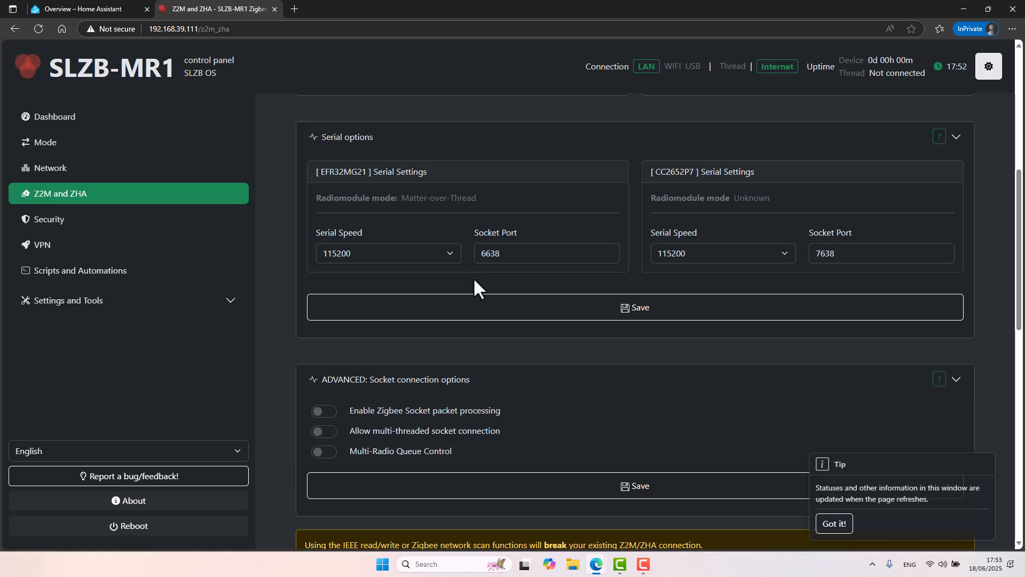
scroll("down", 3)
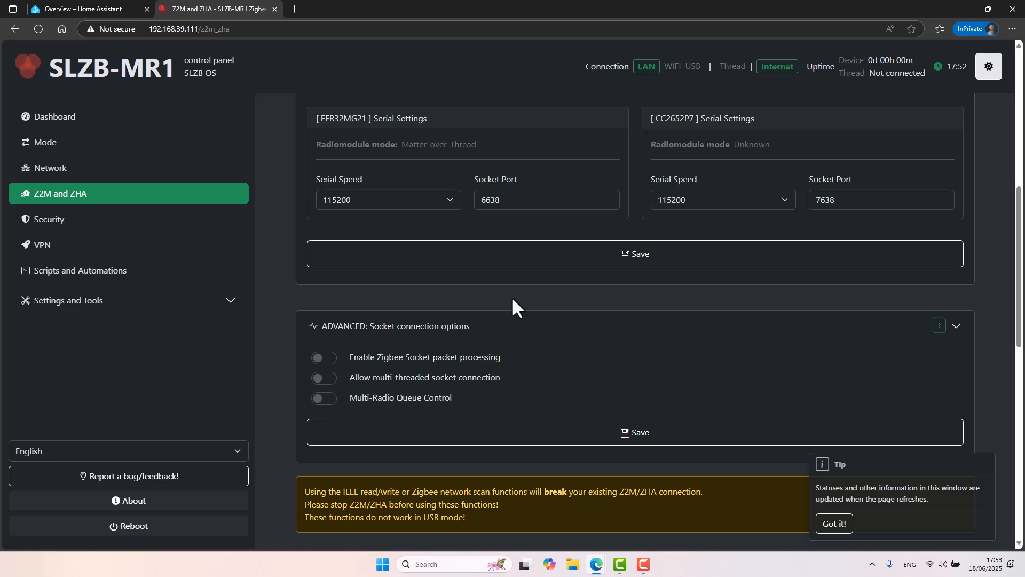
Enable web server authentication with a password, save it and restart the device
left_click(48, 219)
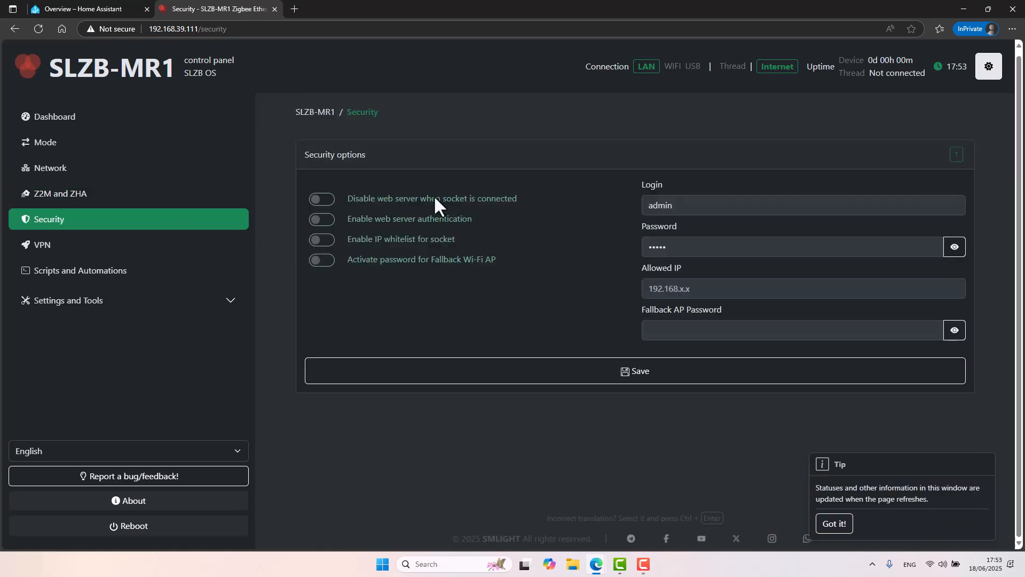
mouse_move(579, 203)
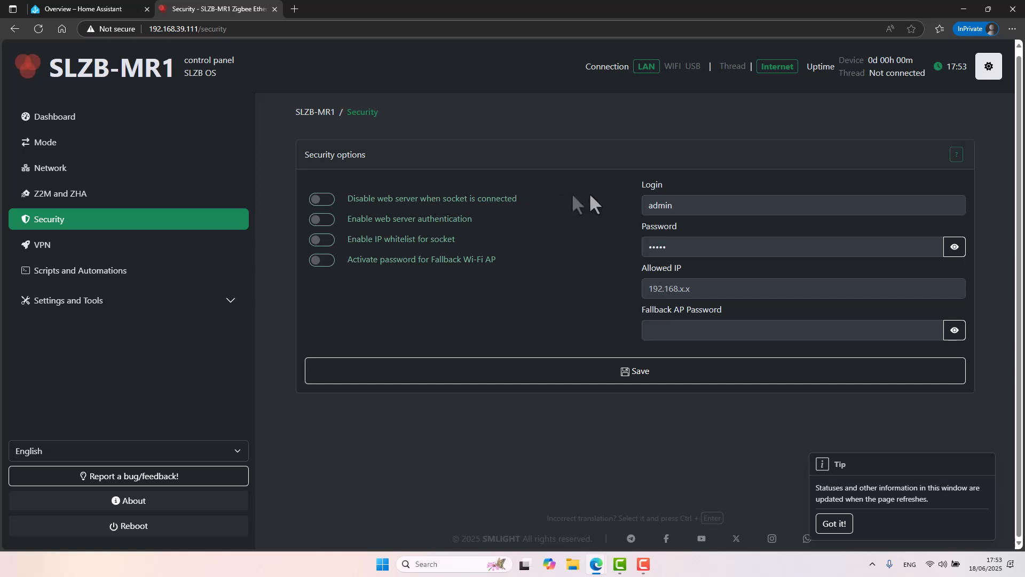
mouse_move(676, 218)
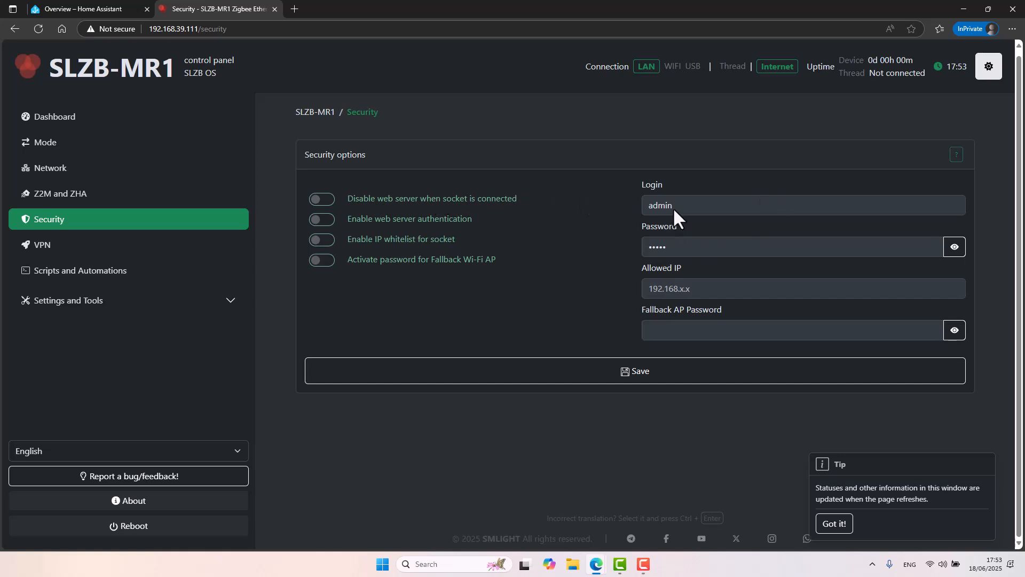
mouse_move(674, 255)
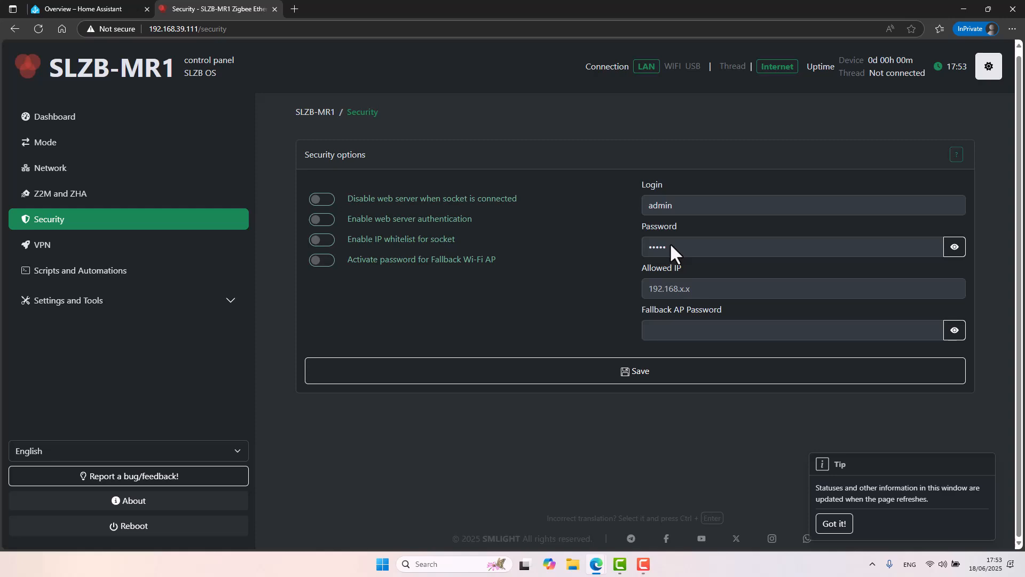
mouse_move(686, 210)
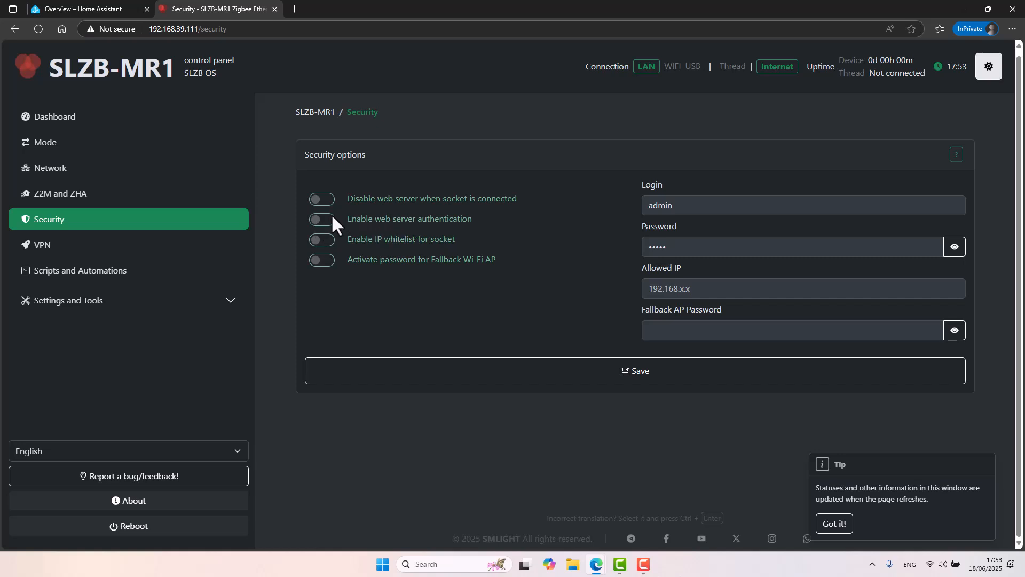
left_click(322, 217)
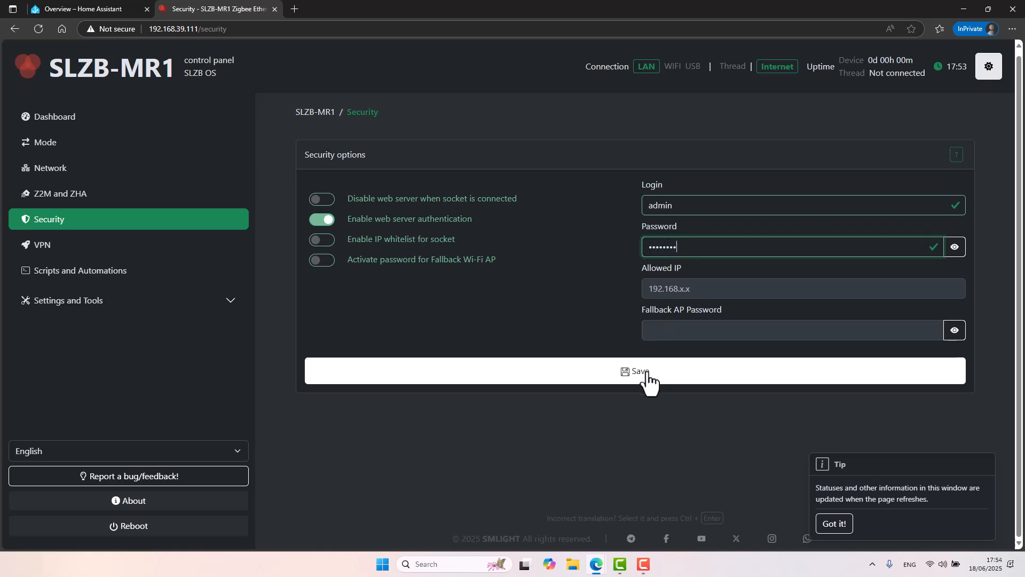
left_click(639, 371)
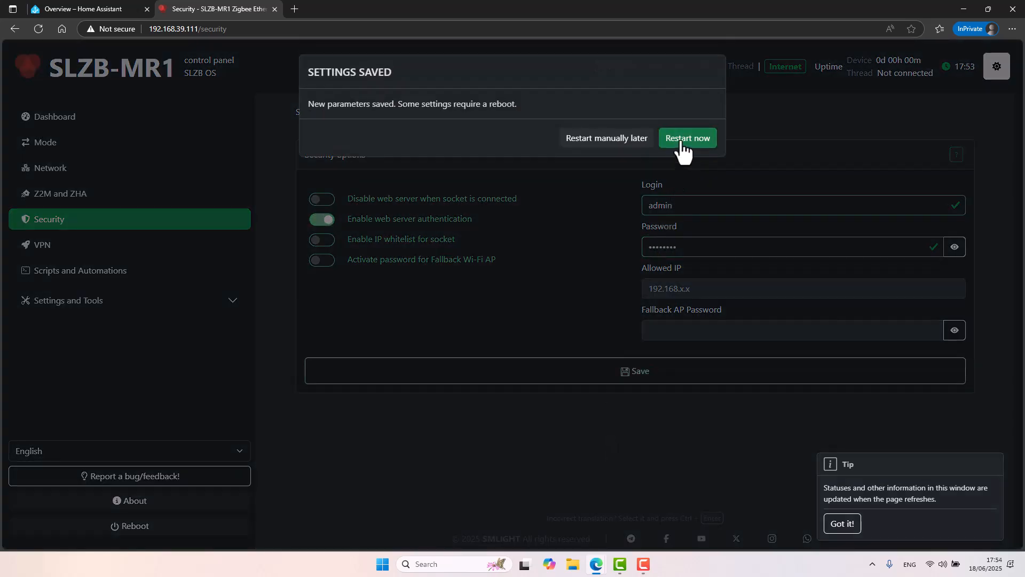
left_click(686, 138)
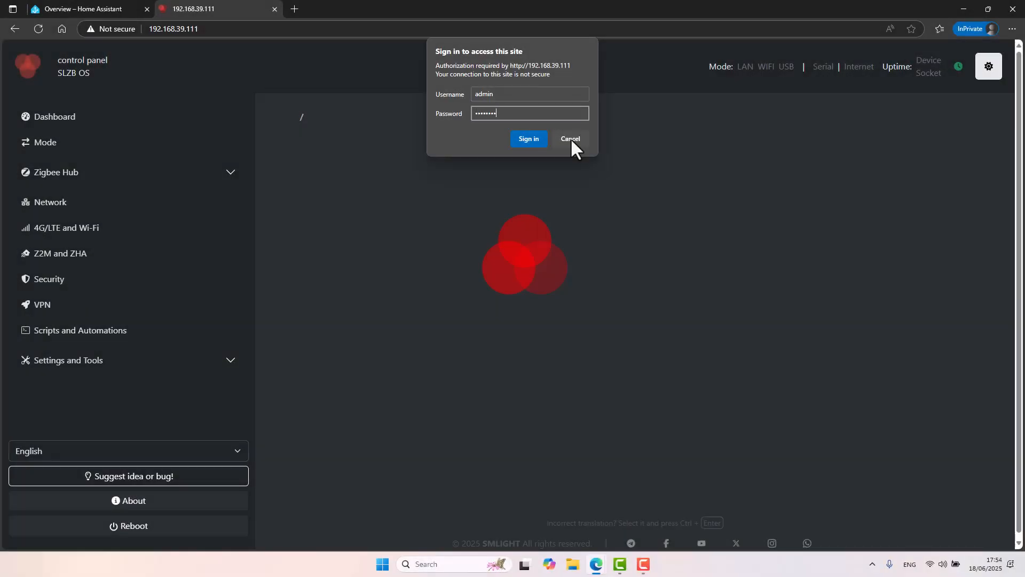
Sign back in with the new credentials and view the empty VPN WireGuard settings
left_click(527, 139)
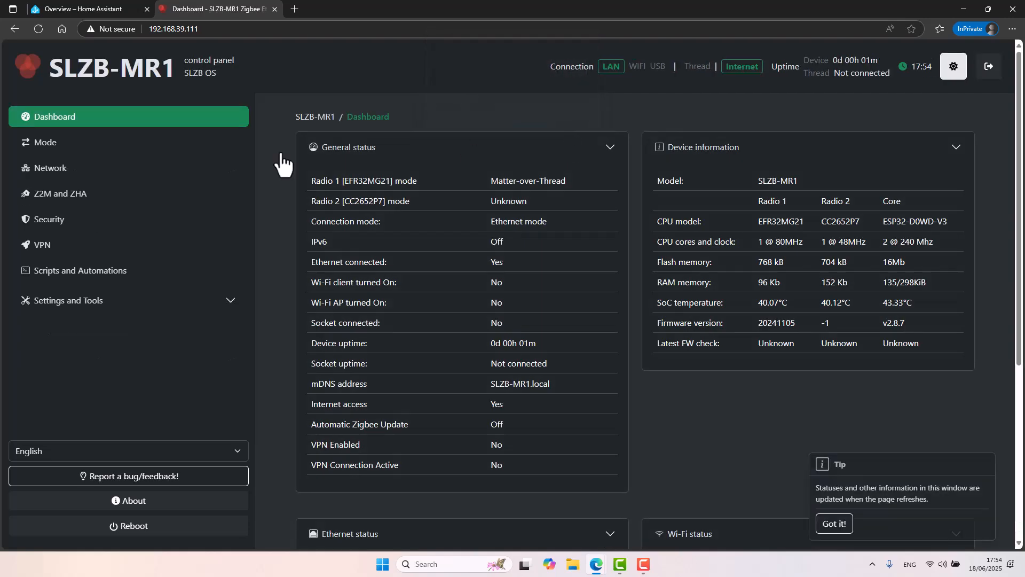
left_click(42, 244)
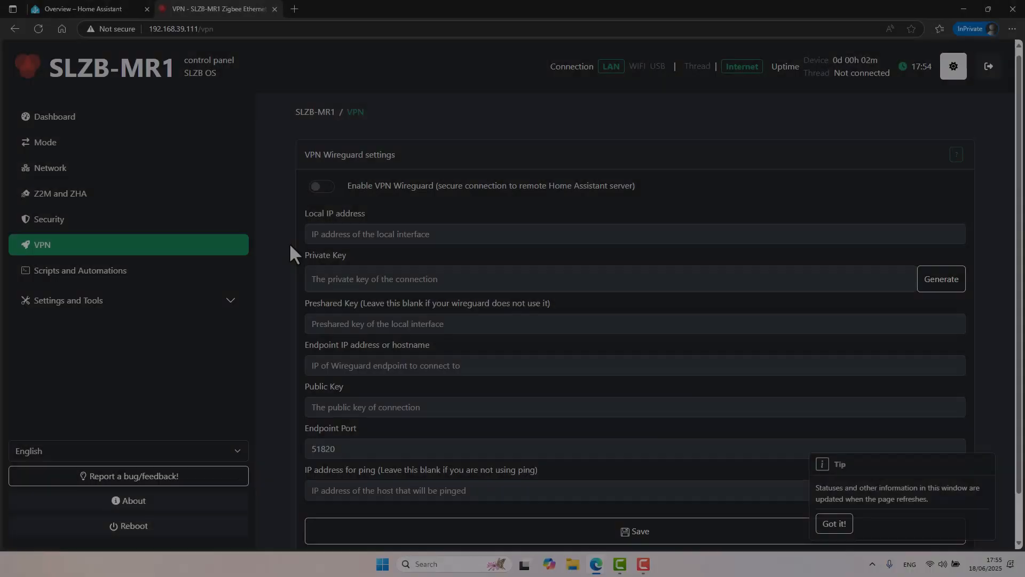
mouse_move(163, 259)
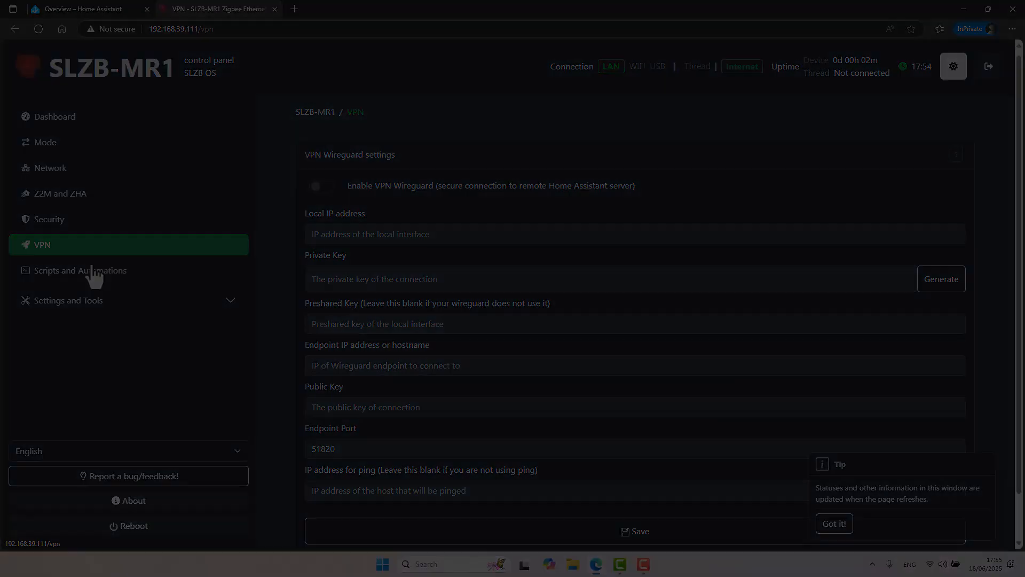
Browse scripts, general settings, firmware update and LEDs pages, then return to Z2M and ZHA
left_click(80, 270)
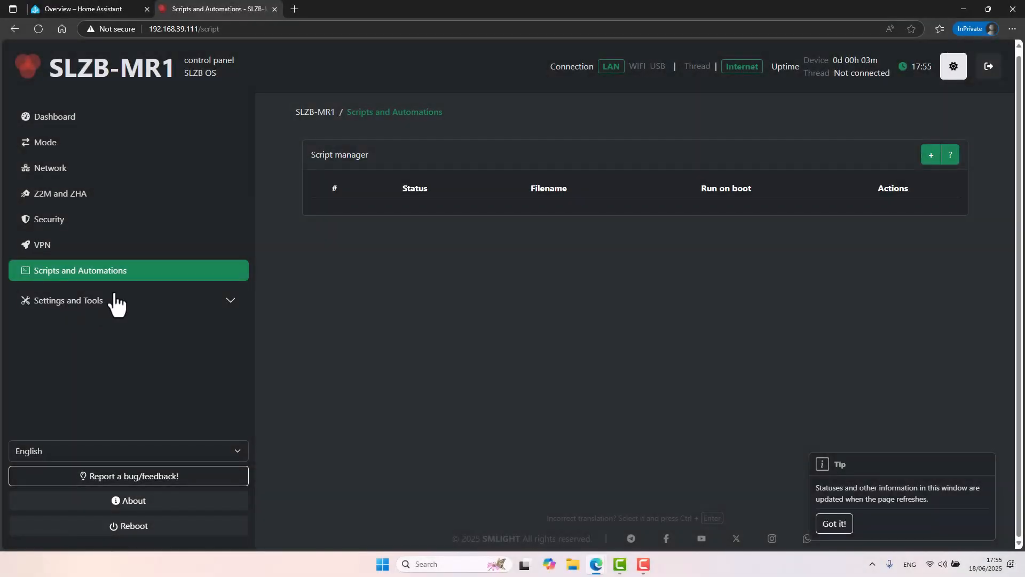
mouse_move(107, 321)
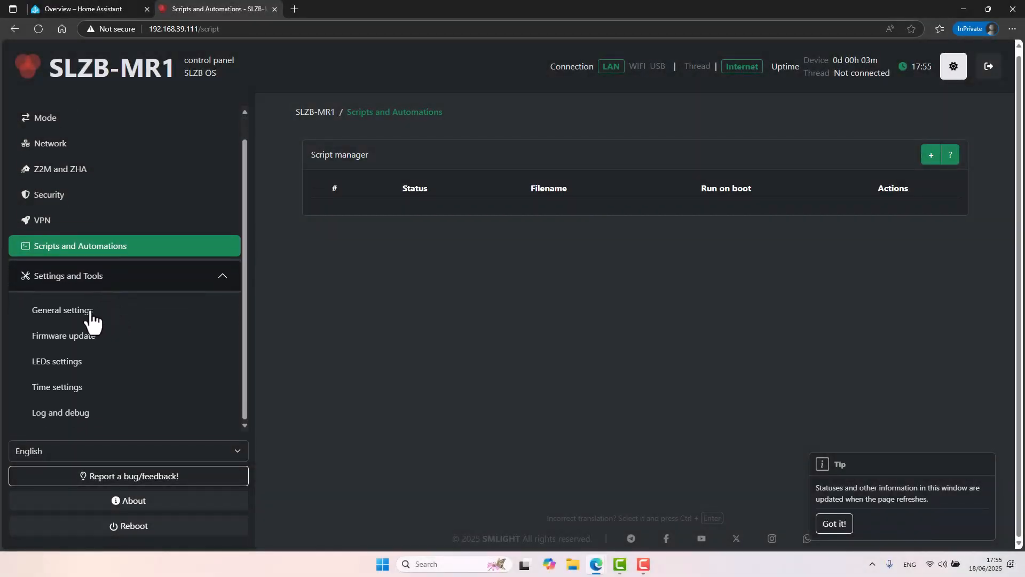
left_click(62, 309)
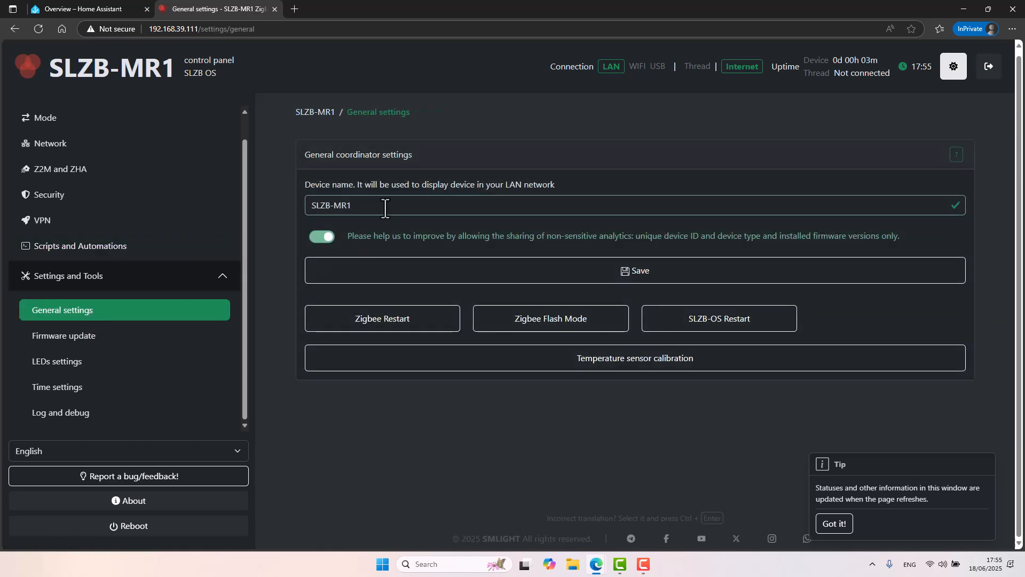
mouse_move(383, 327)
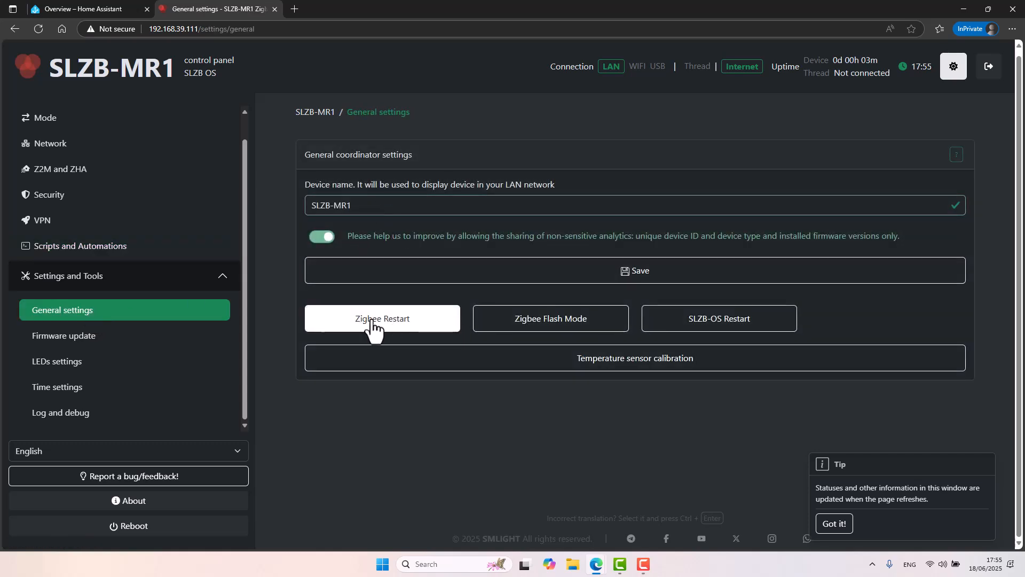
left_click(64, 336)
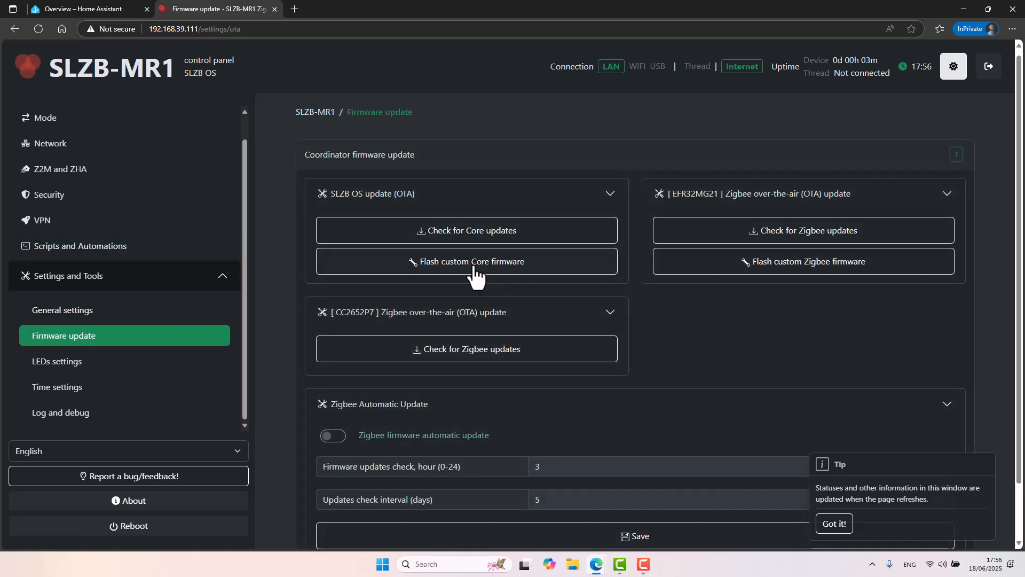
mouse_move(435, 203)
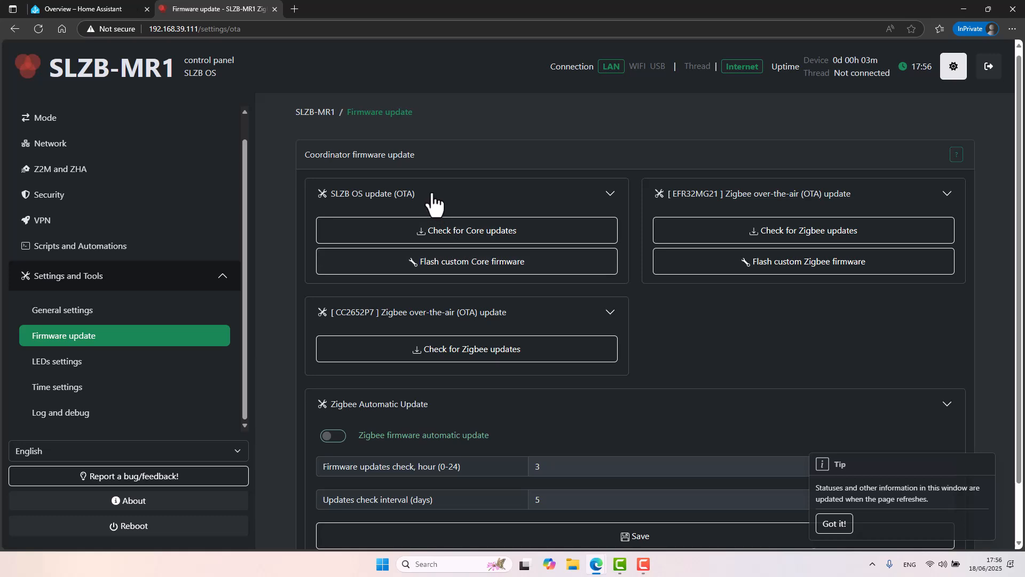
mouse_move(422, 219)
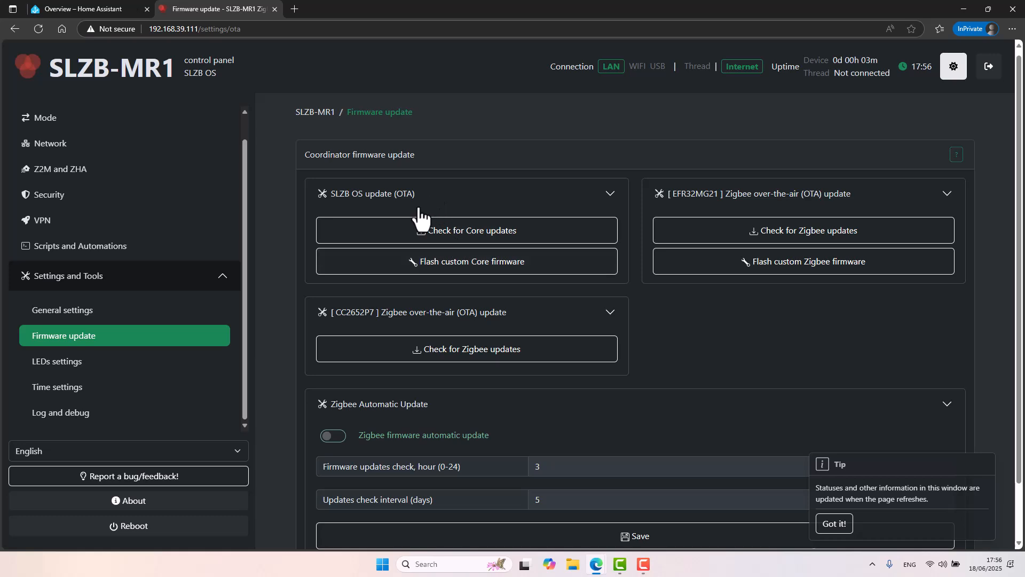
left_click(57, 361)
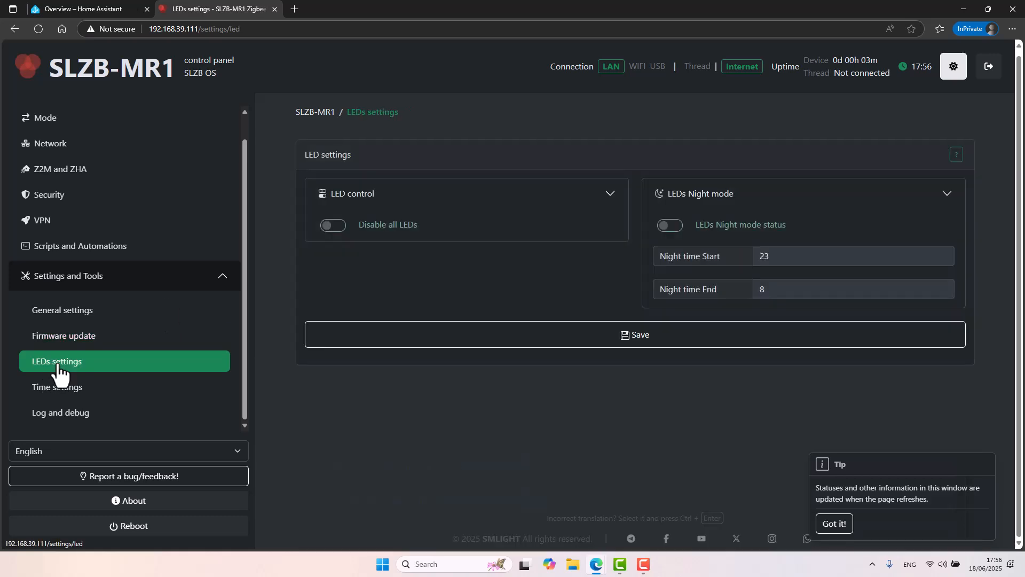
mouse_move(100, 373)
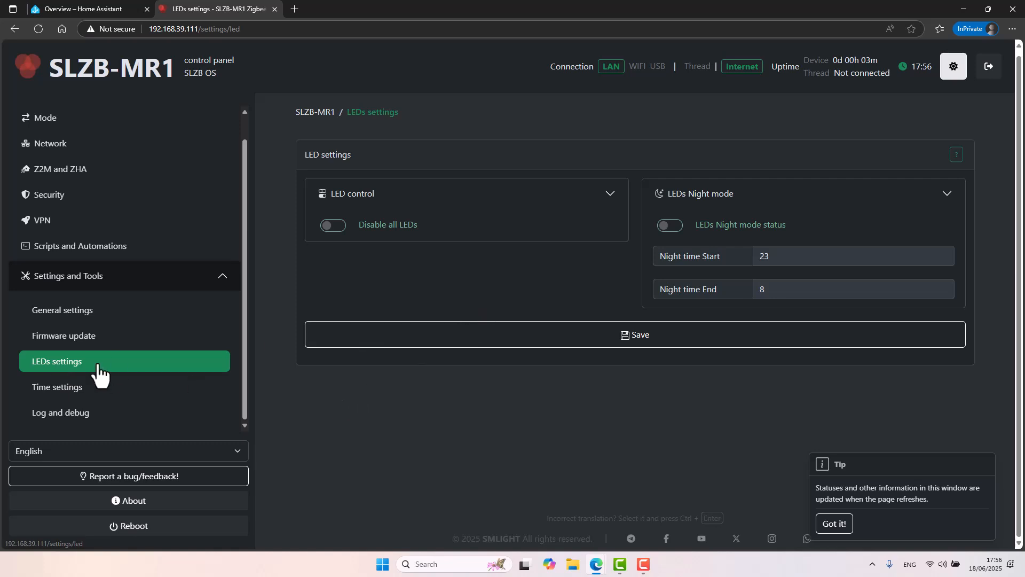
mouse_move(106, 369)
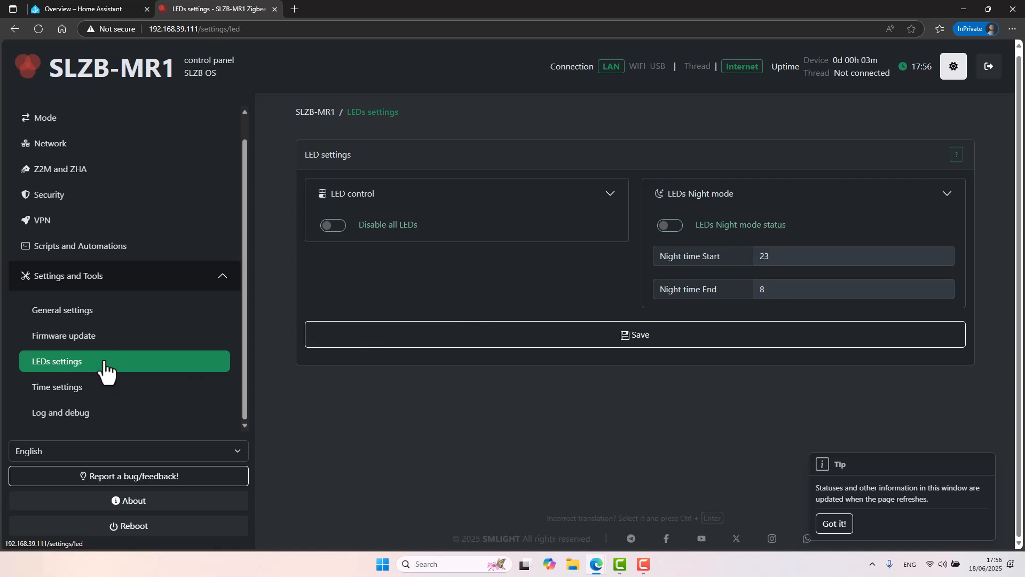
mouse_move(127, 305)
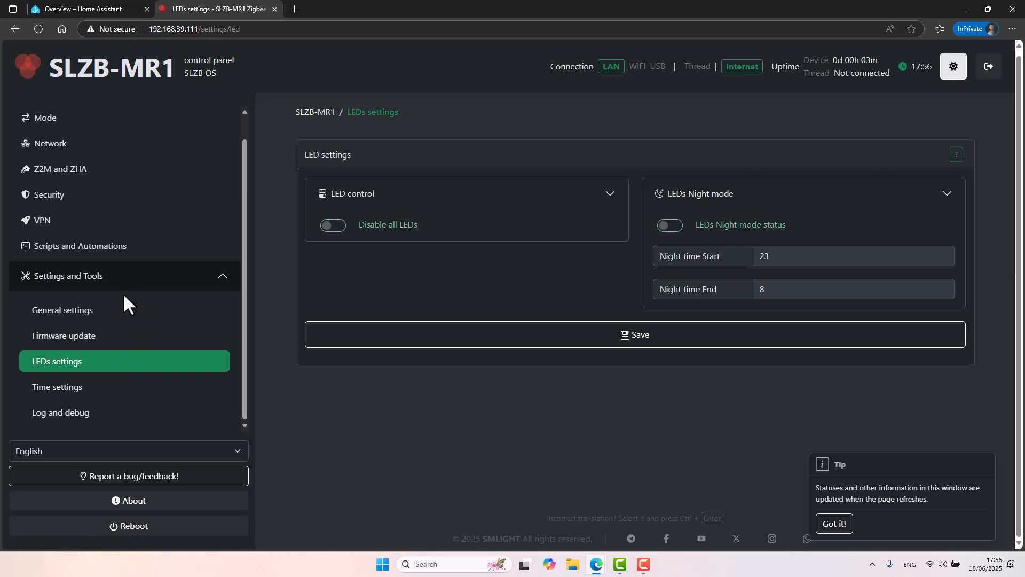
mouse_move(133, 234)
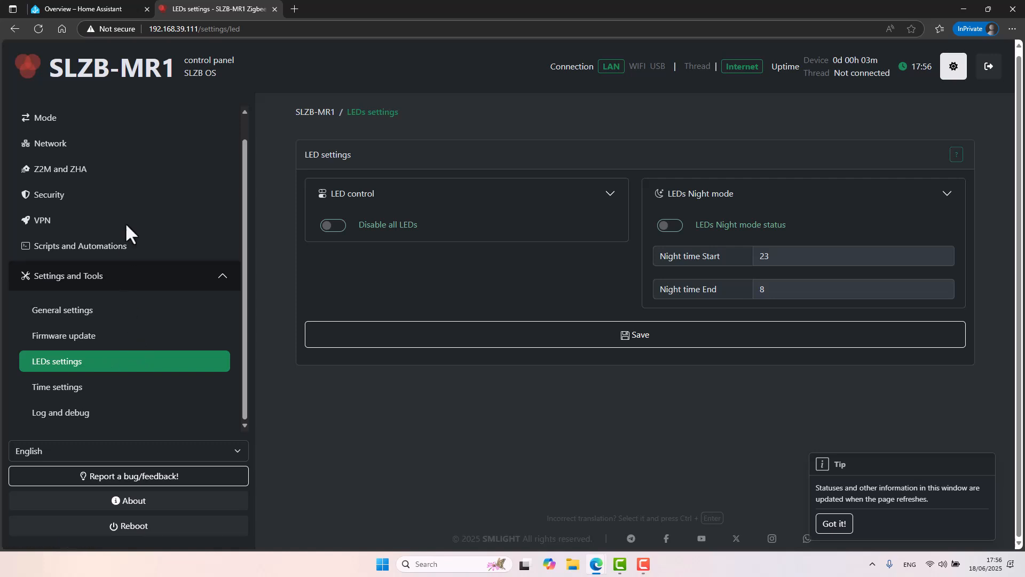
mouse_move(56, 169)
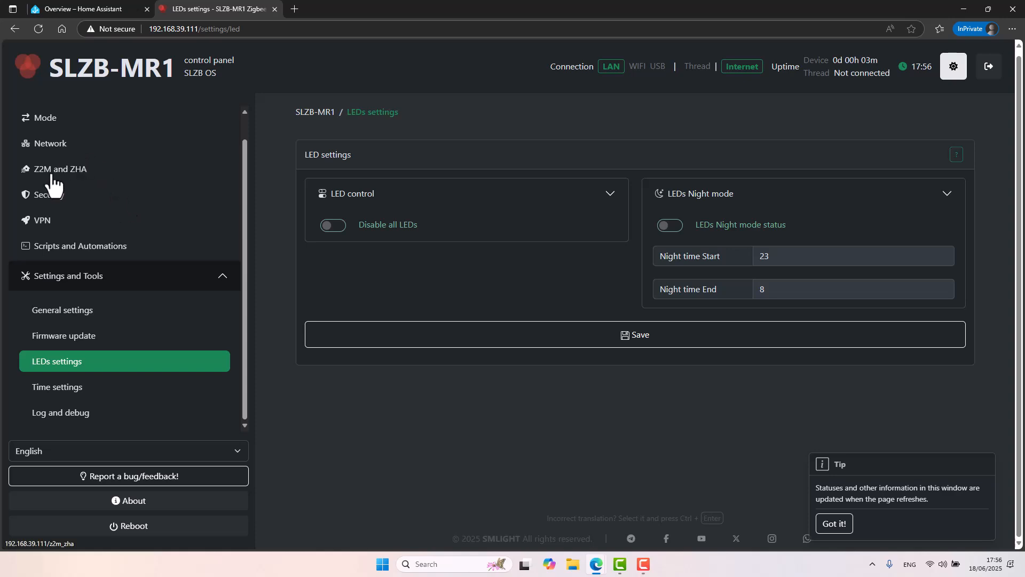
left_click(61, 169)
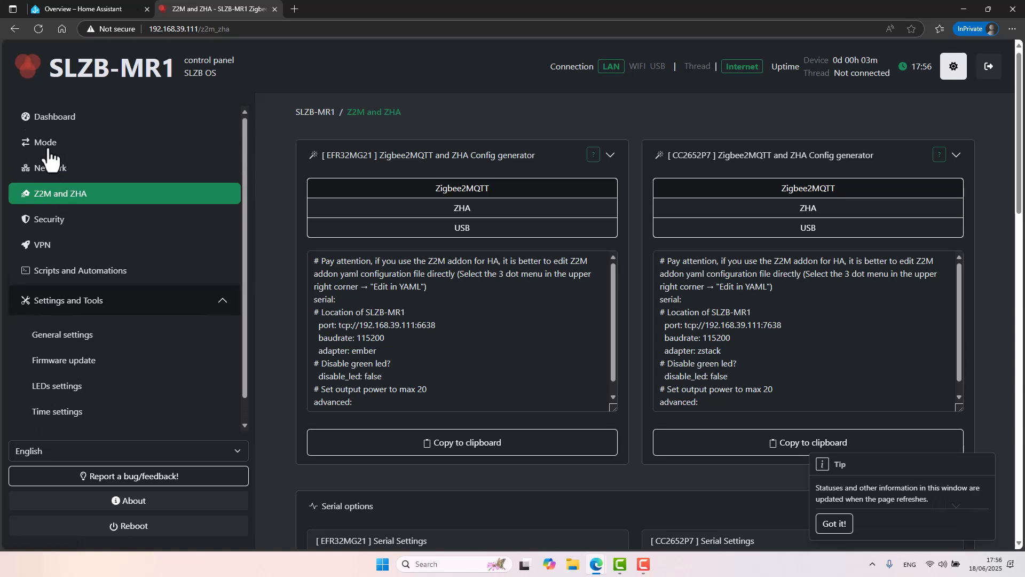
View the Mode page showing radio 1 on Matter-over-Thread and radio 2 with no mode
left_click(46, 142)
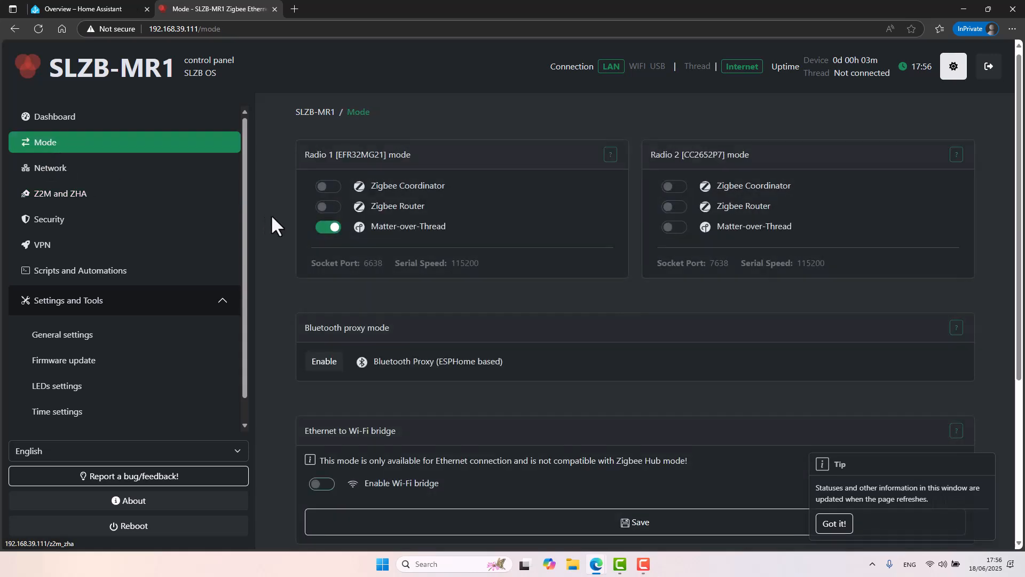
mouse_move(453, 211)
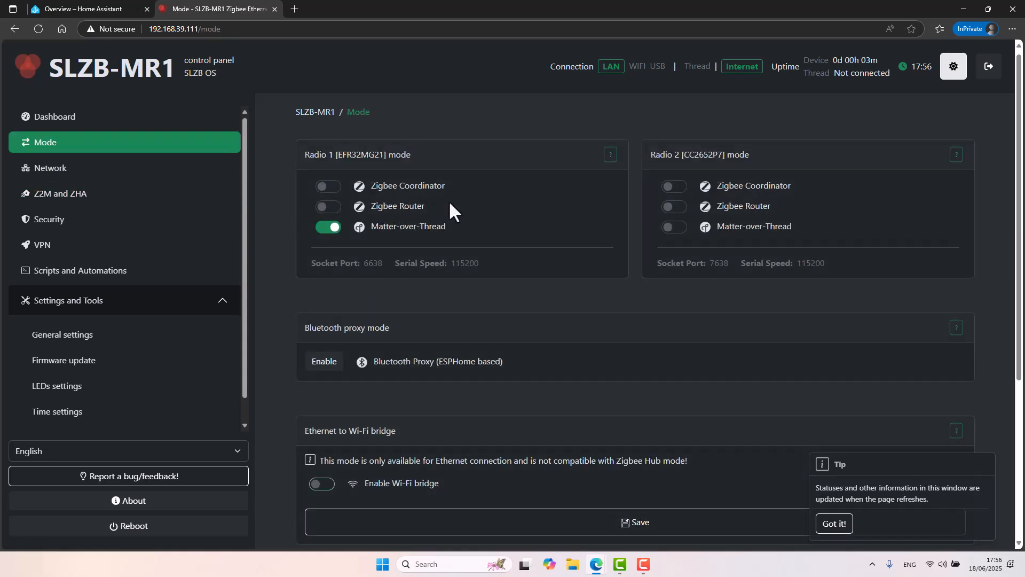
mouse_move(483, 211)
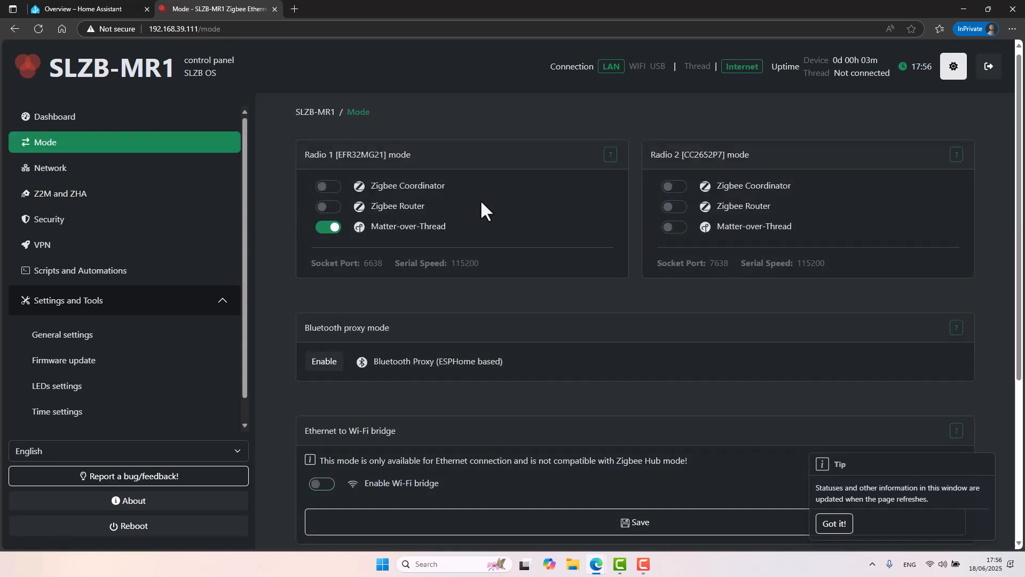
mouse_move(477, 211)
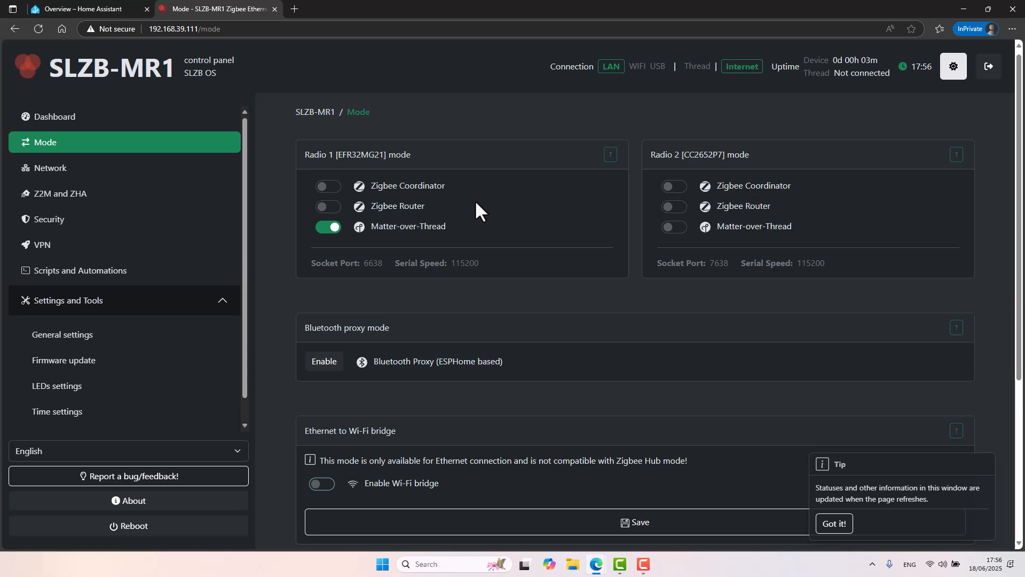
mouse_move(365, 177)
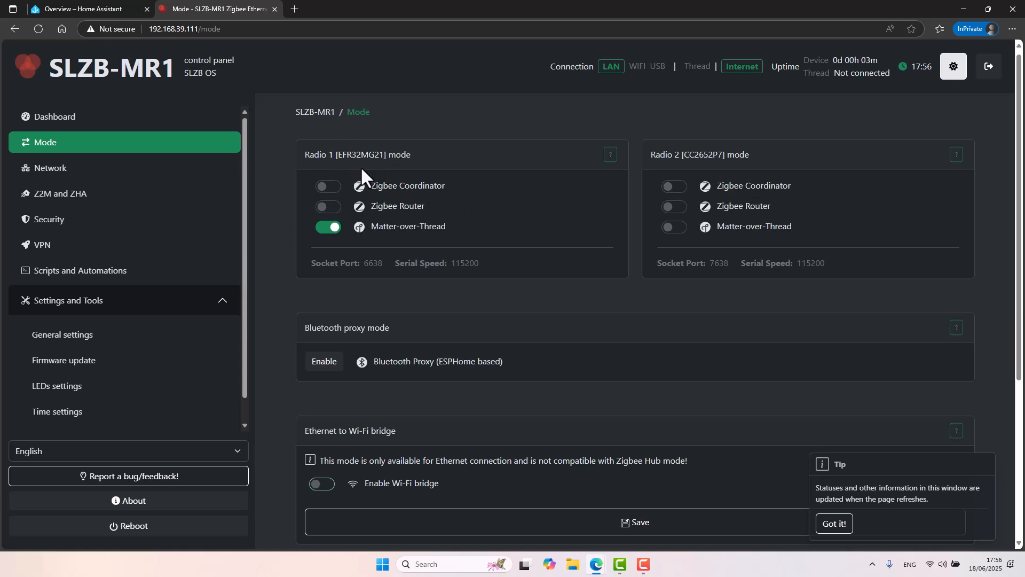
mouse_move(407, 235)
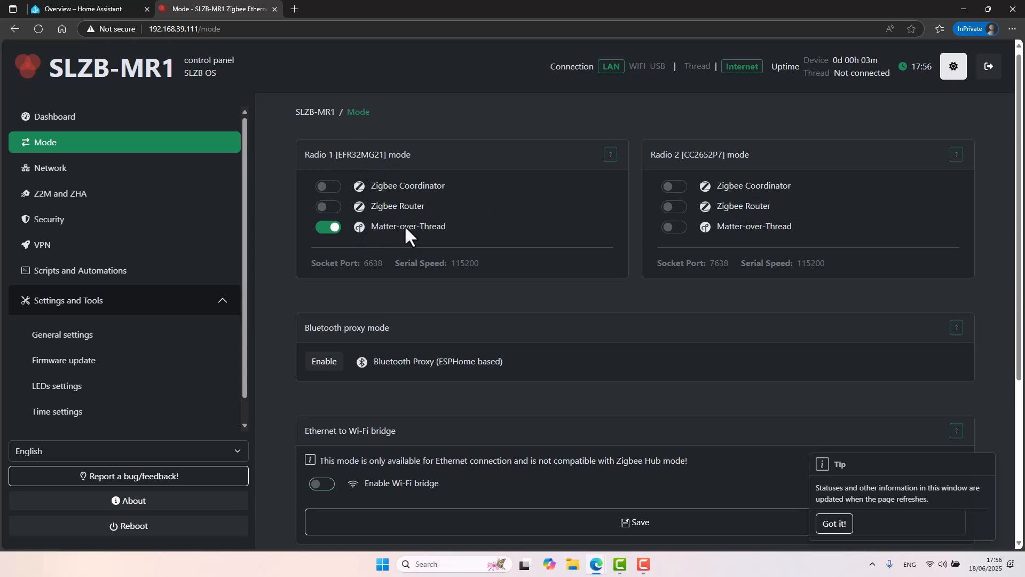
mouse_move(366, 240)
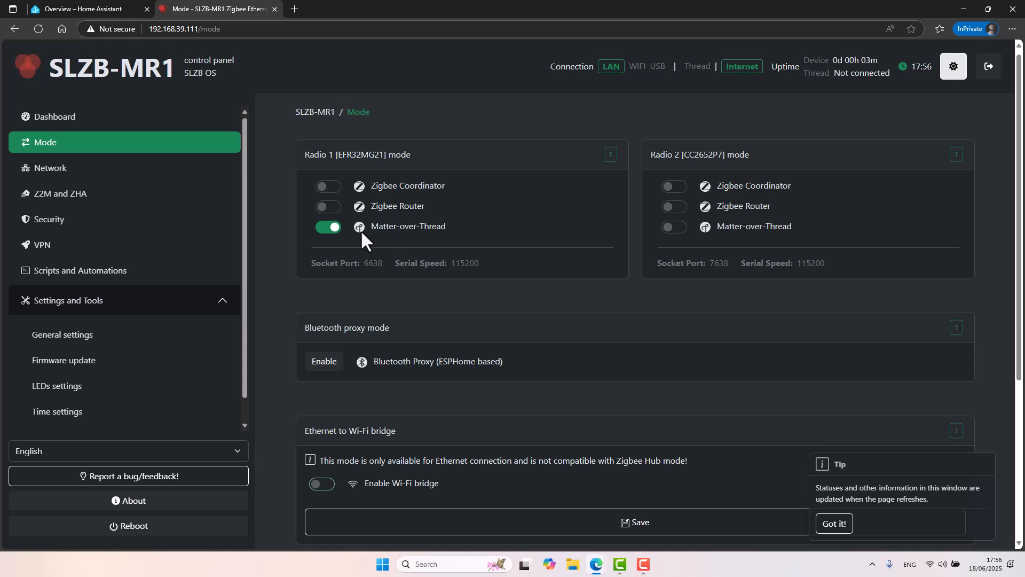
mouse_move(359, 224)
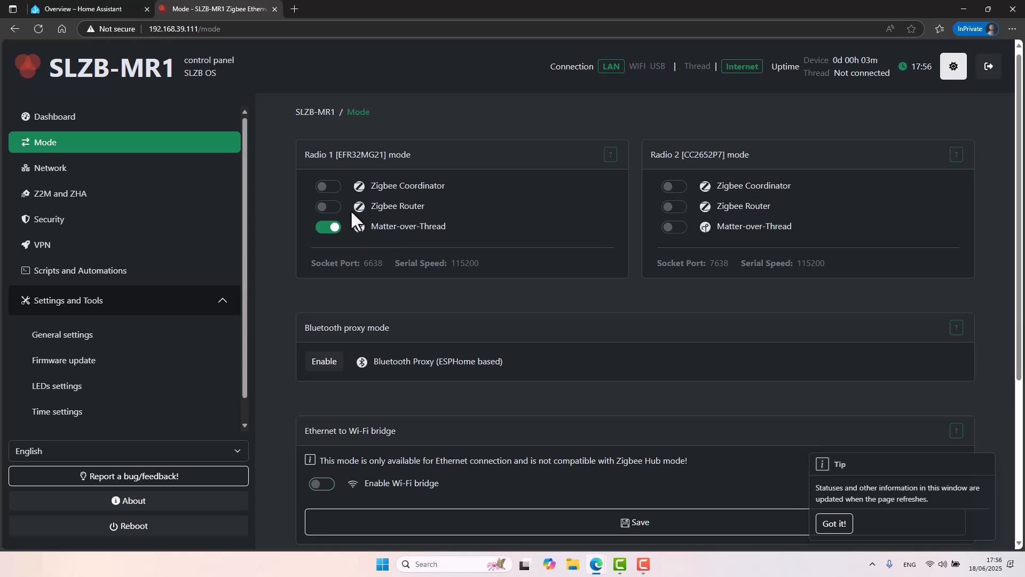
mouse_move(288, 152)
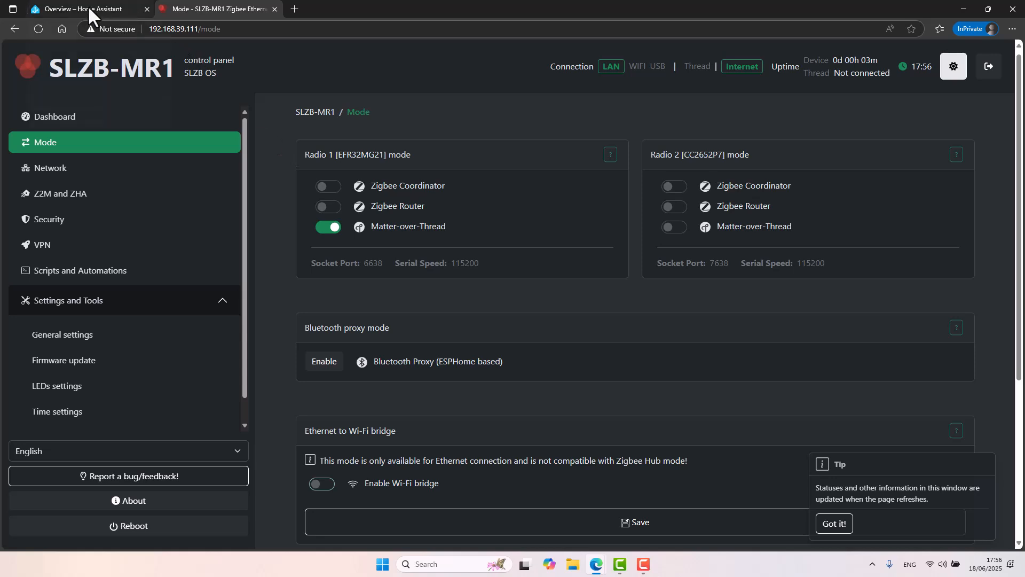
In Home Assistant, search the Add-on Store for the OpenThread Border Router
left_click(78, 9)
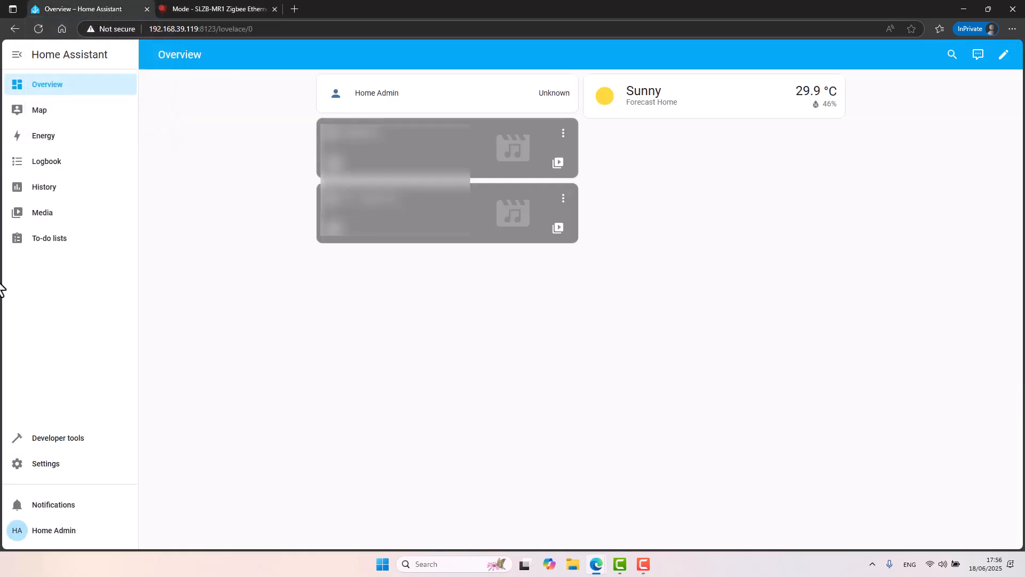
left_click(45, 463)
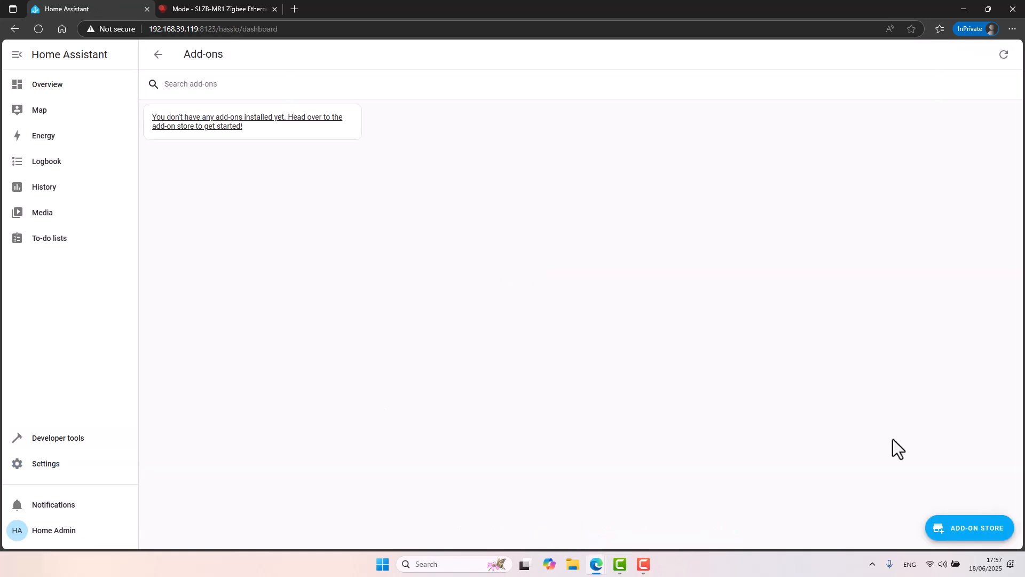
mouse_move(747, 522)
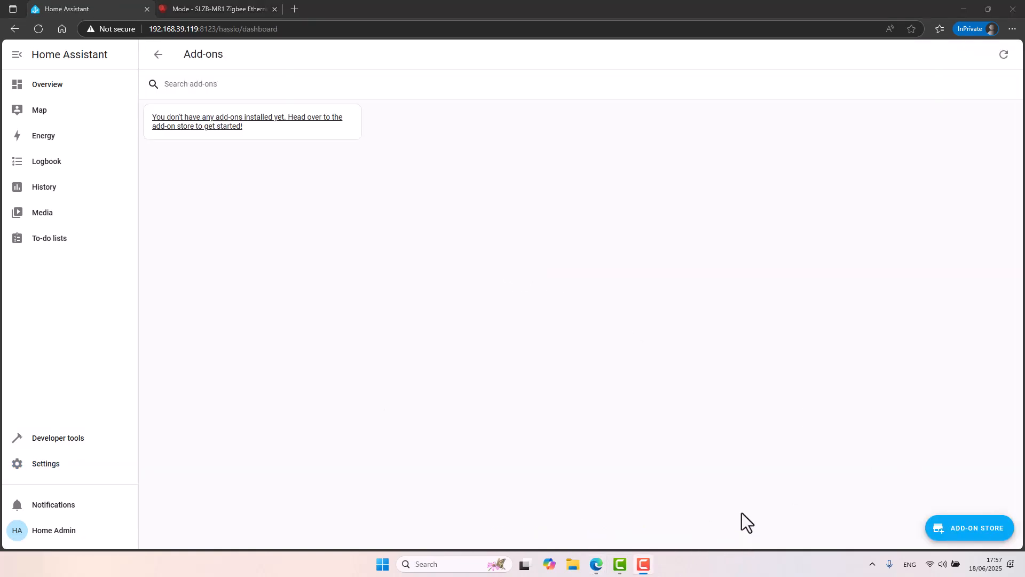
mouse_move(932, 563)
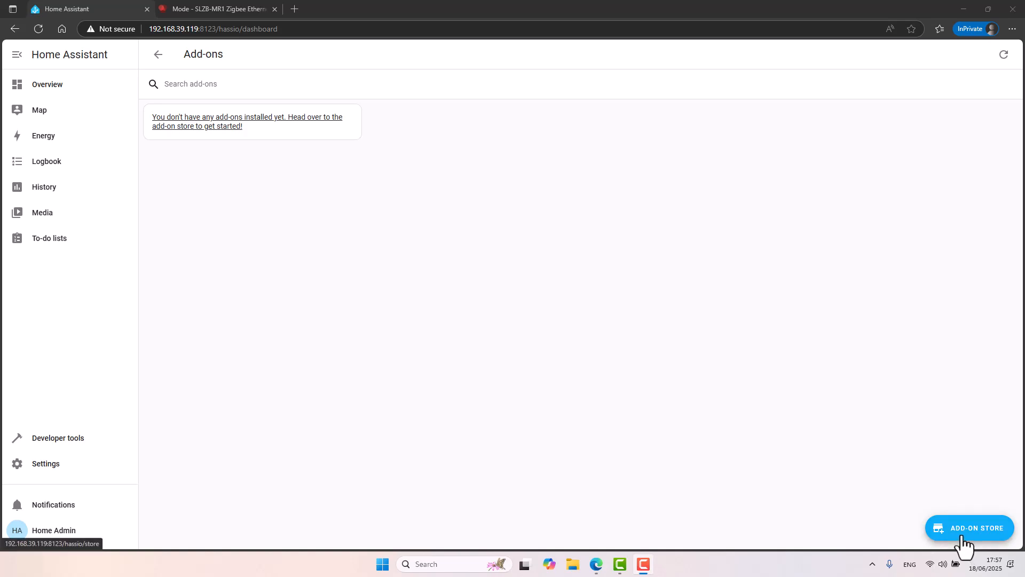
left_click(970, 527)
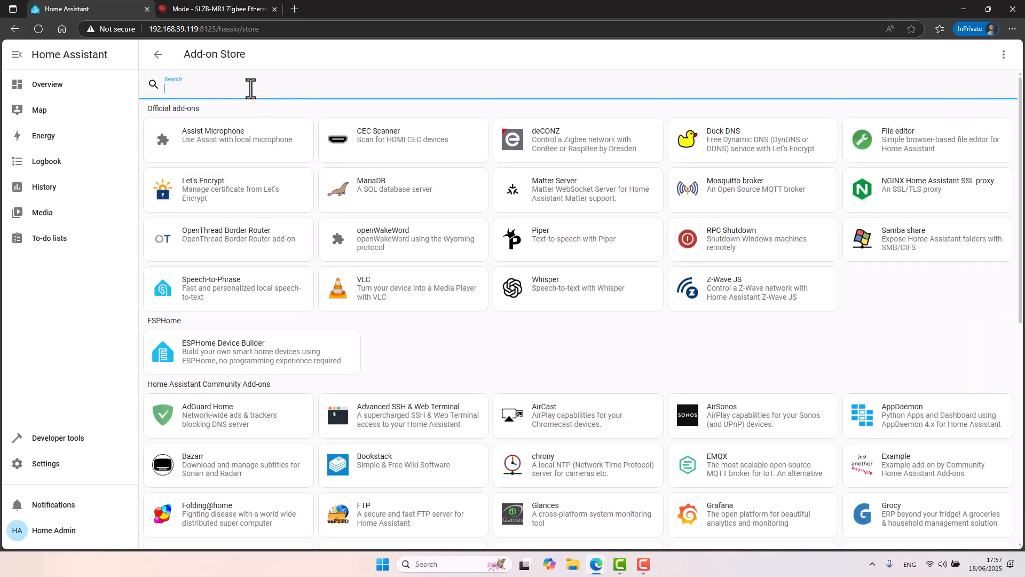
type("openth")
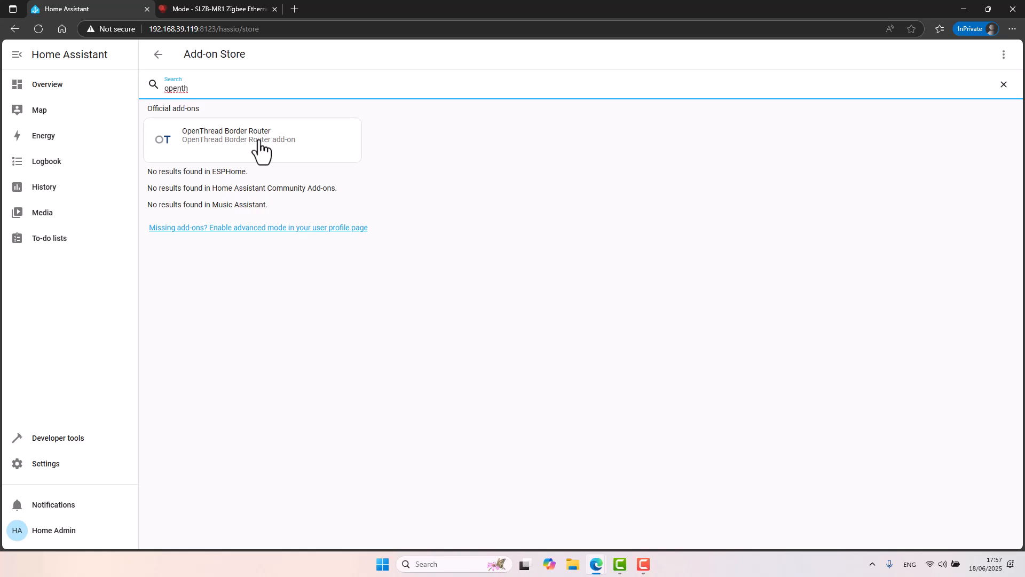
Install the OpenThread Border Router add-on with start on boot enabled
left_click(225, 134)
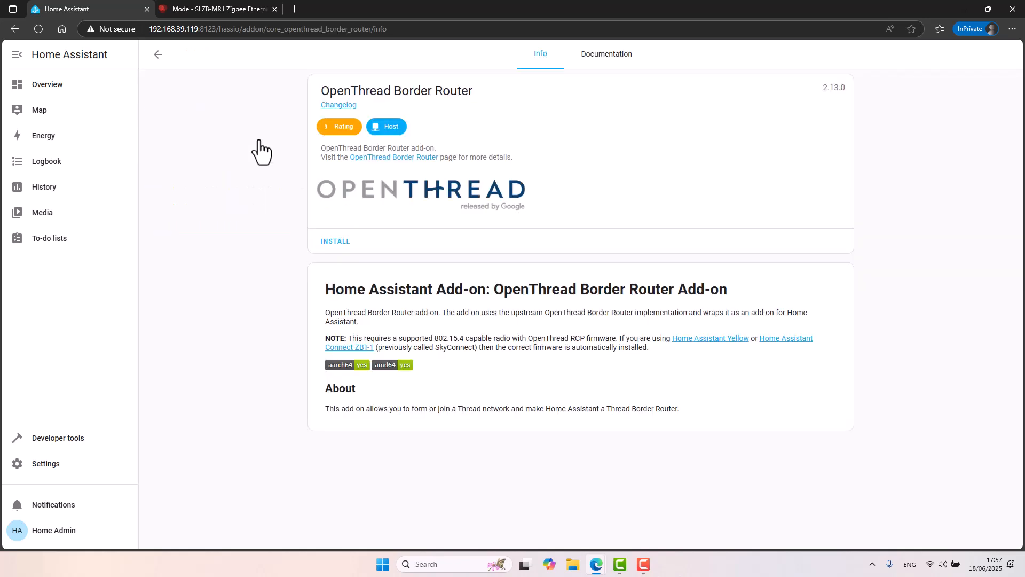
left_click(335, 241)
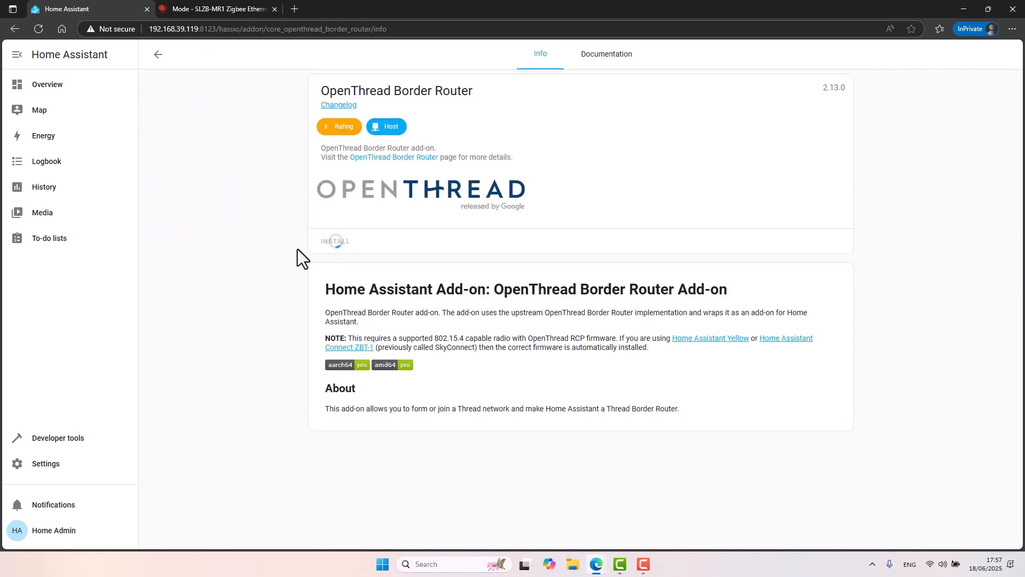
left_click(335, 240)
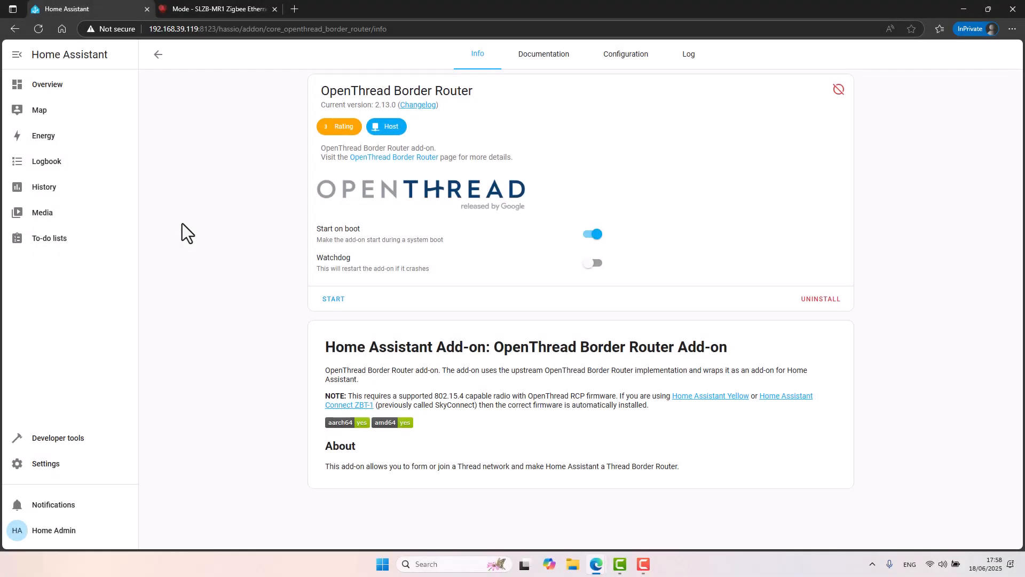
mouse_move(539, 135)
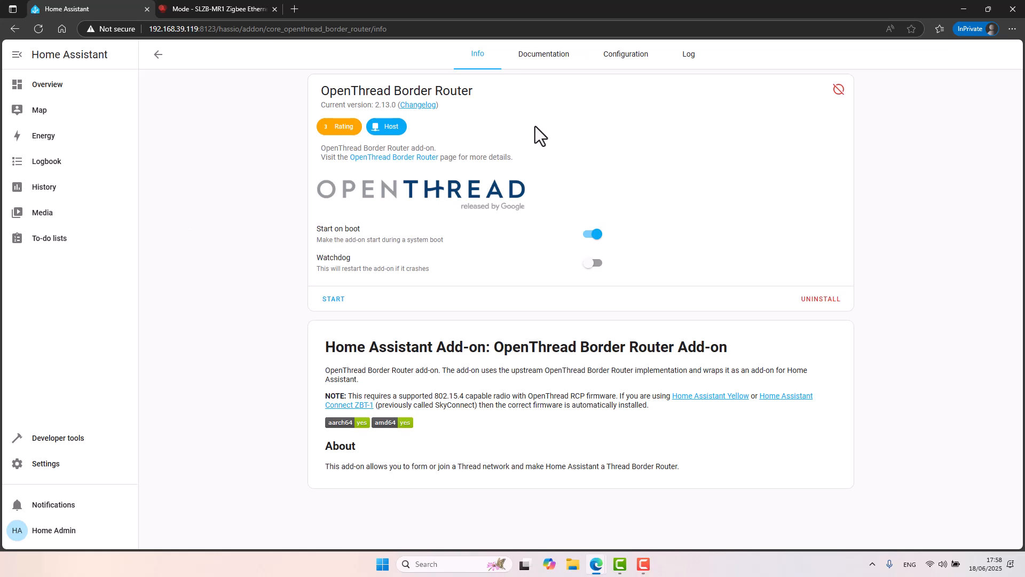
Select device /dev/ttyS1 and baudrate 115200, checking radio 1's serial speed on the SLZB-MR1 Mode page
left_click(625, 53)
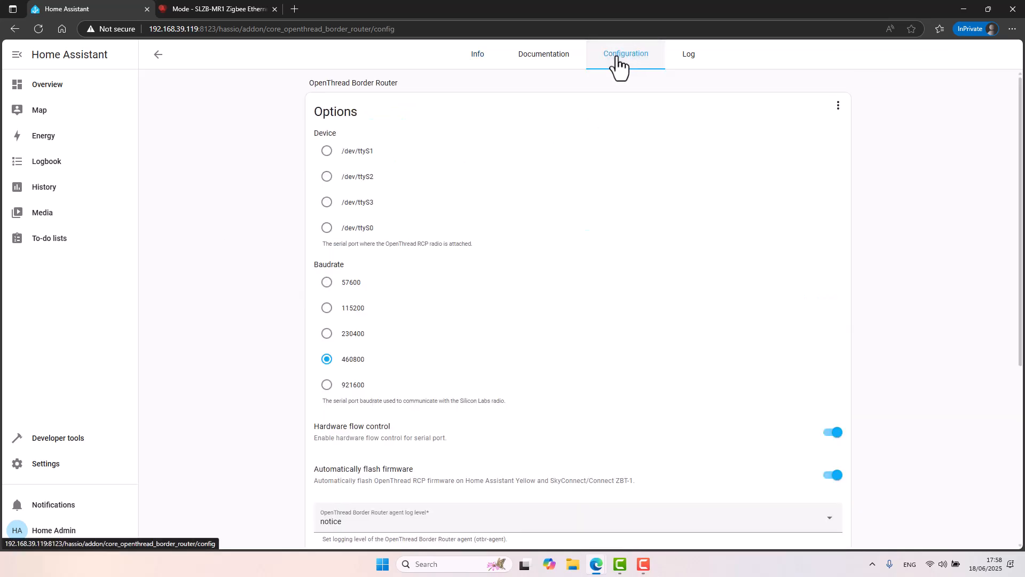
mouse_move(346, 159)
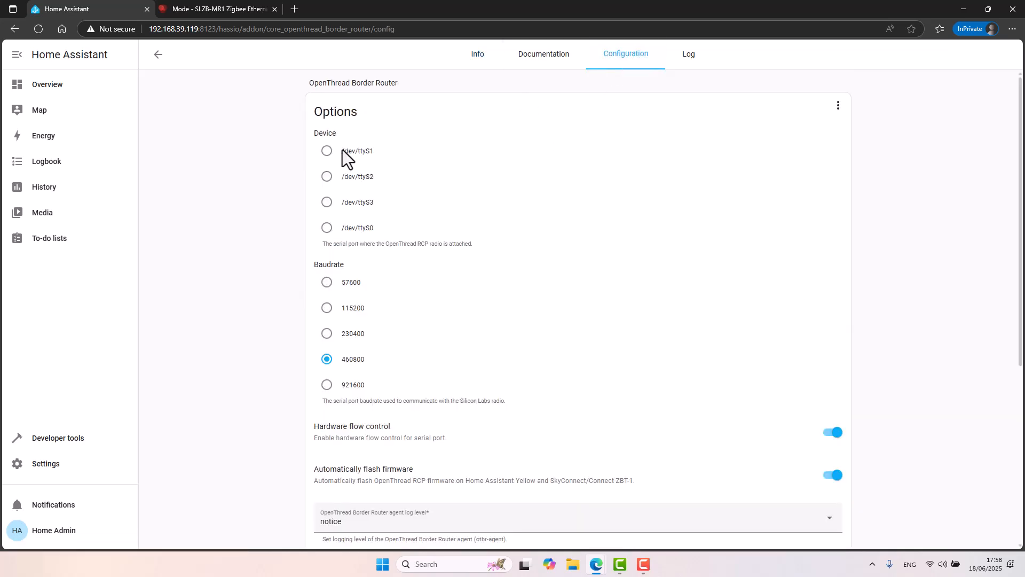
mouse_move(330, 163)
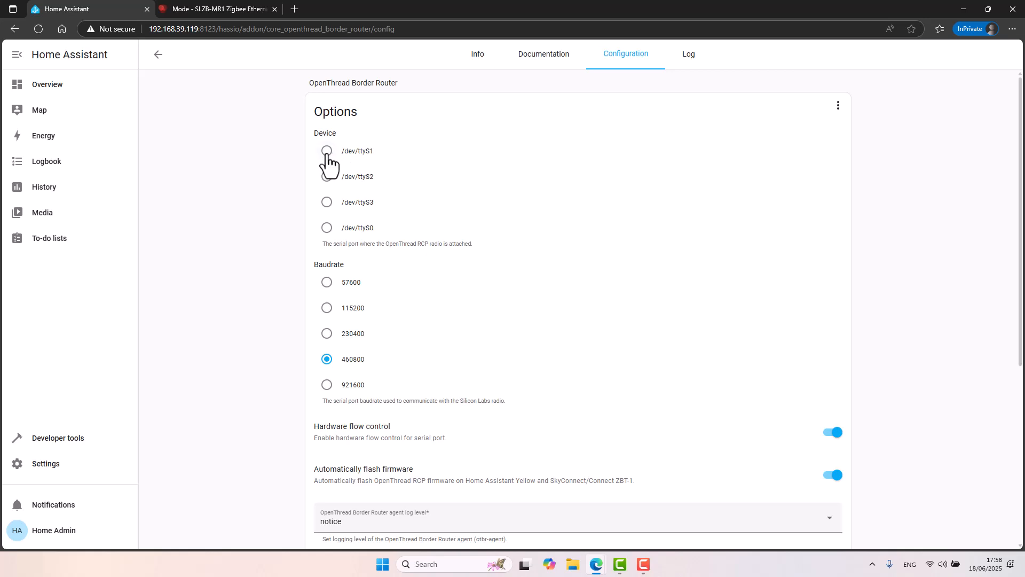
left_click(327, 151)
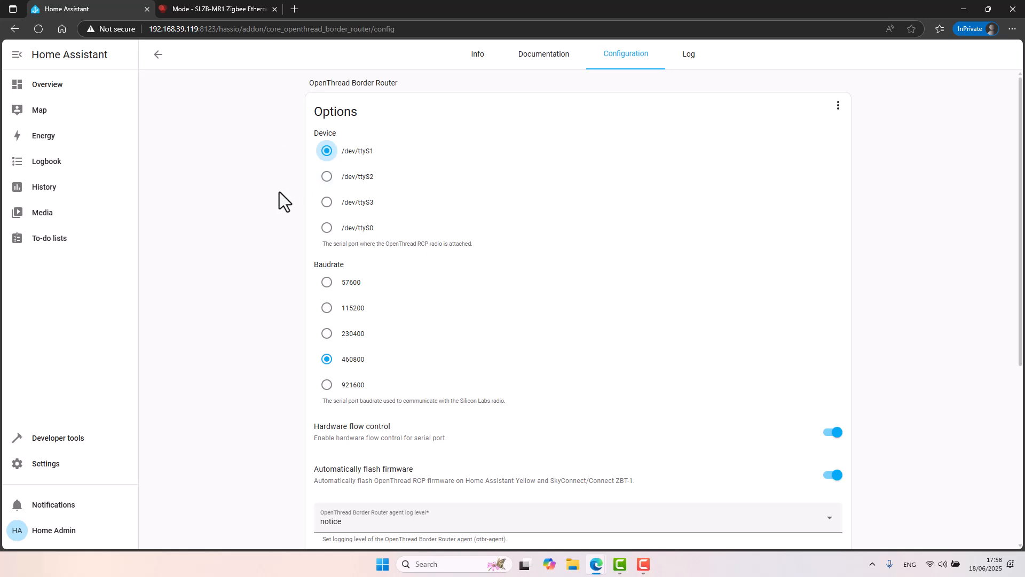
scroll("down", 3)
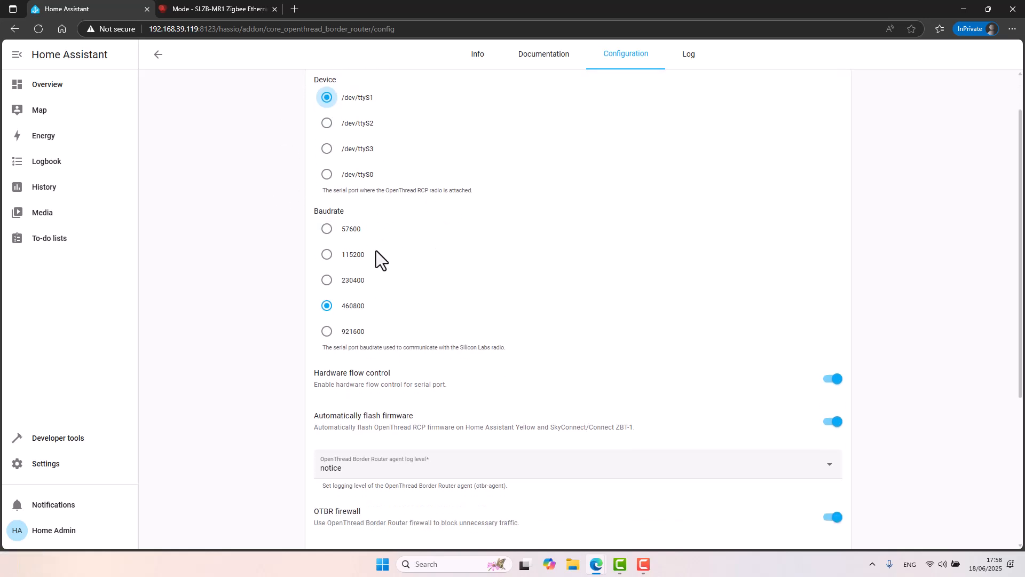
left_click(216, 9)
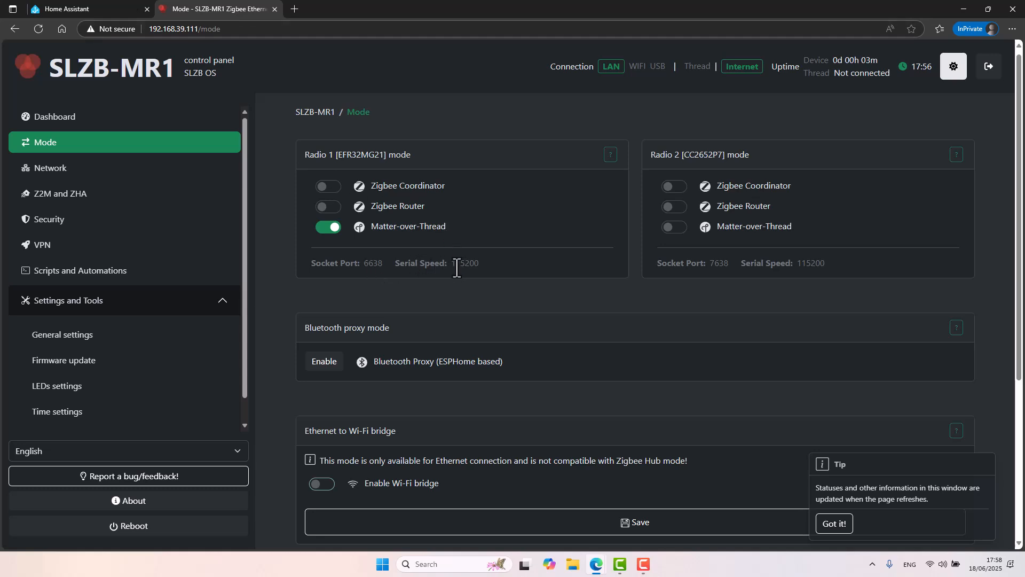
double_click(464, 262)
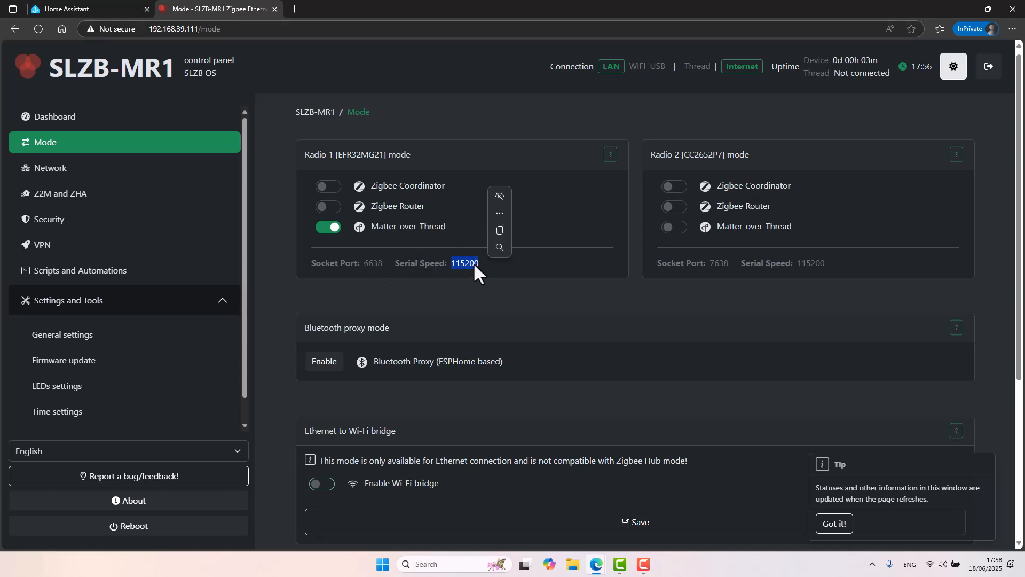
left_click(85, 8)
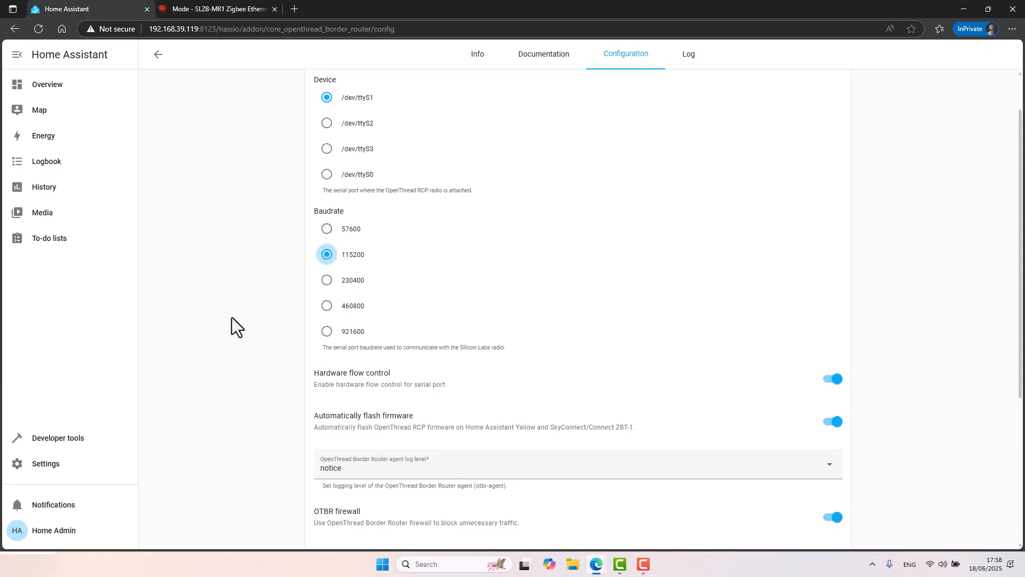
Turn off hardware flow control and automatic firmware flashing, and reveal the unused optional settings
scroll("down", 3)
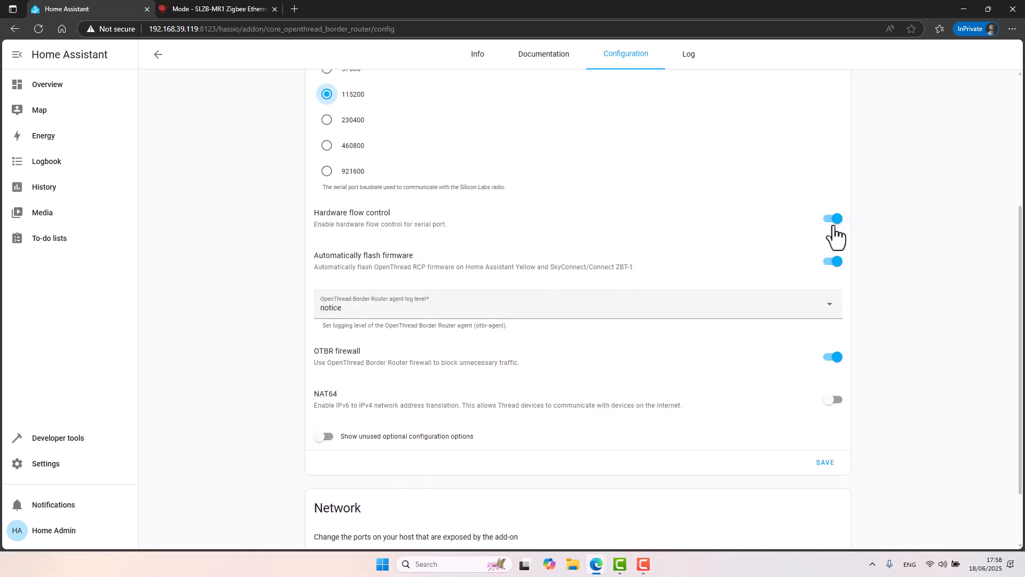
left_click(832, 218)
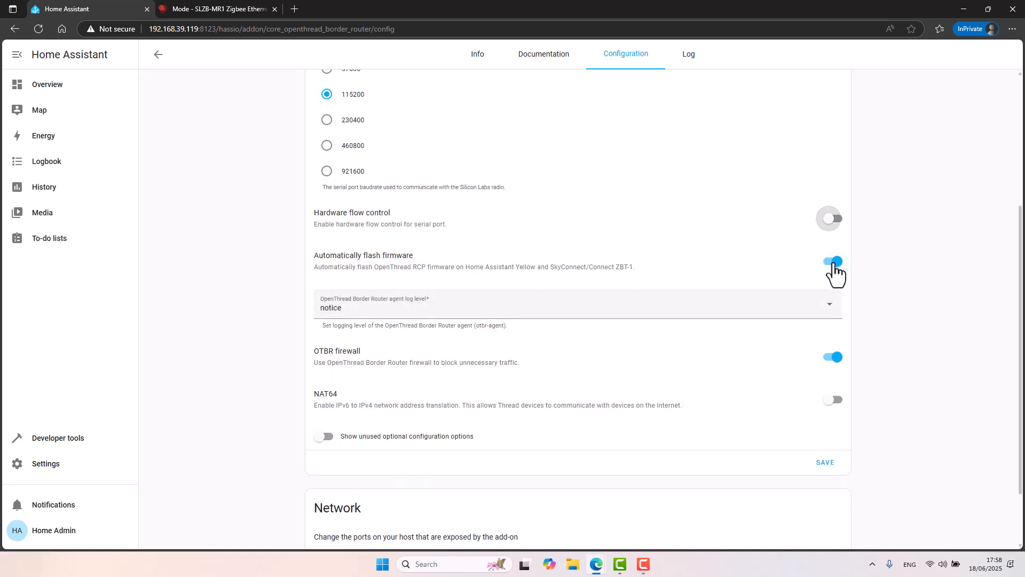
left_click(833, 261)
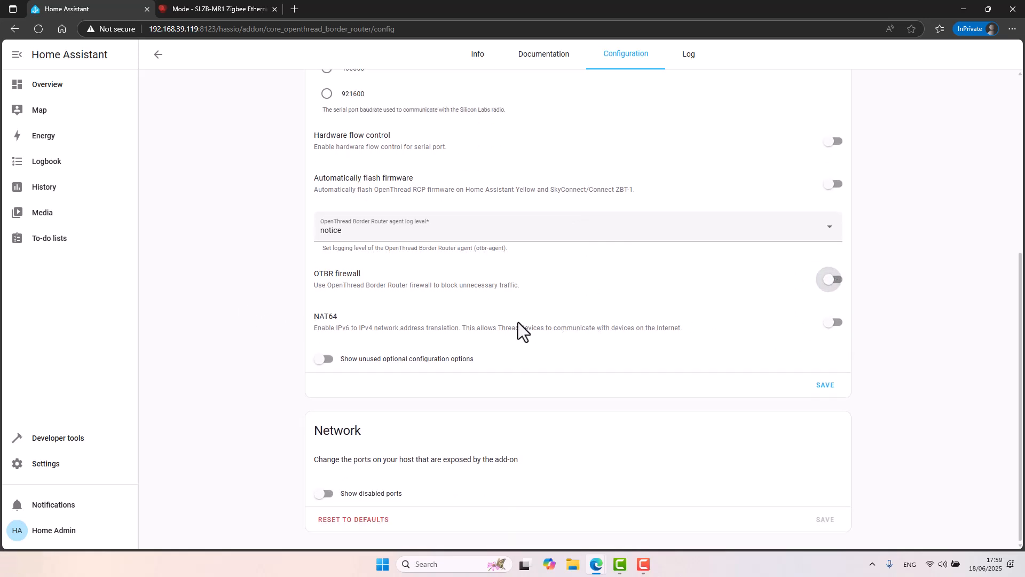
mouse_move(438, 329)
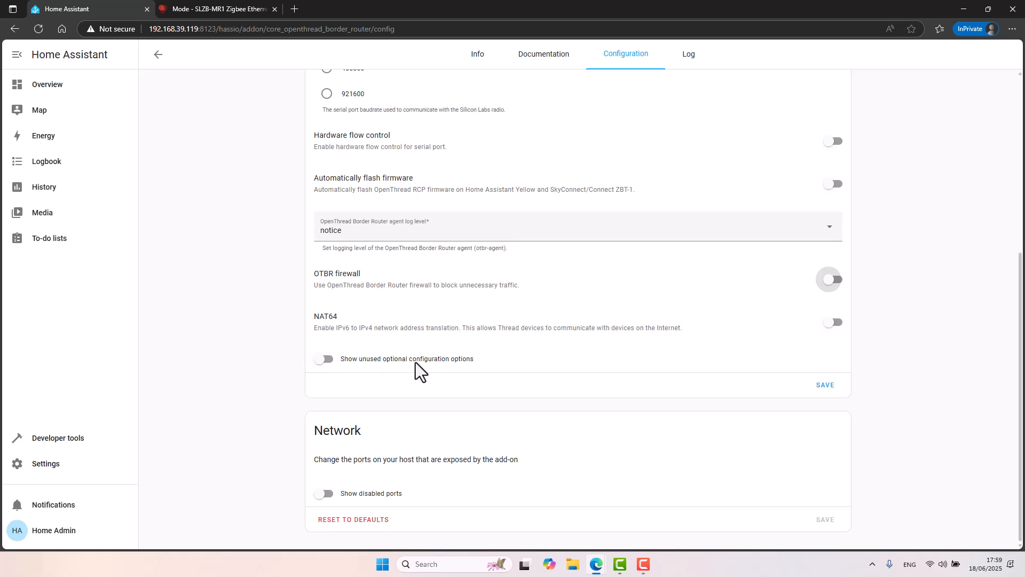
left_click(325, 359)
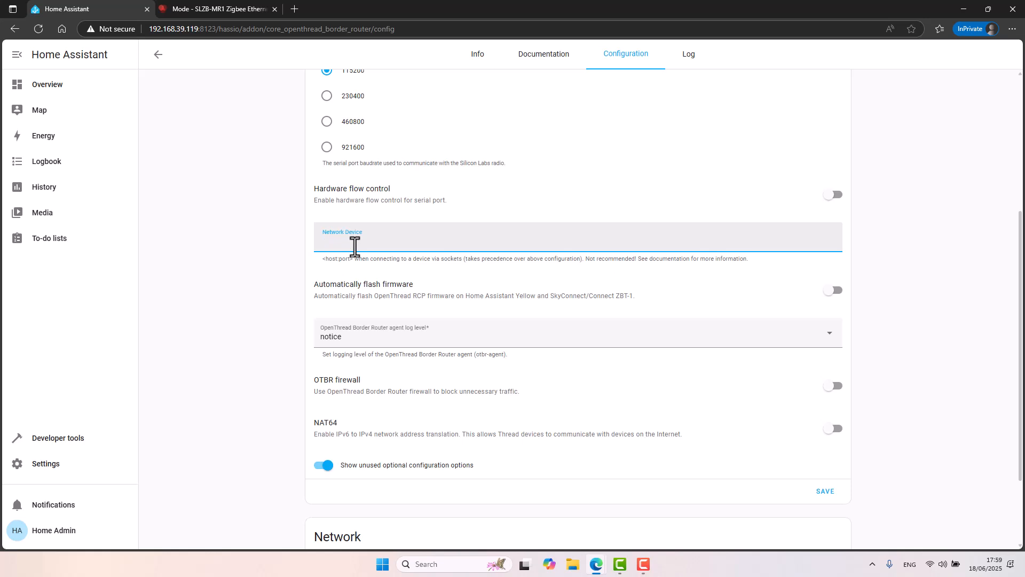
Enter network device 192.168.39.111:6638, looking up radio 1's socket port on the SLZB-MR1 page
type("192.168.39.111:")
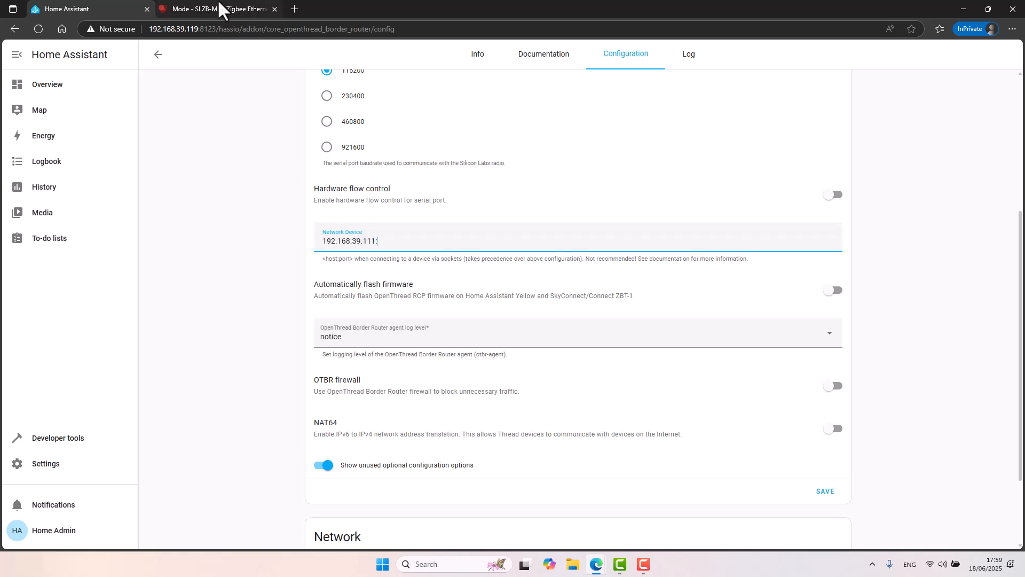
left_click(215, 8)
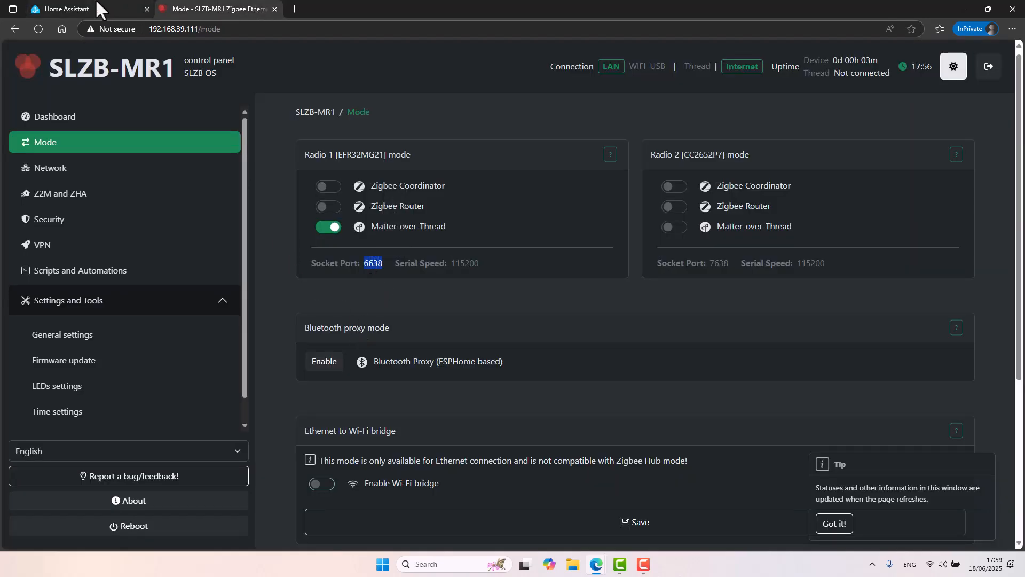
left_click(72, 9)
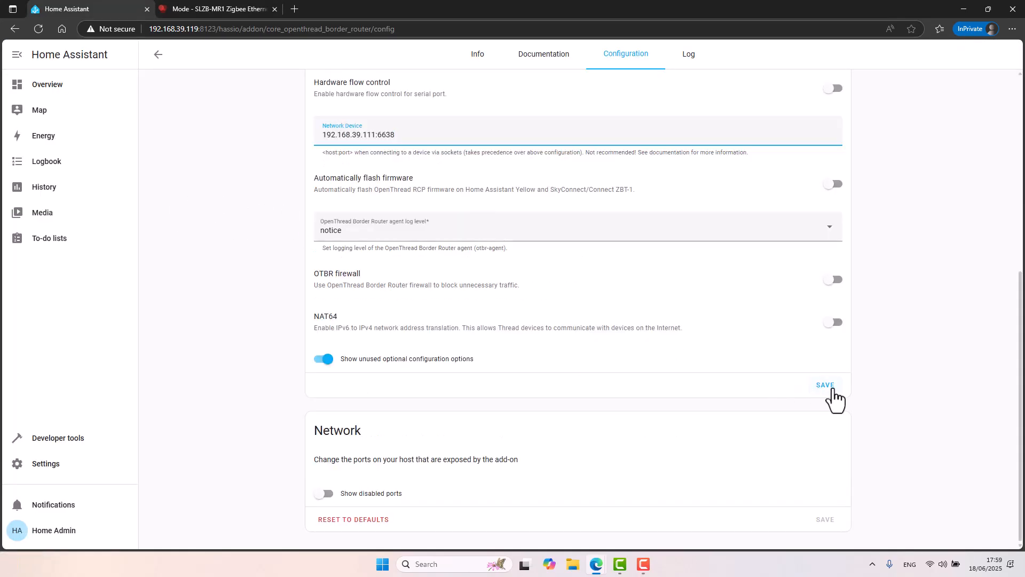
scroll("up", 3)
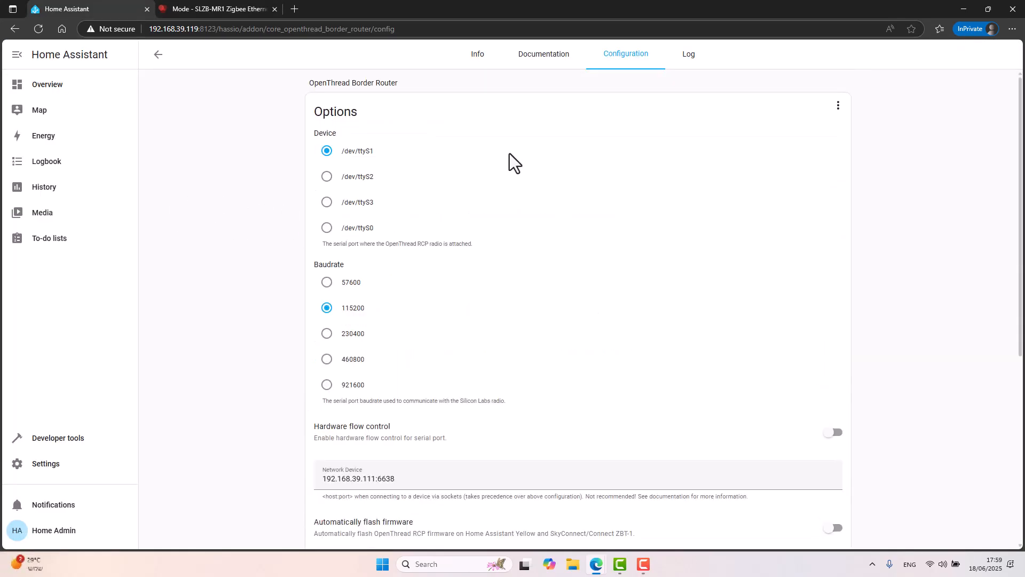
Start the OpenThread Border Router add-on from its Info page so it reports running
left_click(476, 53)
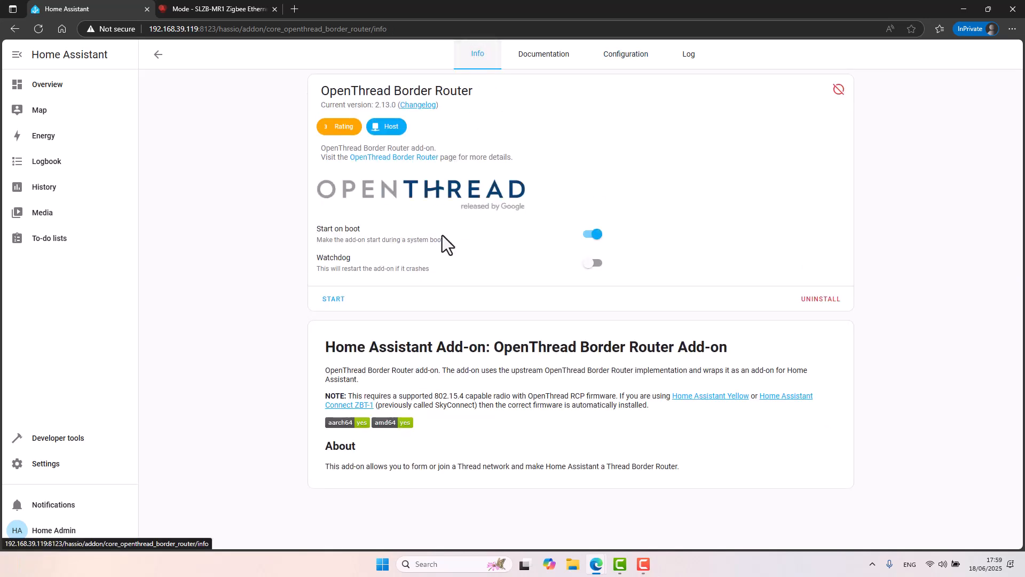
left_click(333, 299)
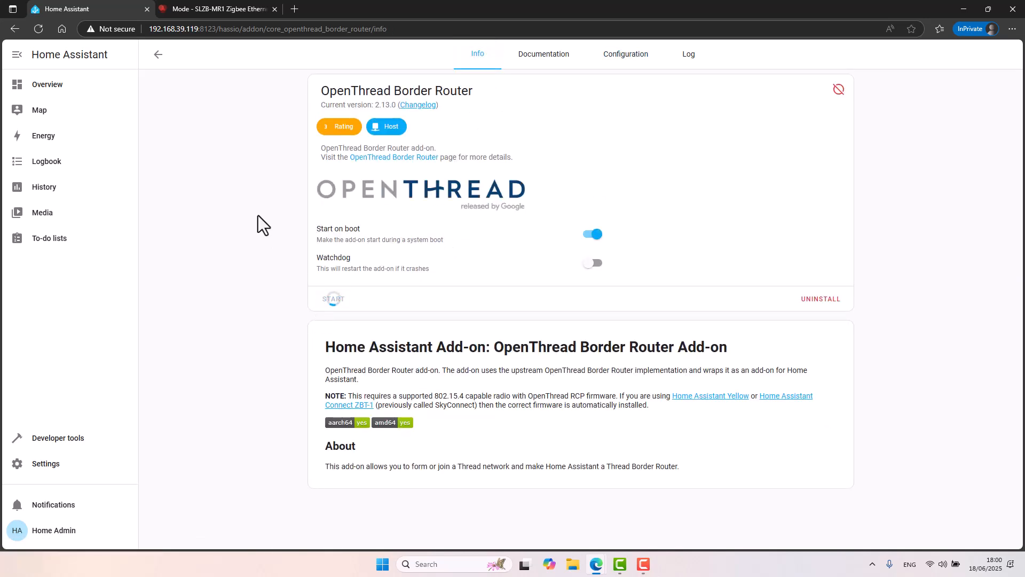
left_click(332, 299)
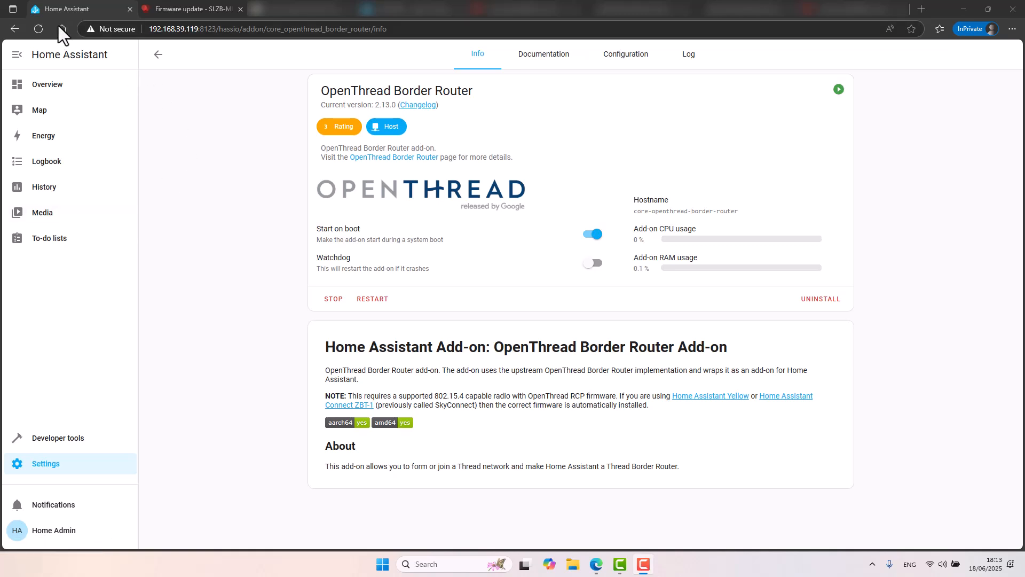
mouse_move(298, 234)
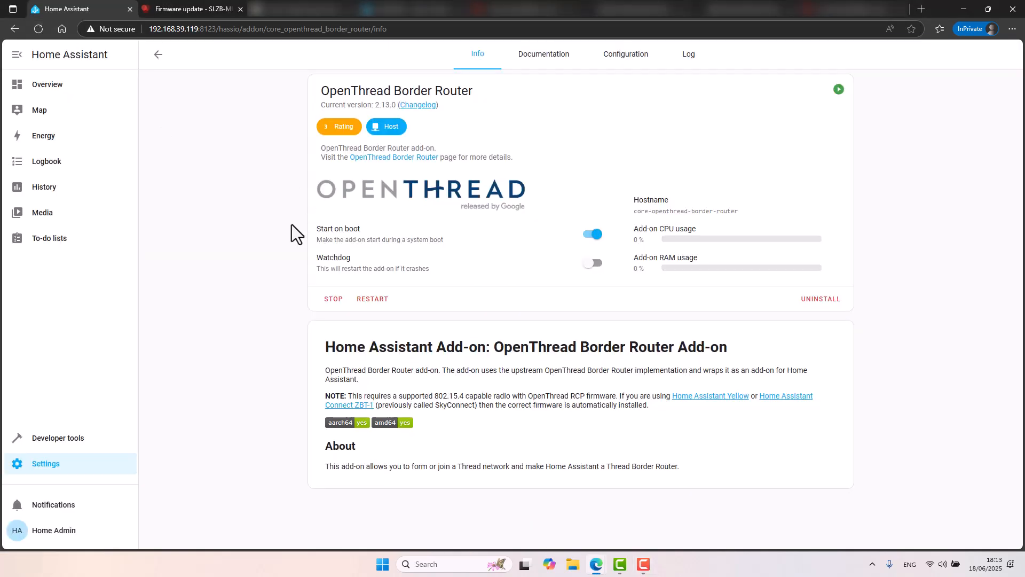
mouse_move(409, 194)
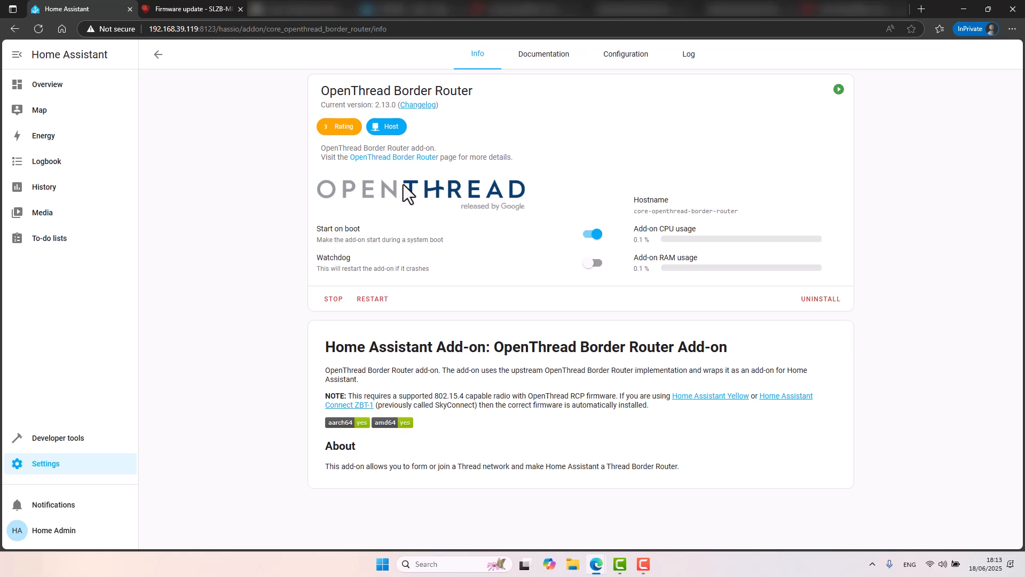
mouse_move(108, 60)
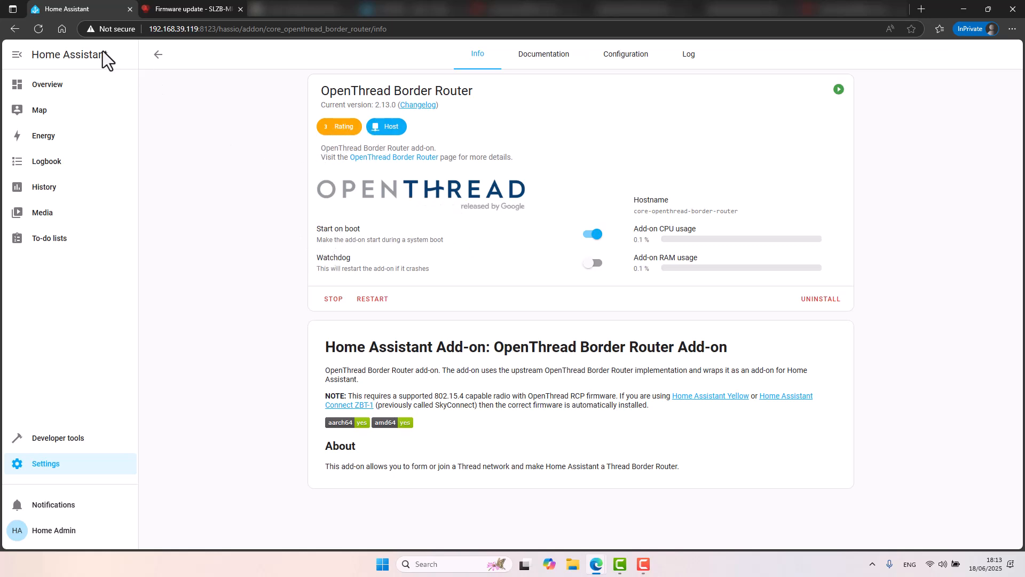
mouse_move(690, 78)
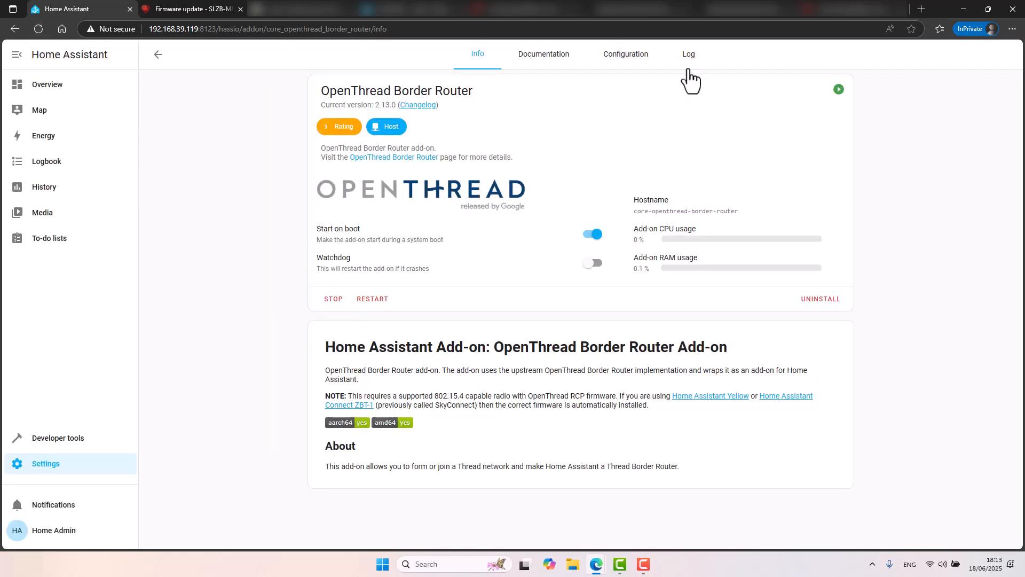
View the border router add-on's log, ending with the backbone router becoming primary
left_click(688, 53)
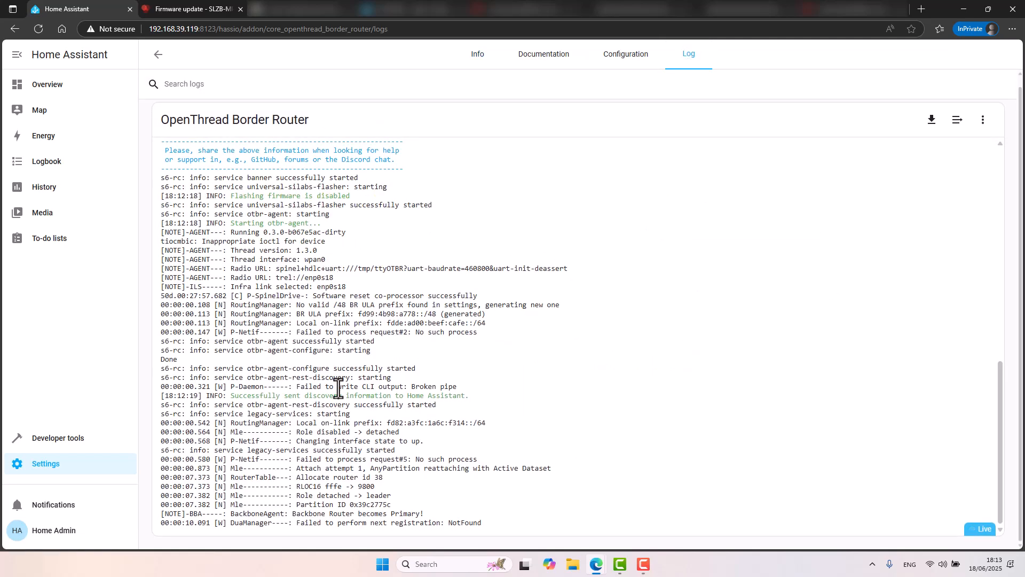
mouse_move(473, 416)
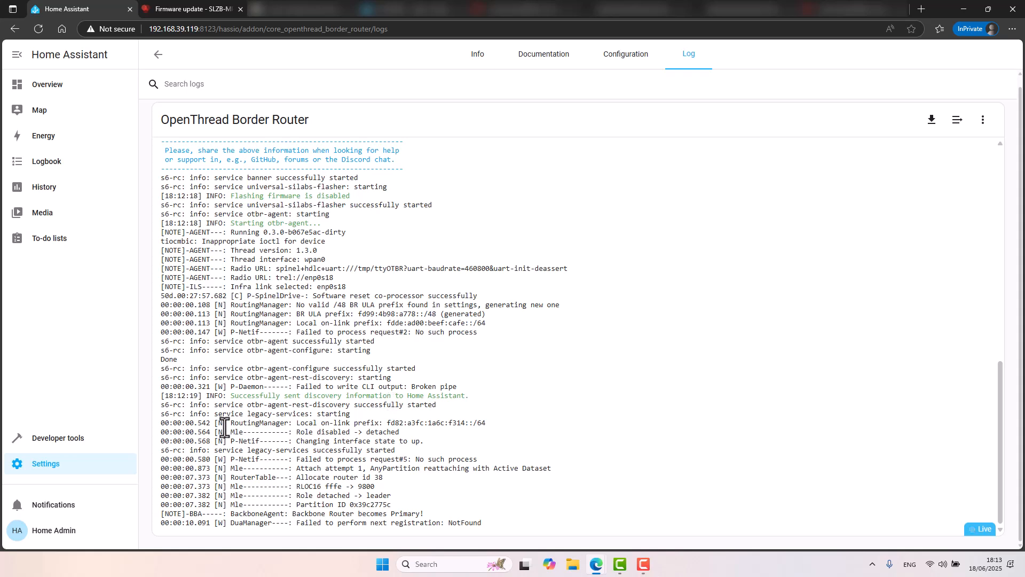
mouse_move(425, 287)
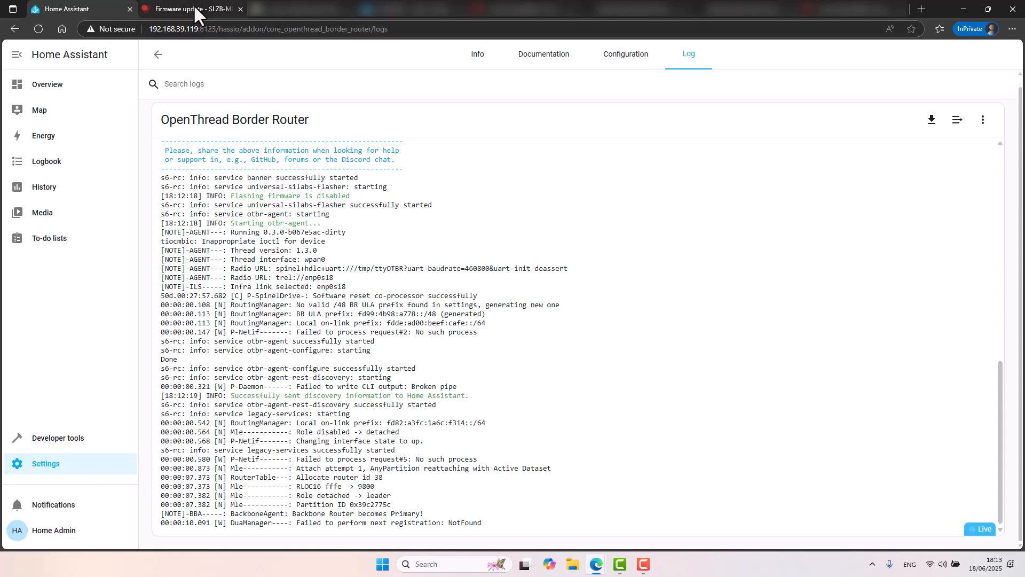
Back in the SLZB-MR1 control panel, visit the Mode page and return to Firmware update
left_click(190, 8)
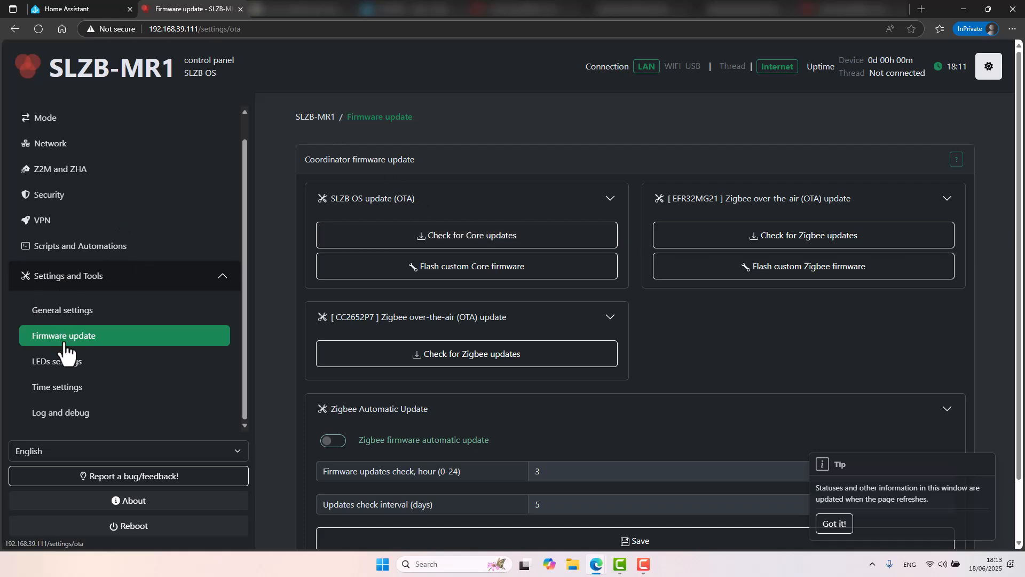
mouse_move(803, 235)
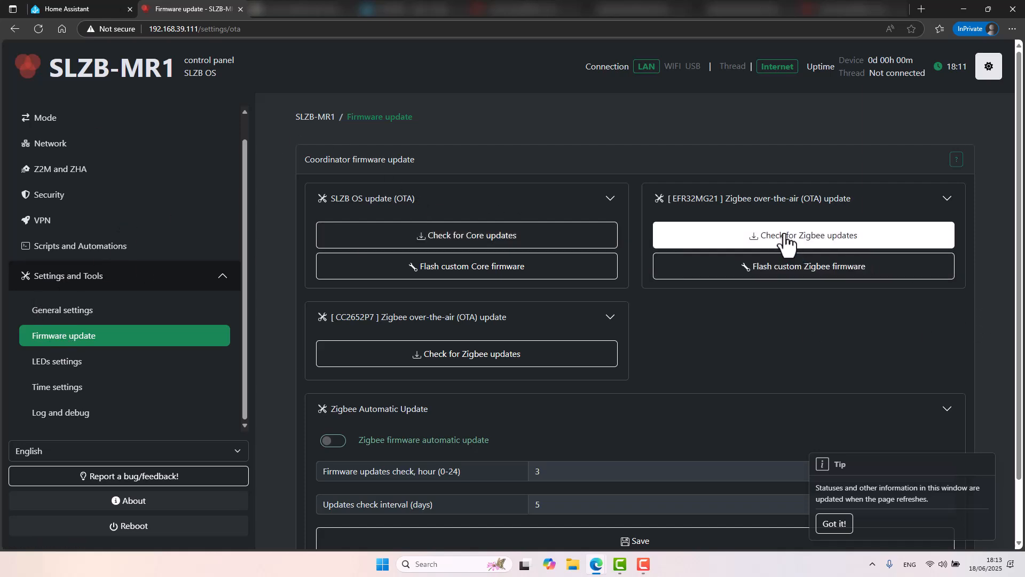
mouse_move(758, 258)
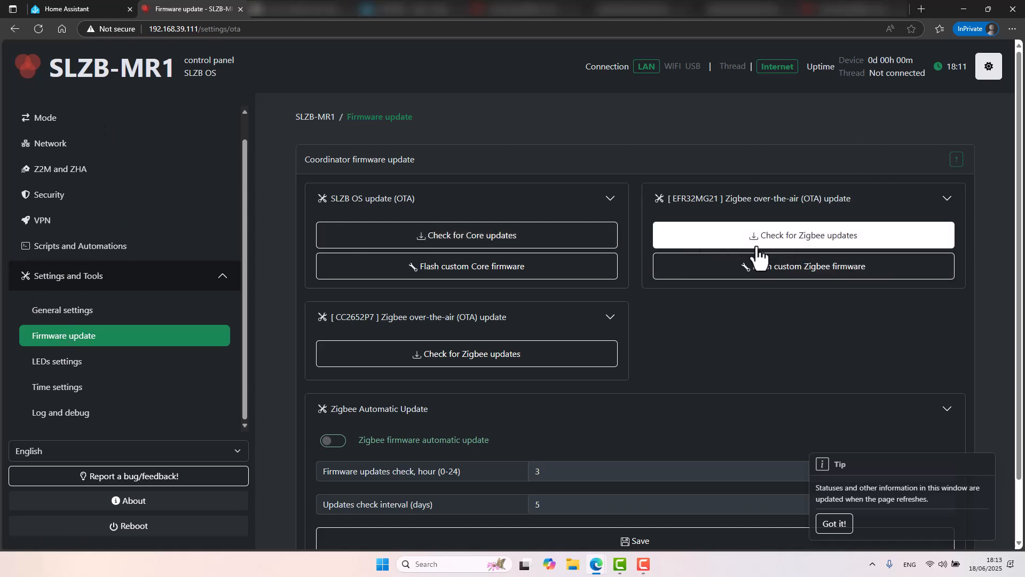
left_click(45, 117)
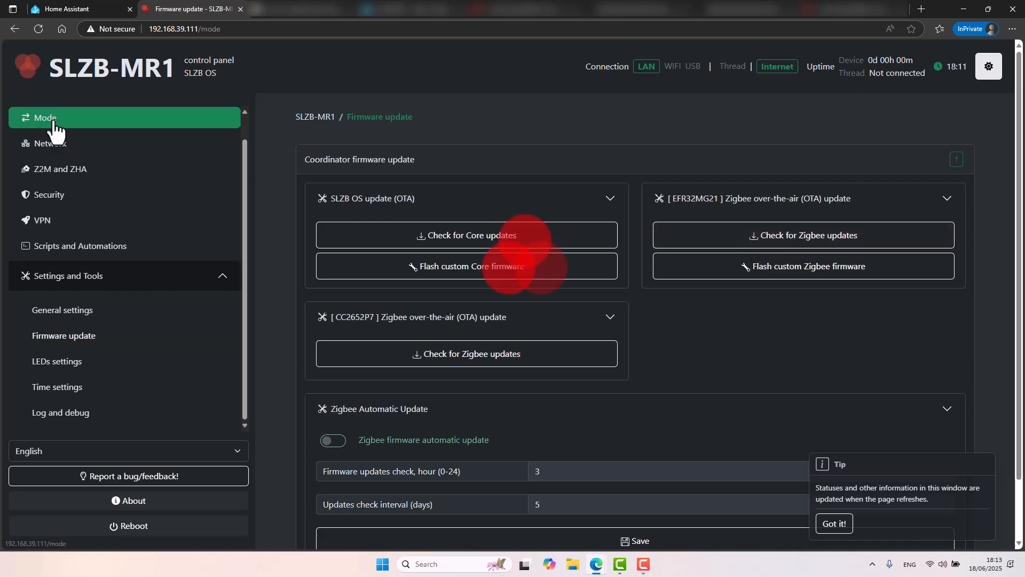
left_click(44, 117)
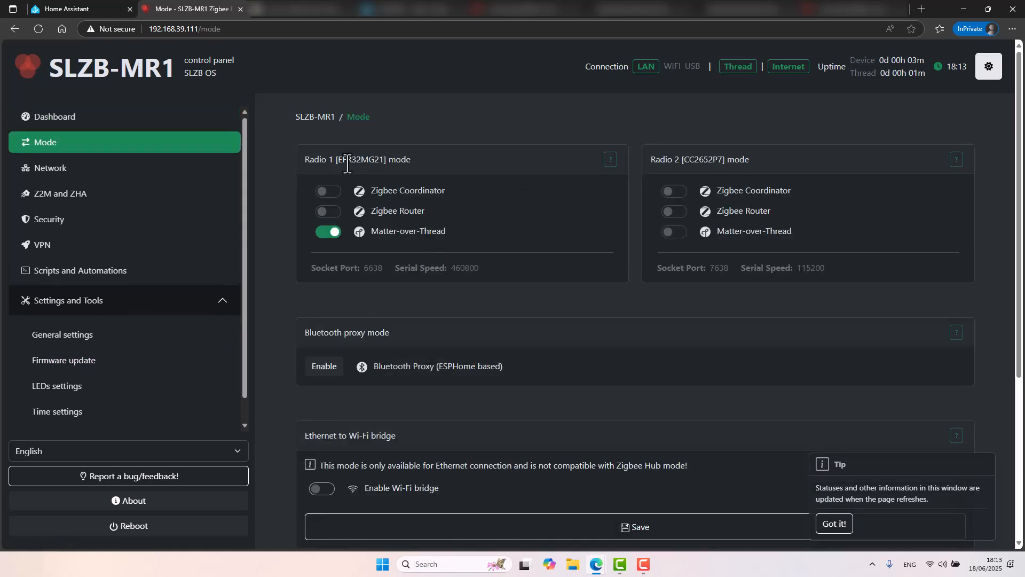
mouse_move(364, 163)
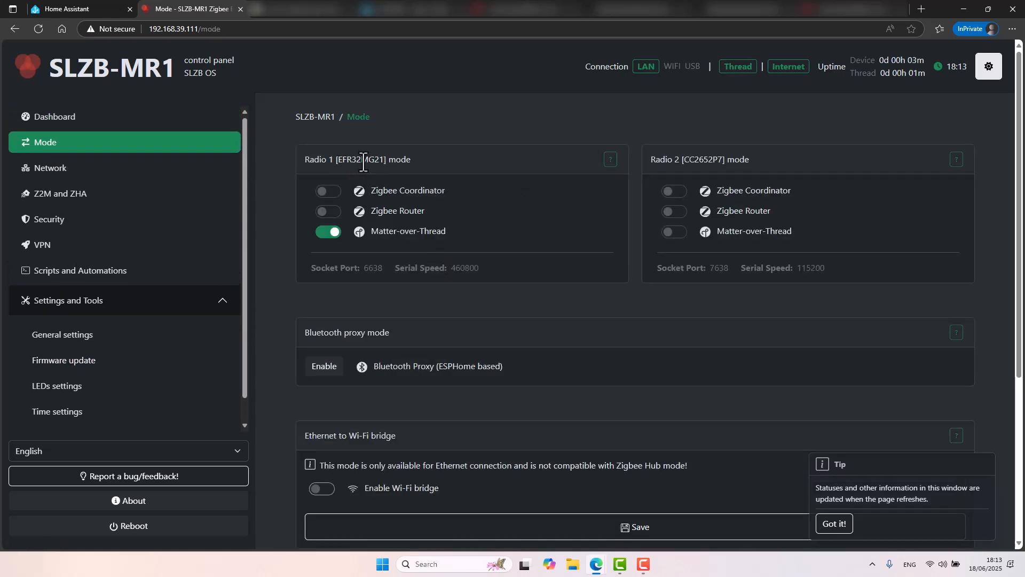
left_click(63, 360)
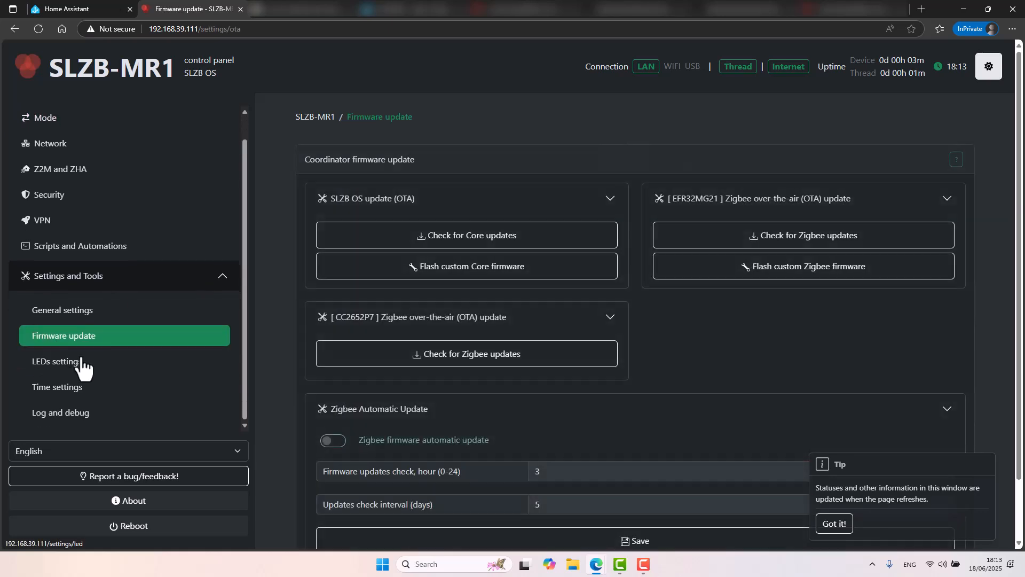
mouse_move(811, 261)
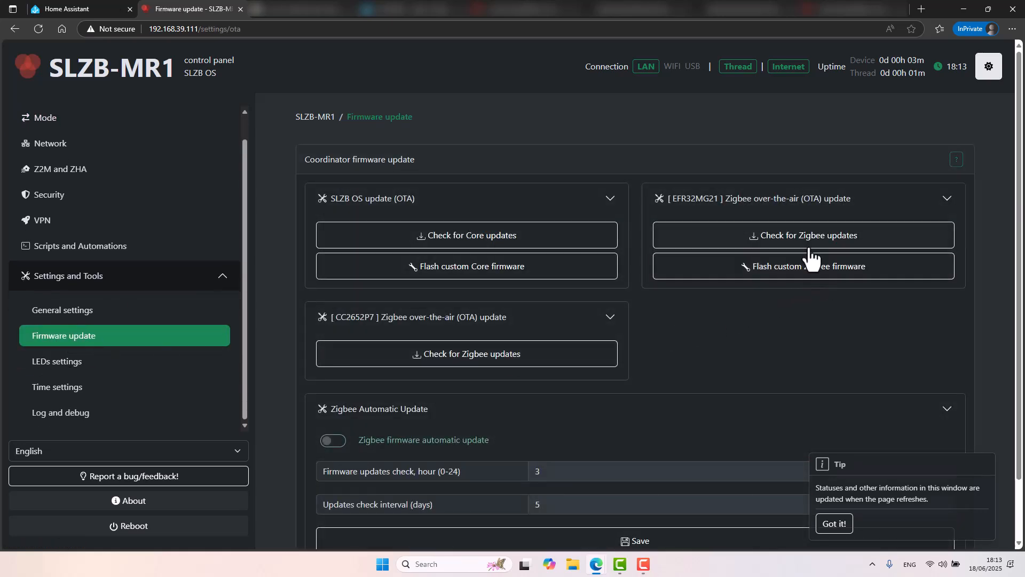
mouse_move(801, 224)
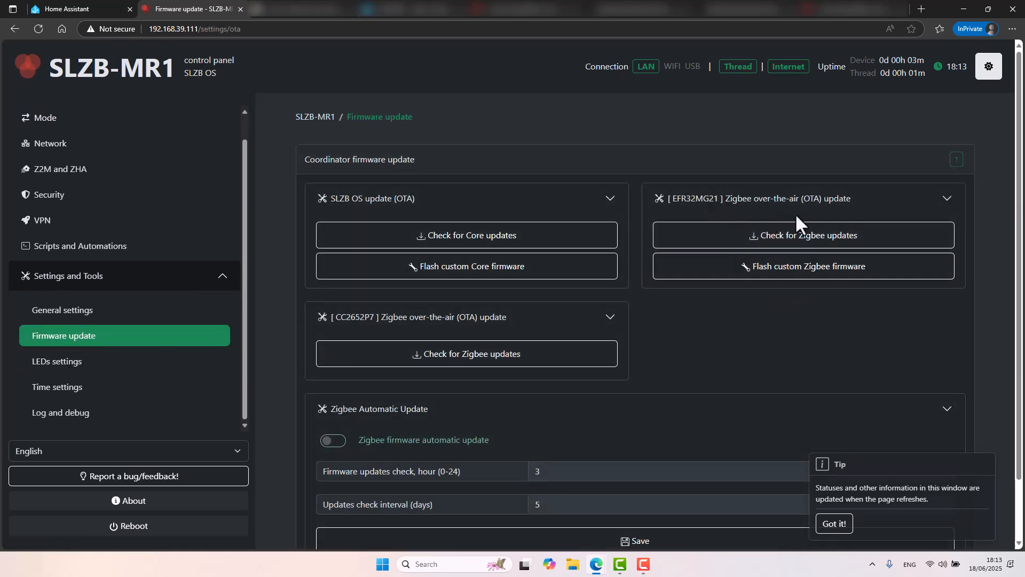
mouse_move(803, 235)
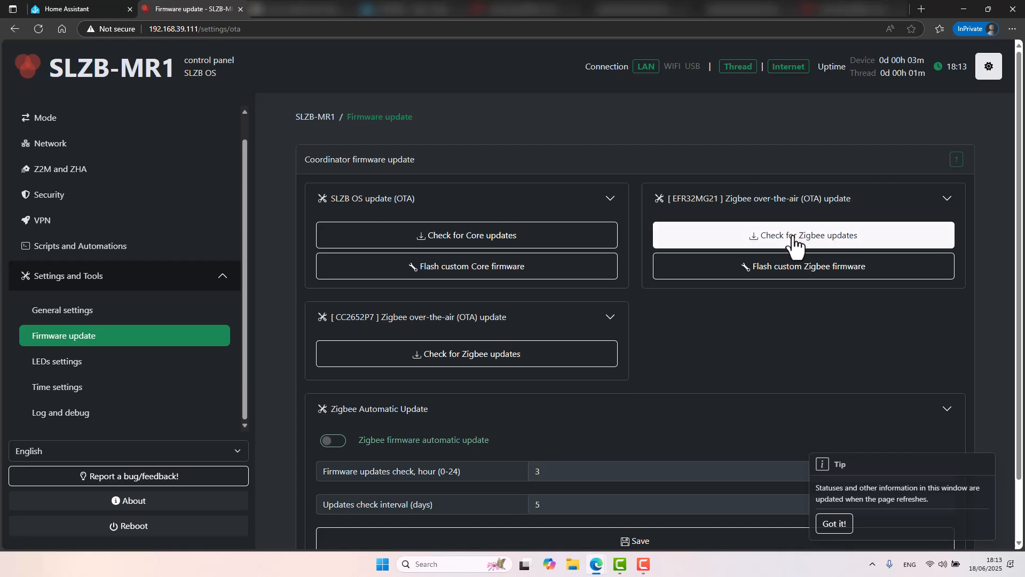
Check Zigbee updates for the EFR32MG21 and expand the Matter-over-Thread 20241105 entry
left_click(804, 235)
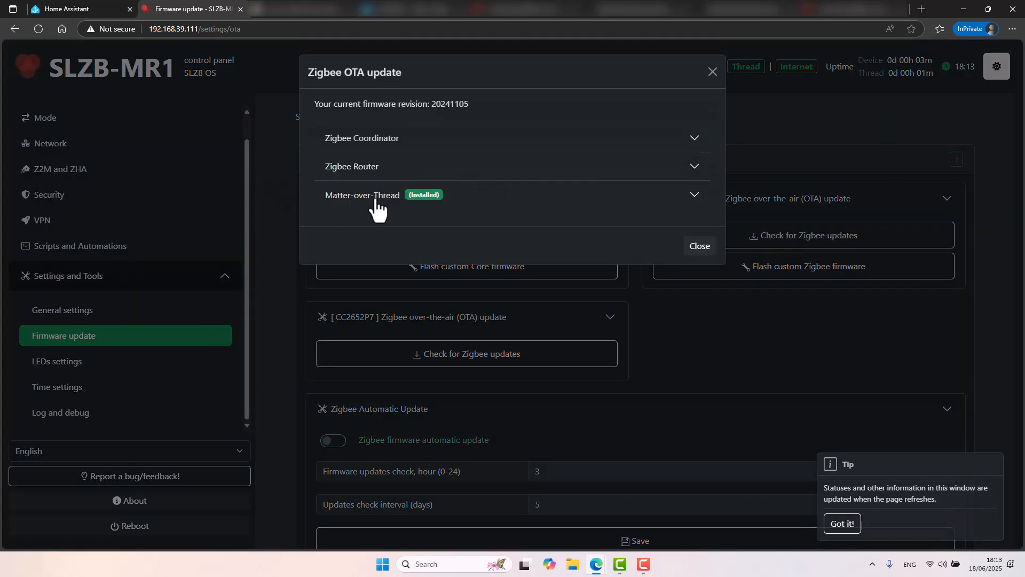
left_click(362, 195)
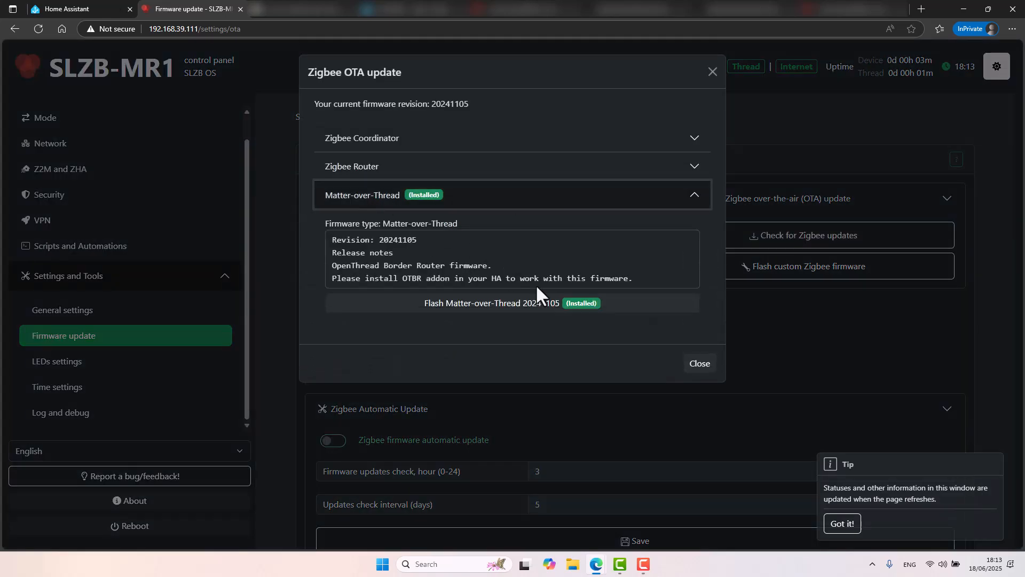
mouse_move(512, 302)
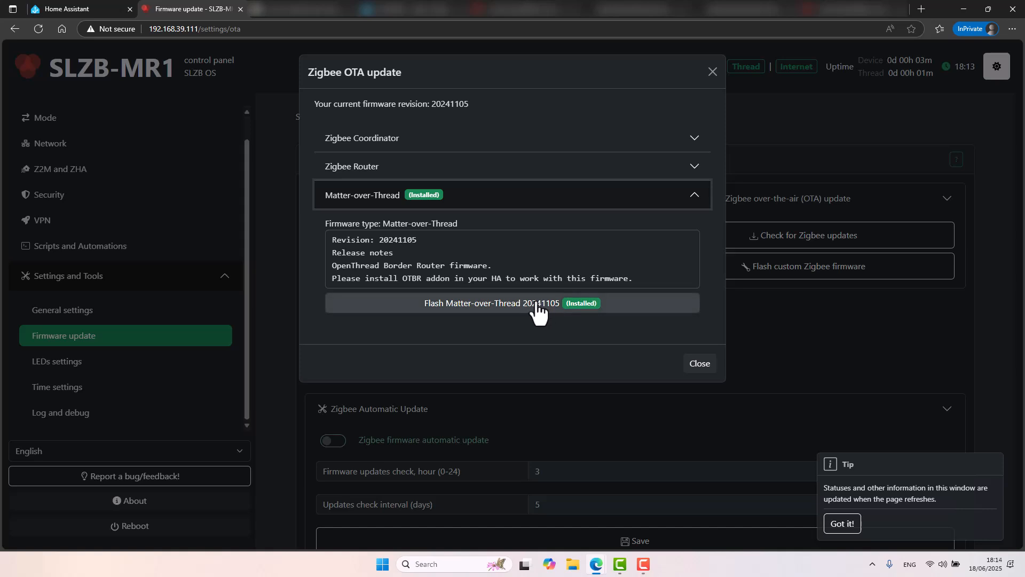
mouse_move(698, 359)
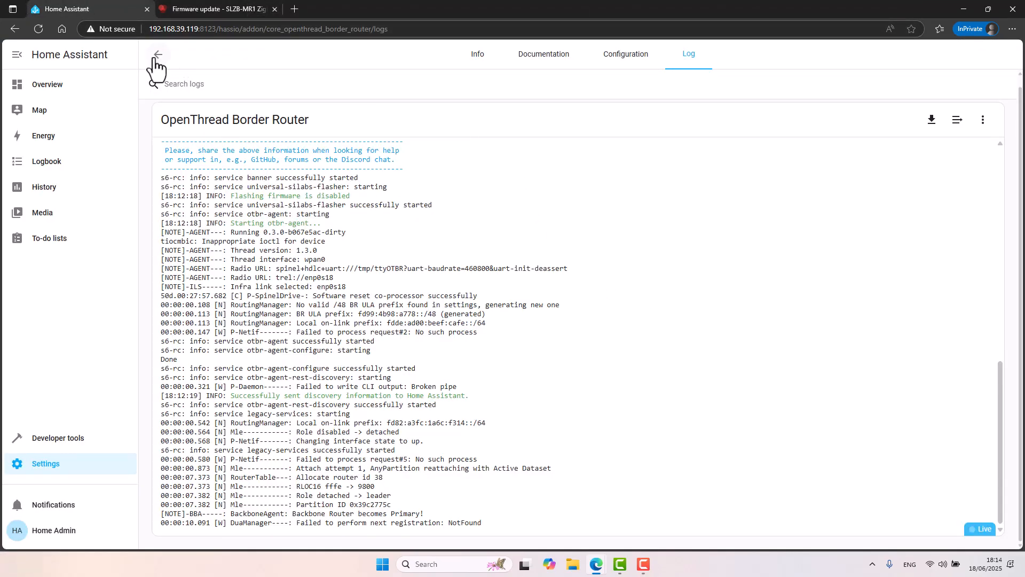
Switch the border router add-on from its Log to its Info page, with start on boot enabled
left_click(478, 53)
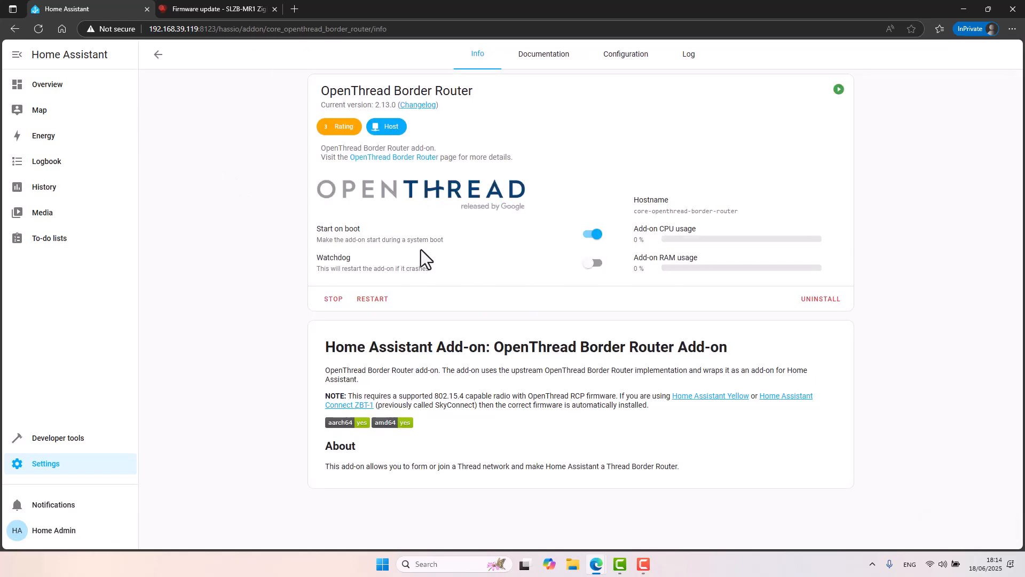
mouse_move(205, 288)
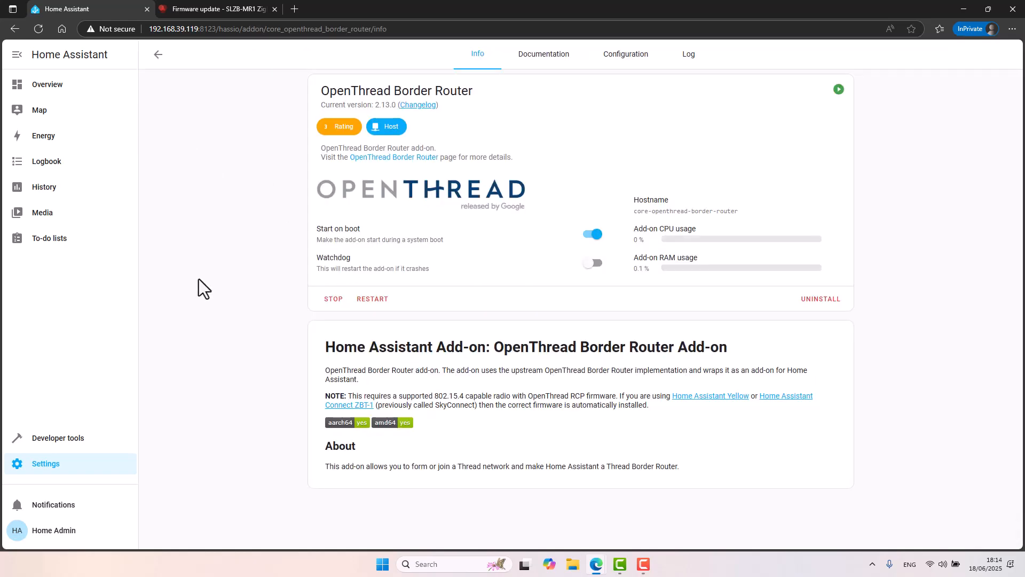
mouse_move(191, 314)
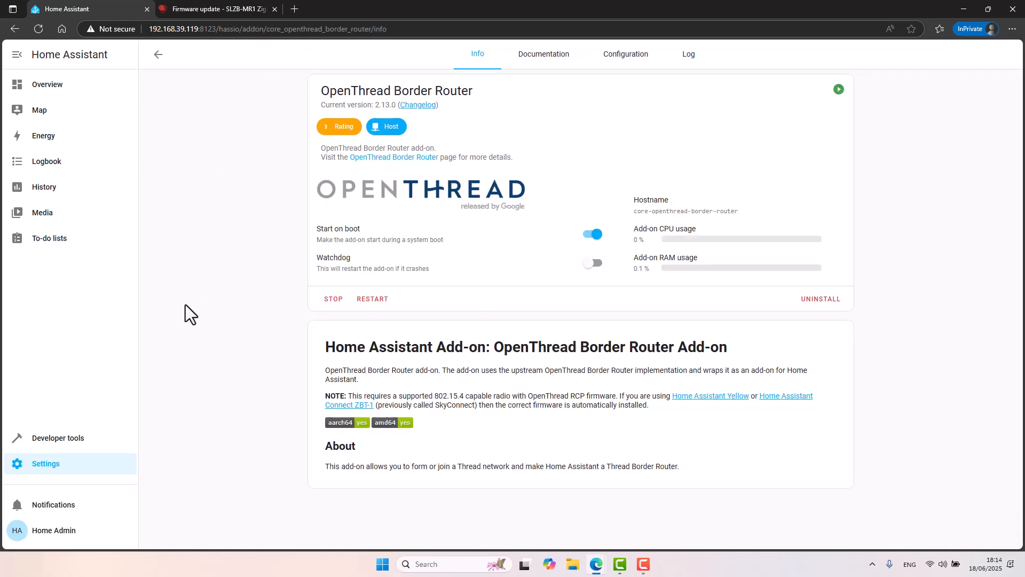
mouse_move(168, 444)
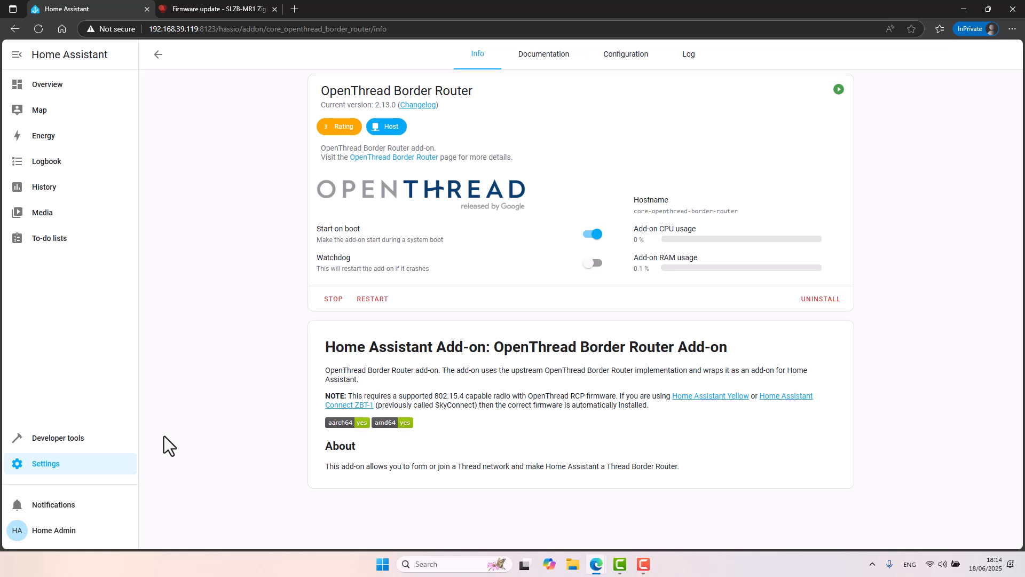
View the Thread integration's configuration showing preferred network ha-thread-574d with one border router
left_click(45, 463)
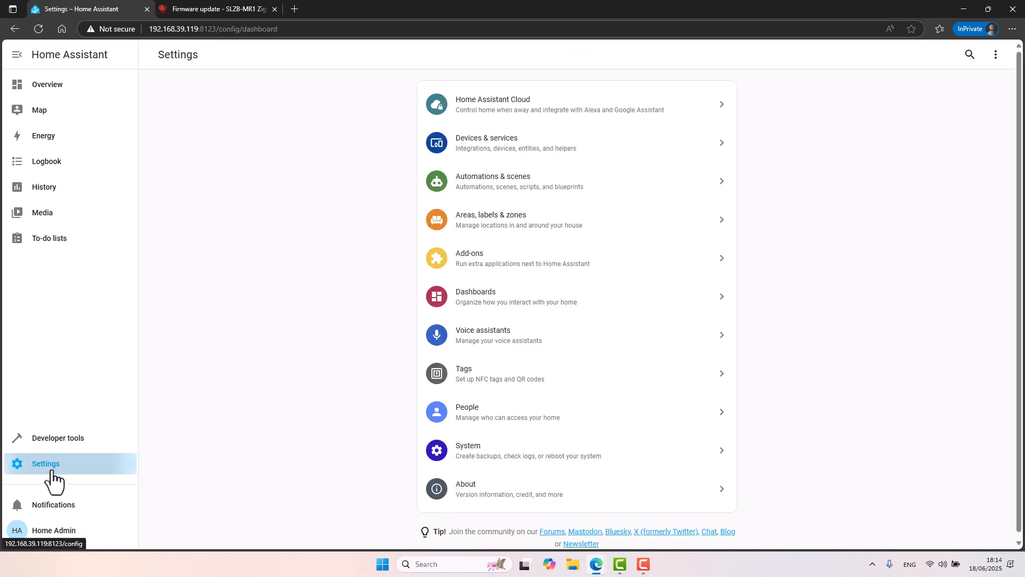
left_click(517, 142)
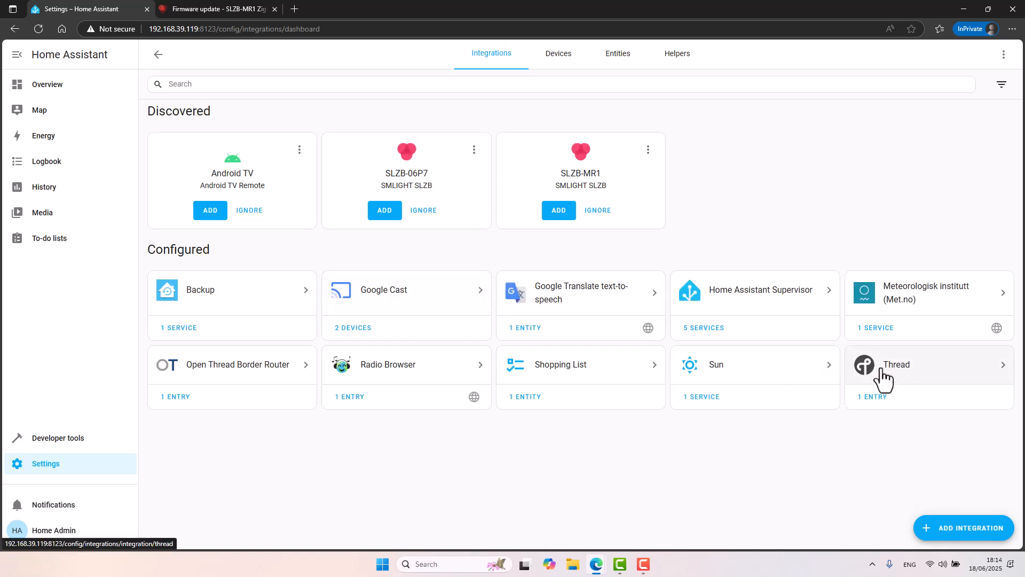
mouse_move(890, 382)
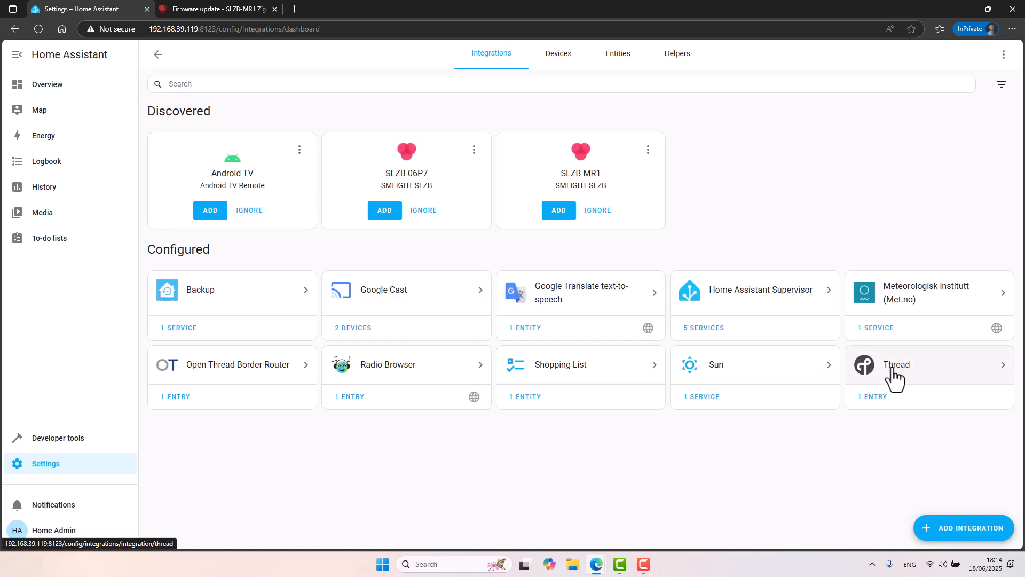
left_click(928, 376)
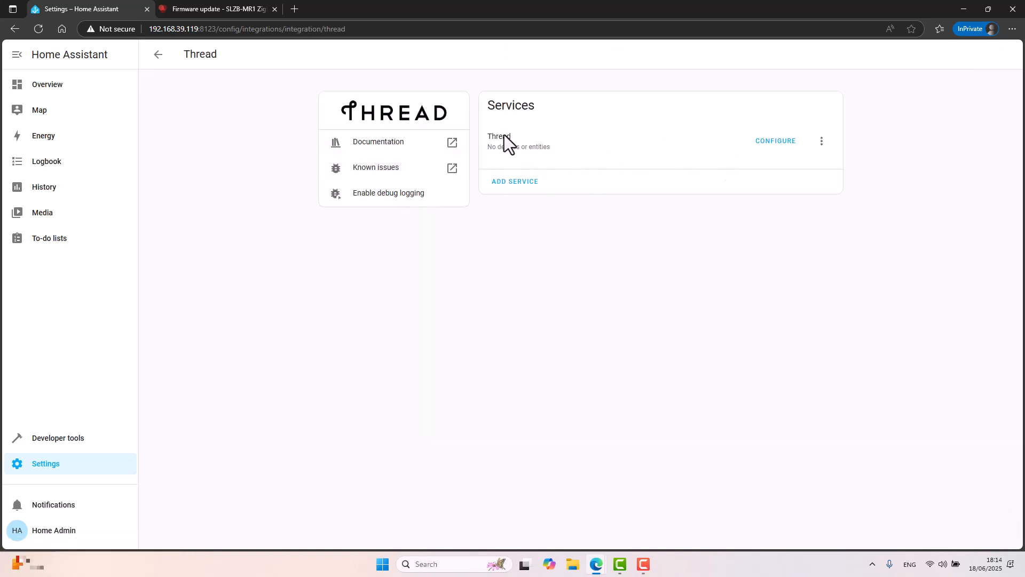
left_click(775, 141)
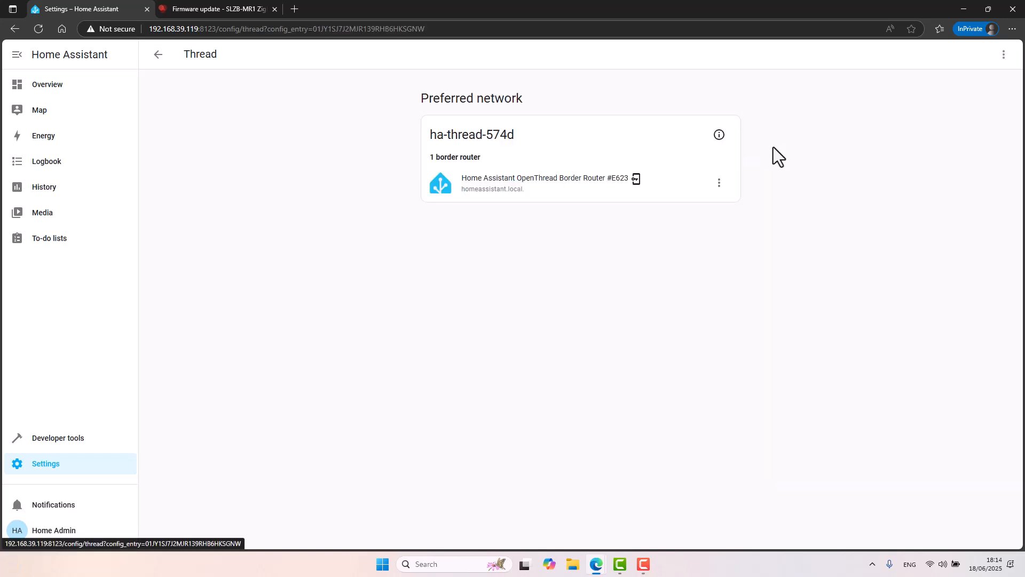
mouse_move(499, 196)
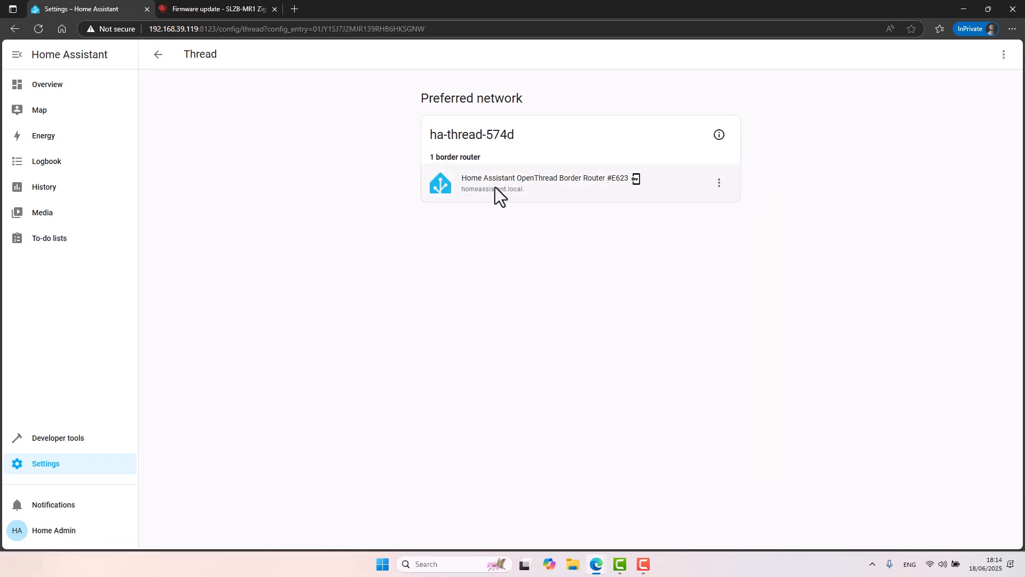
mouse_move(555, 199)
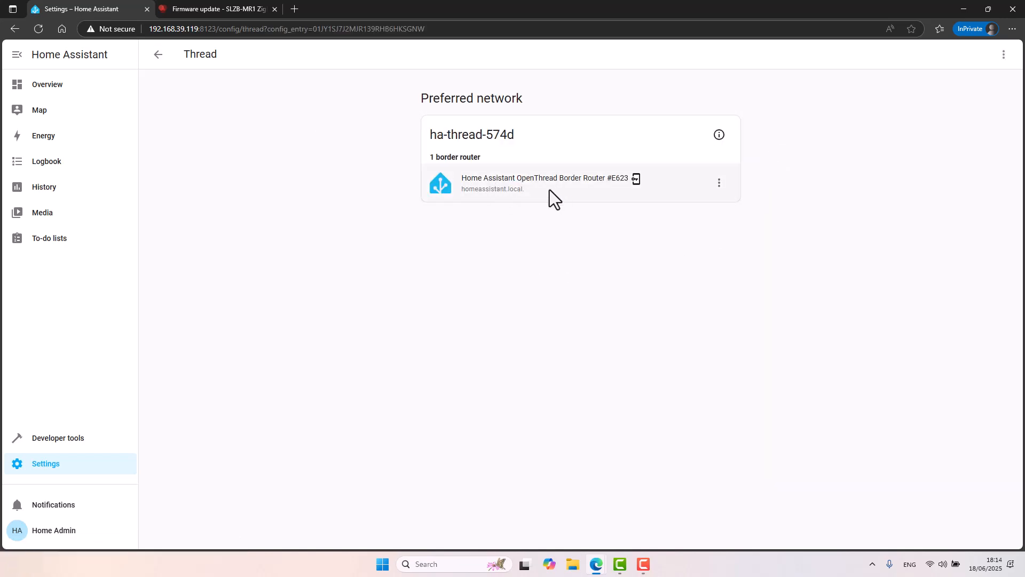
mouse_move(570, 199)
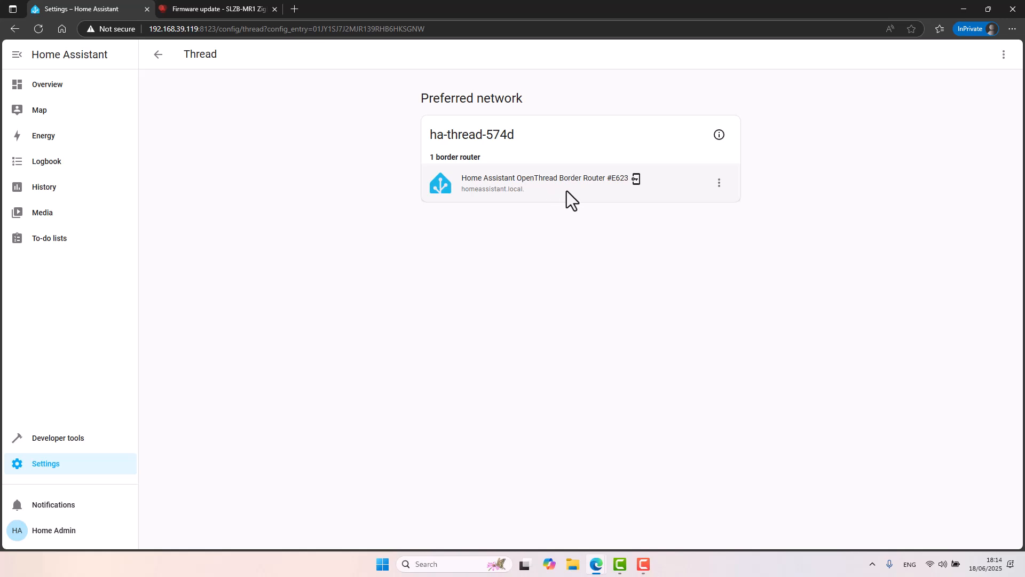
mouse_move(157, 55)
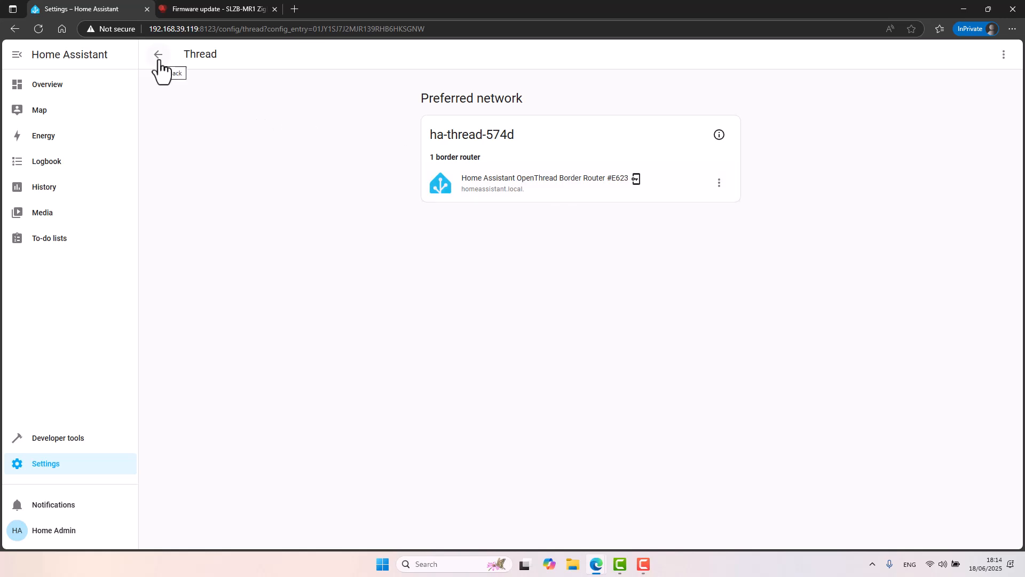
Find Matter Server in the Add-on Store and install version 8.0.0
left_click(157, 55)
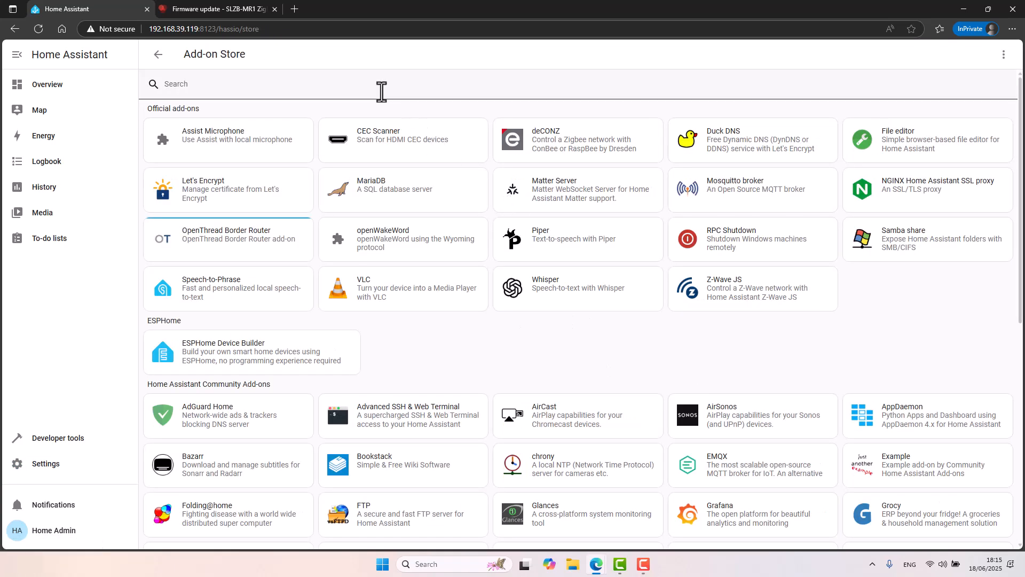
type("matt")
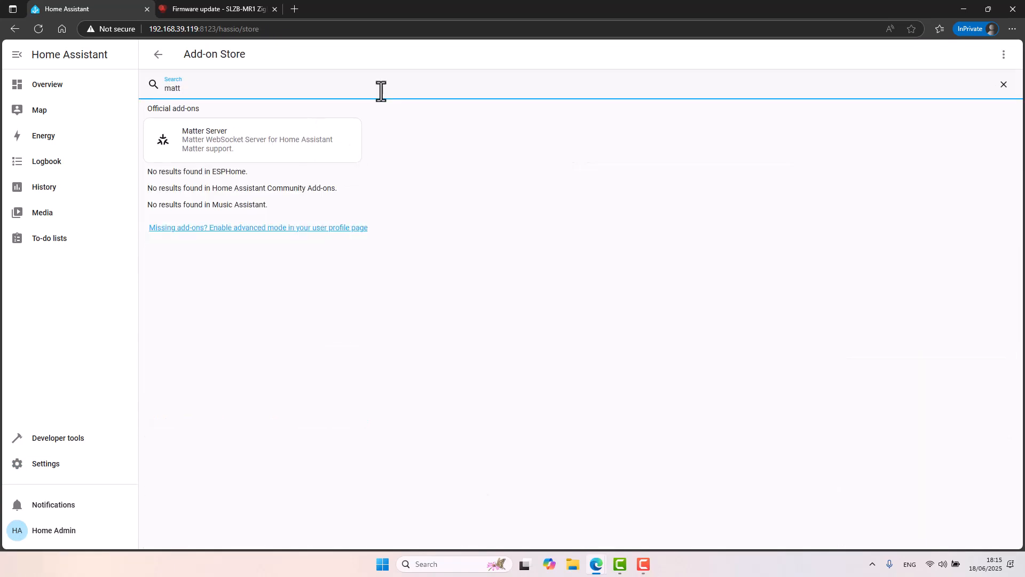
left_click(252, 139)
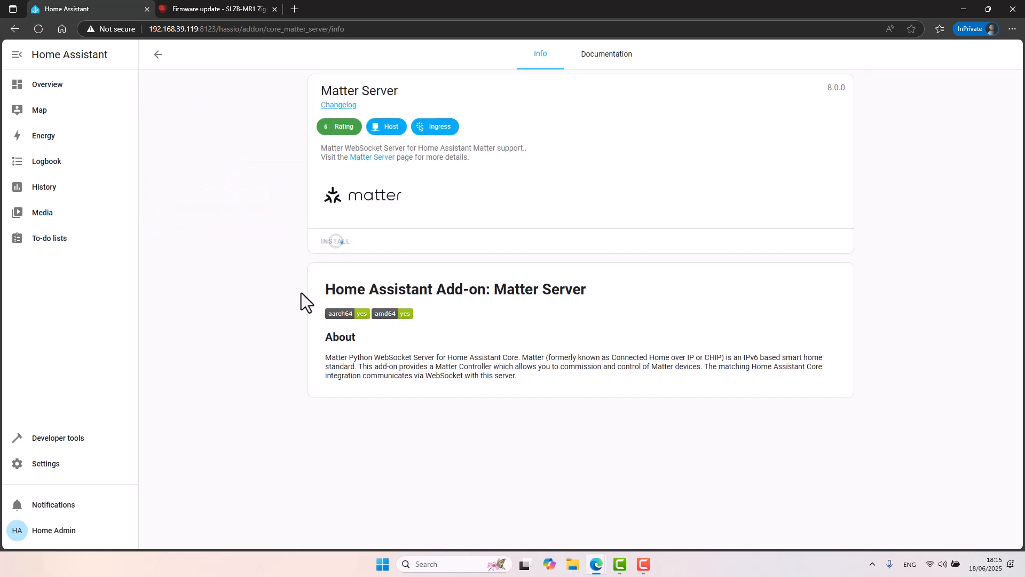
left_click(334, 241)
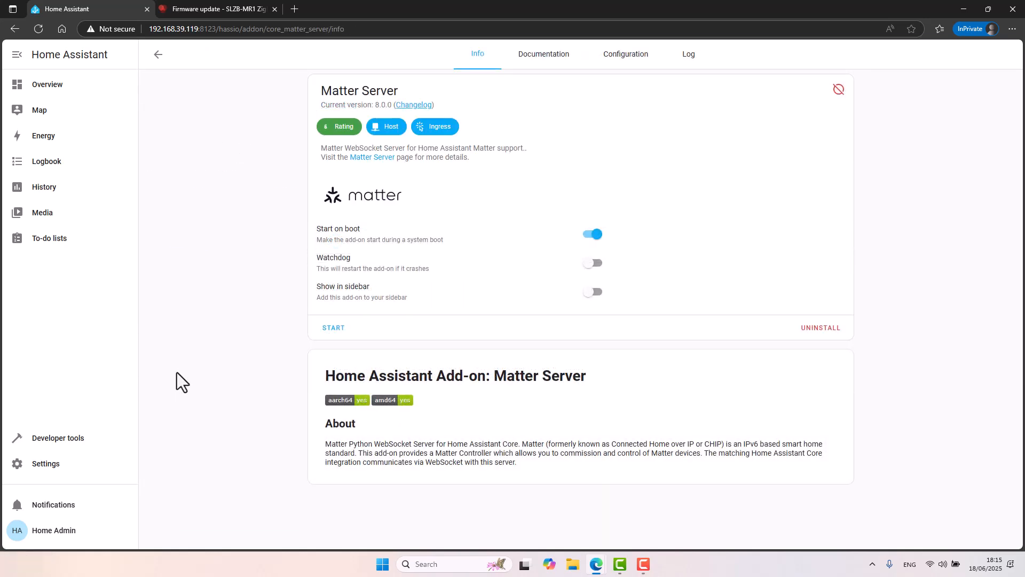
mouse_move(215, 346)
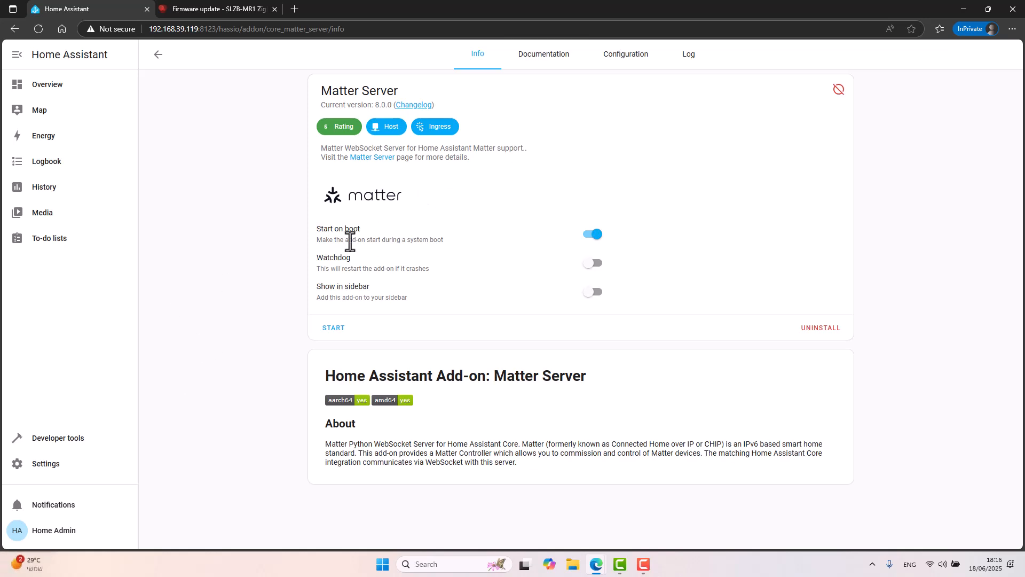
From Devices & services, add a new integration and search for 'matter'
left_click(45, 463)
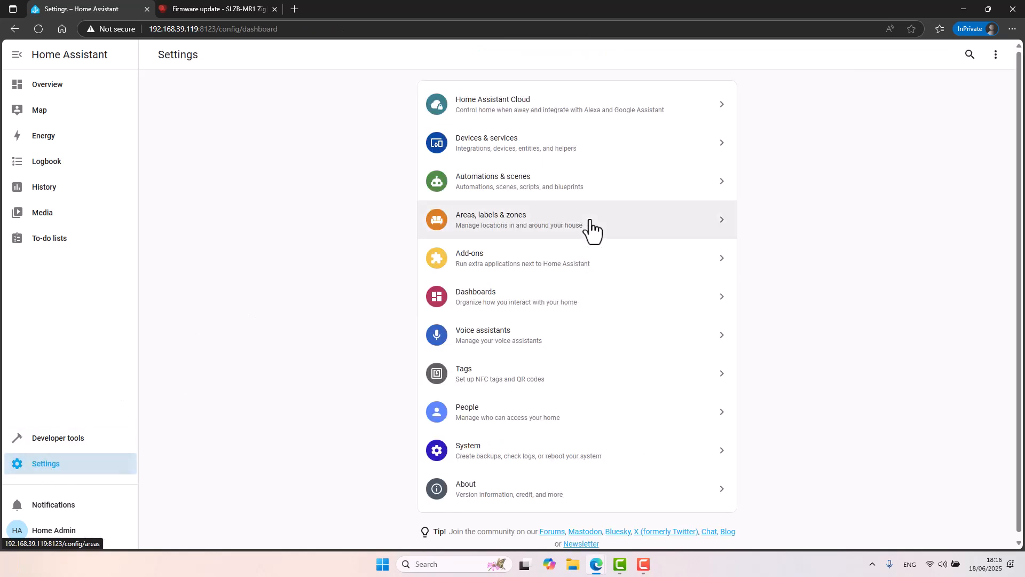
left_click(517, 142)
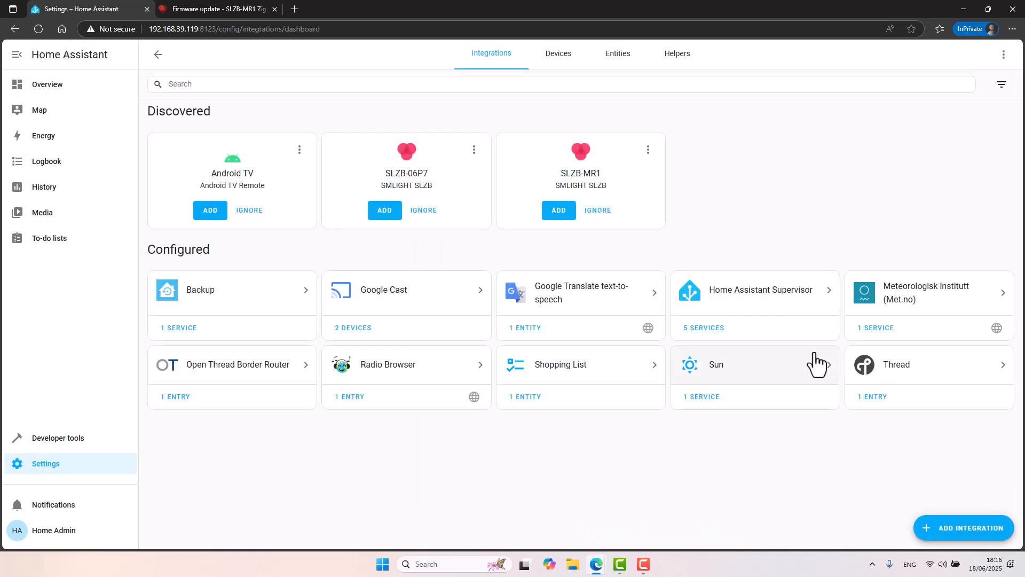
mouse_move(770, 473)
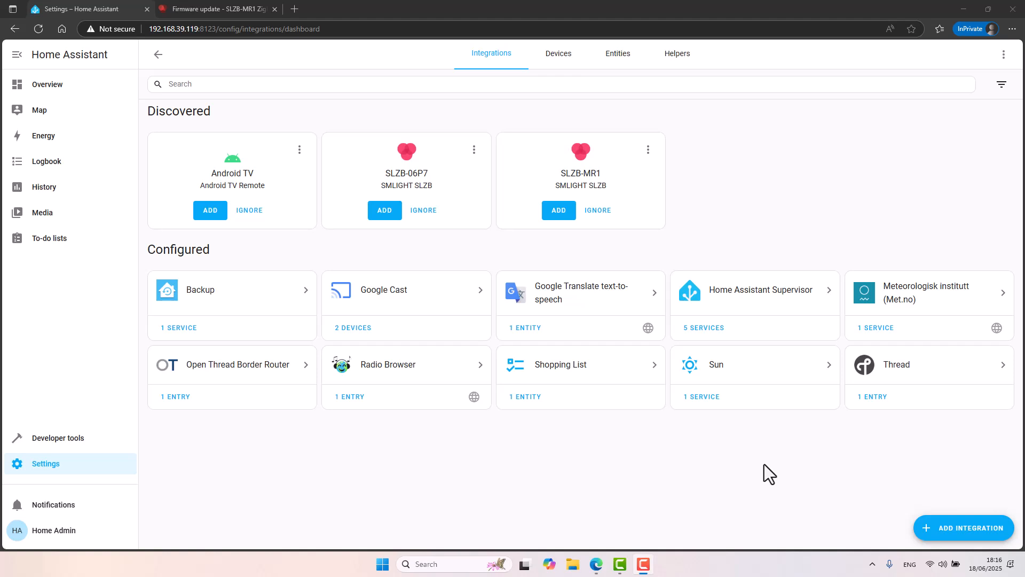
mouse_move(699, 501)
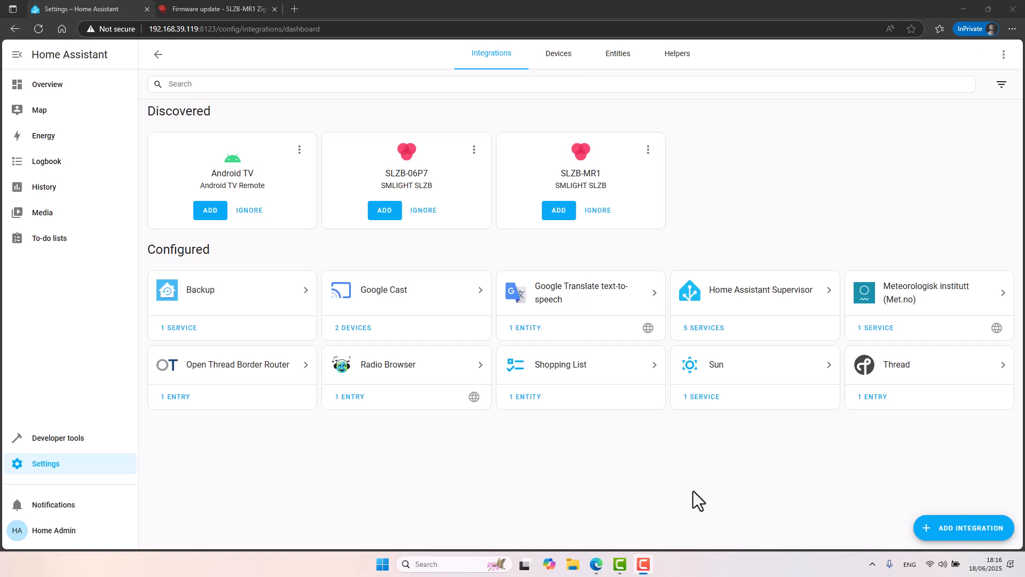
mouse_move(943, 546)
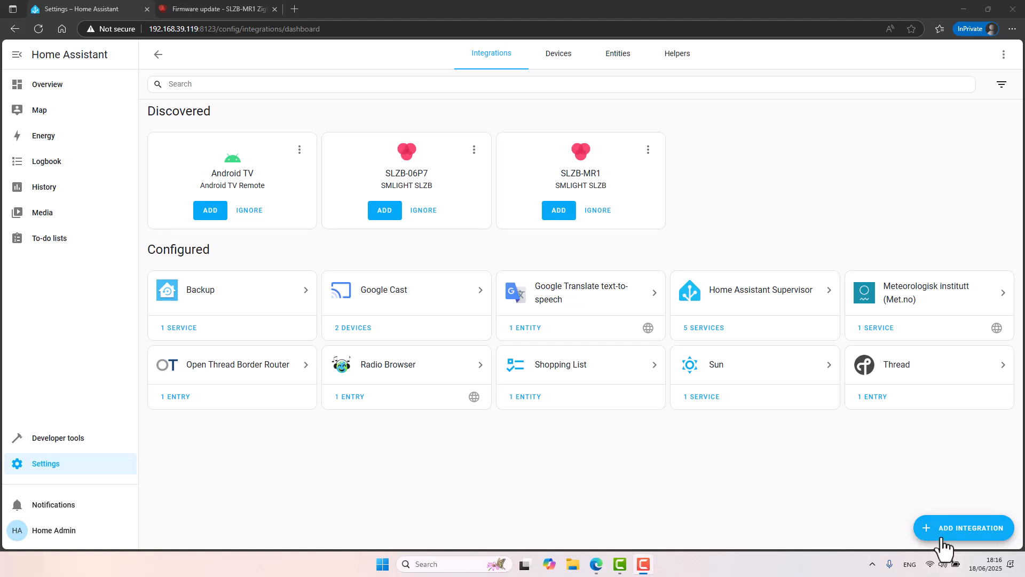
left_click(963, 527)
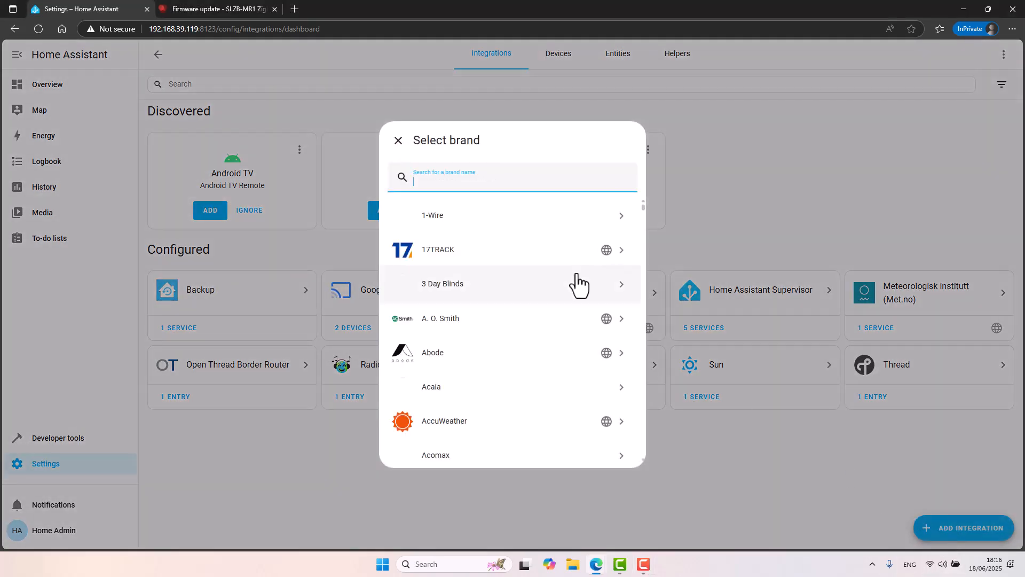
type("matter")
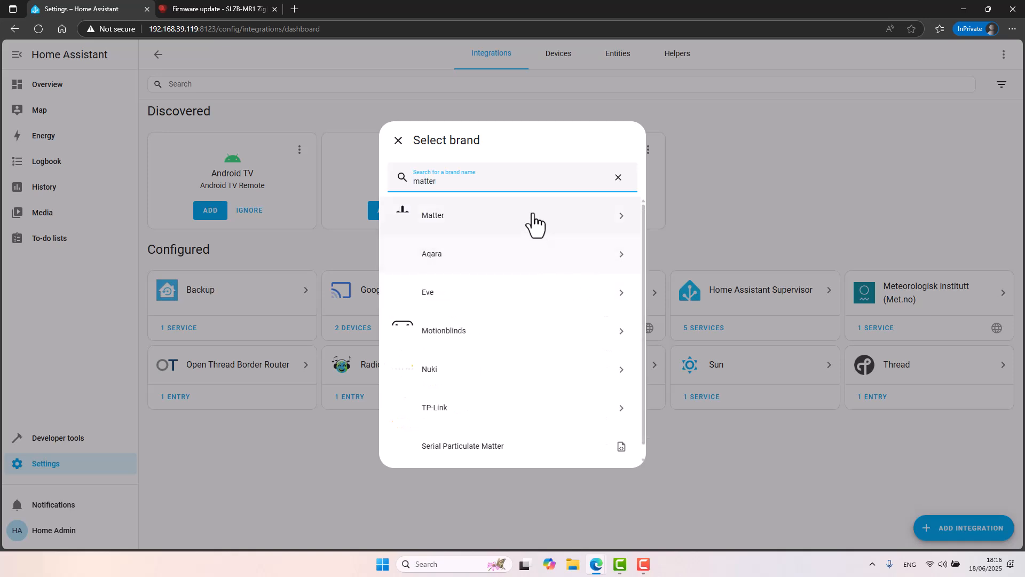
Set up Matter using the official Matter Server Supervisor add-on and return to the integrations overview
left_click(433, 215)
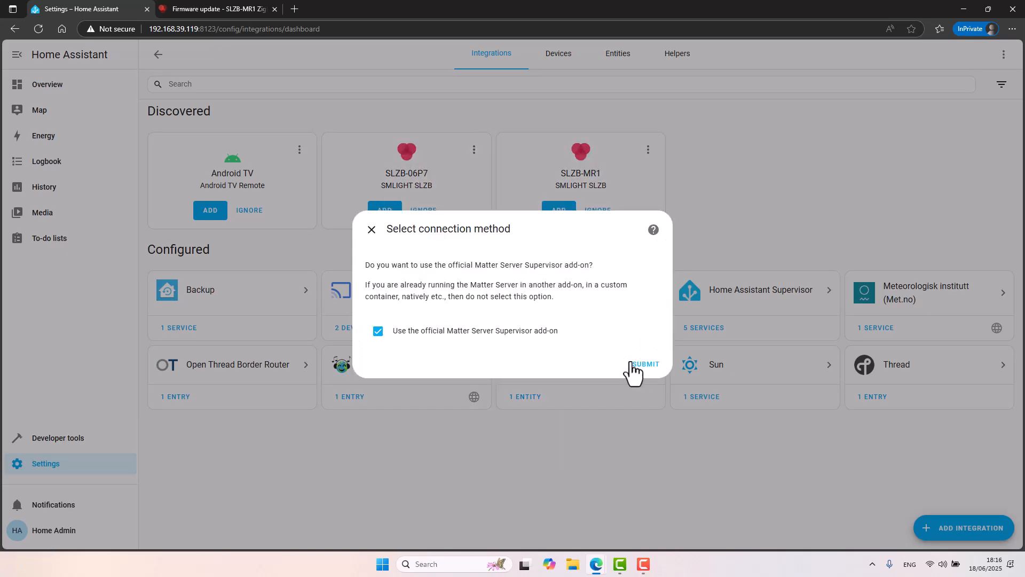
left_click(645, 365)
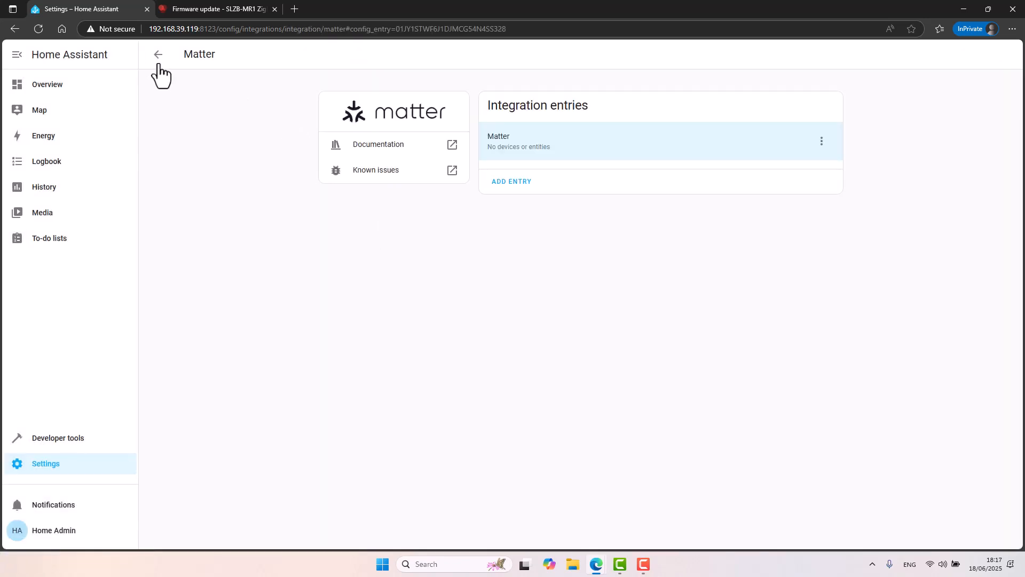
left_click(158, 54)
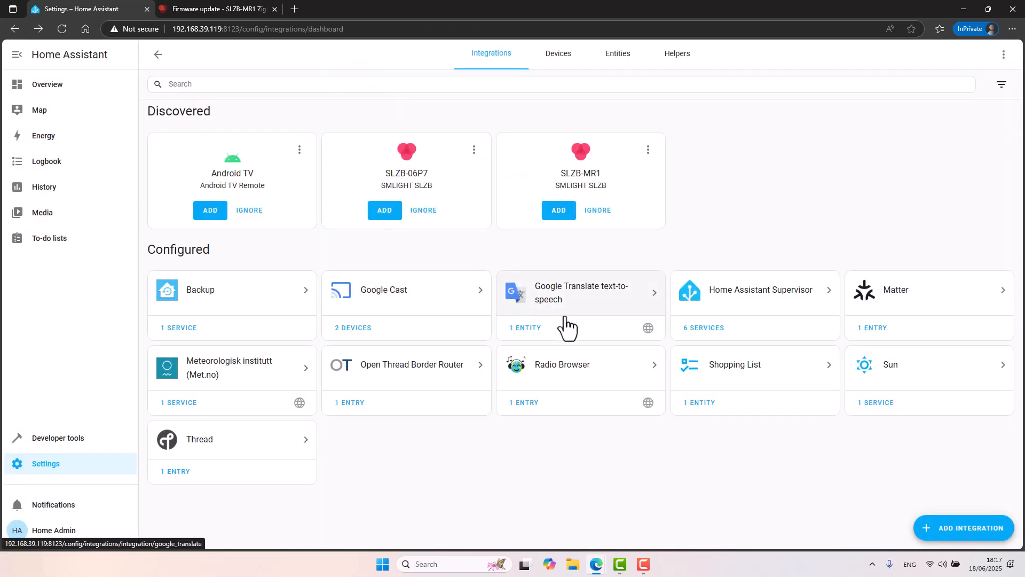
mouse_move(974, 506)
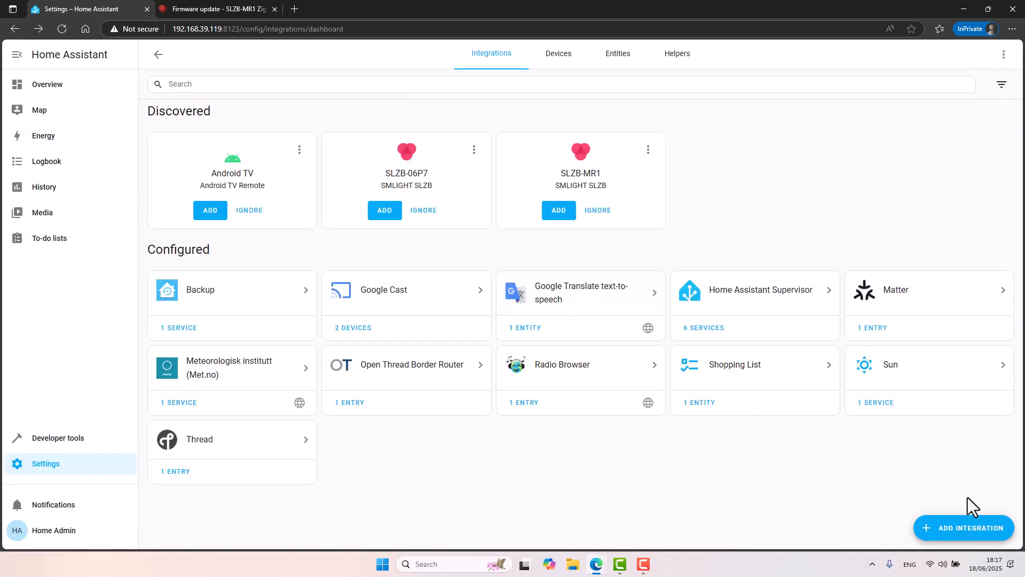
mouse_move(964, 536)
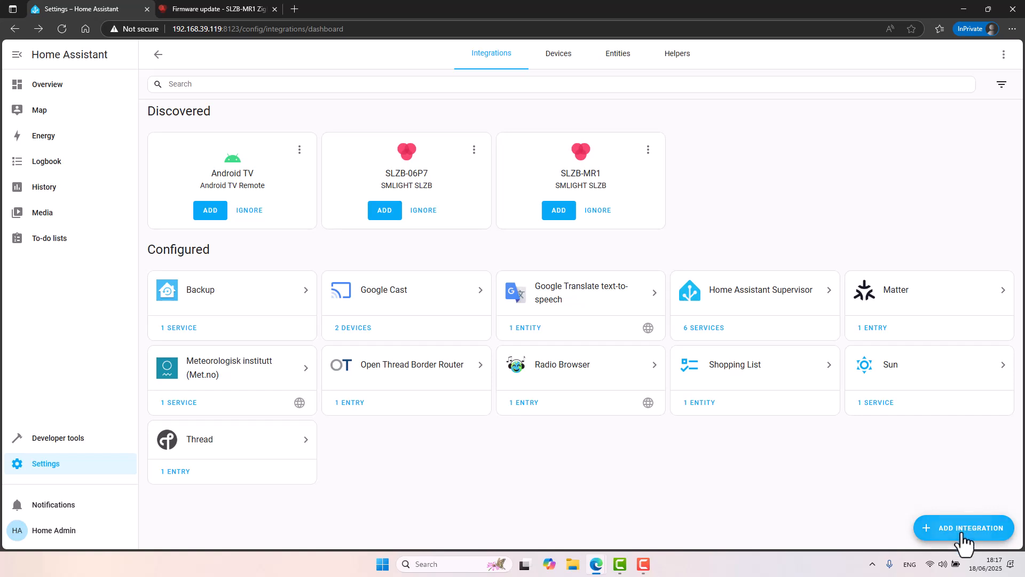
left_click(964, 527)
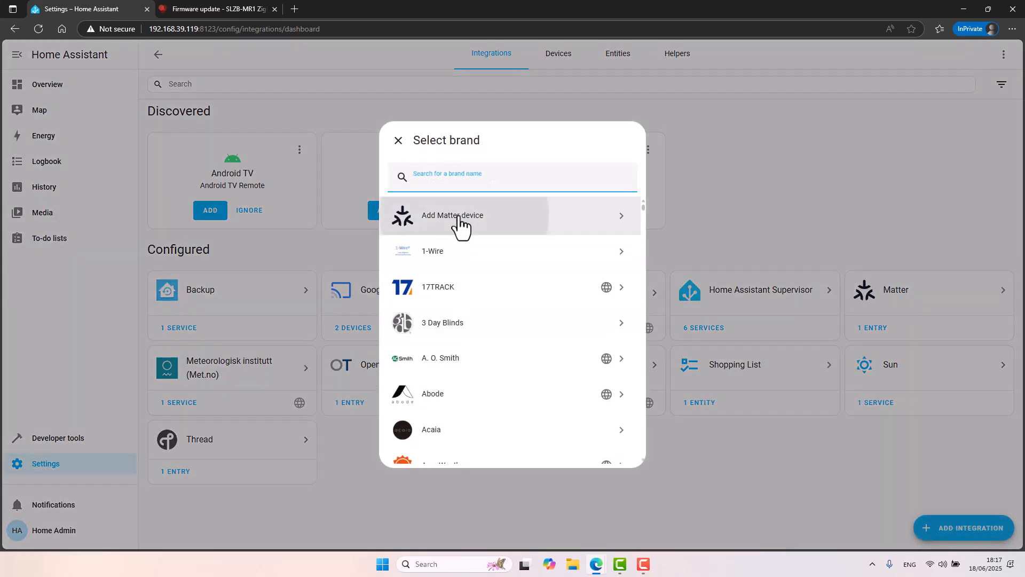
left_click(453, 215)
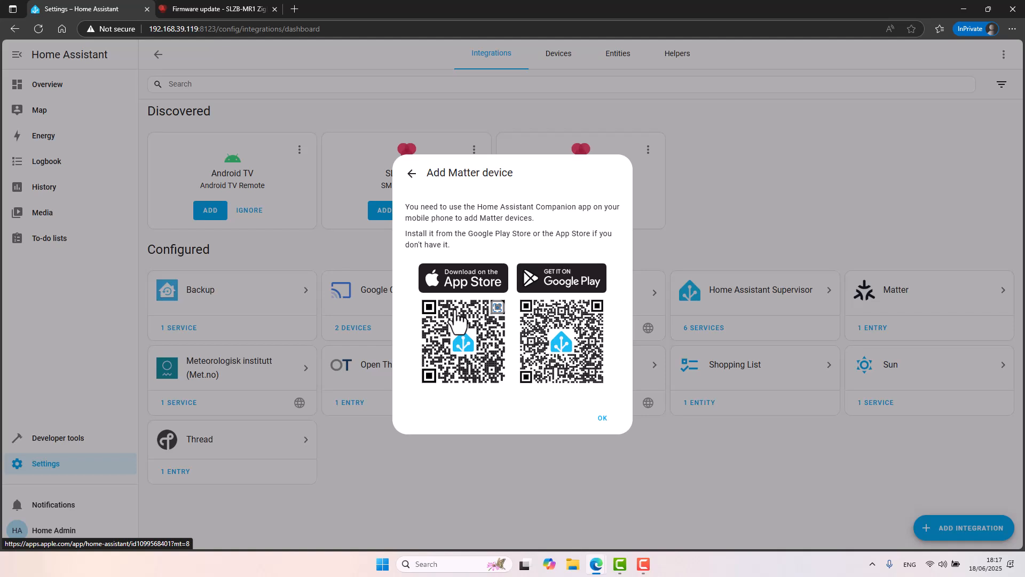
left_click(601, 417)
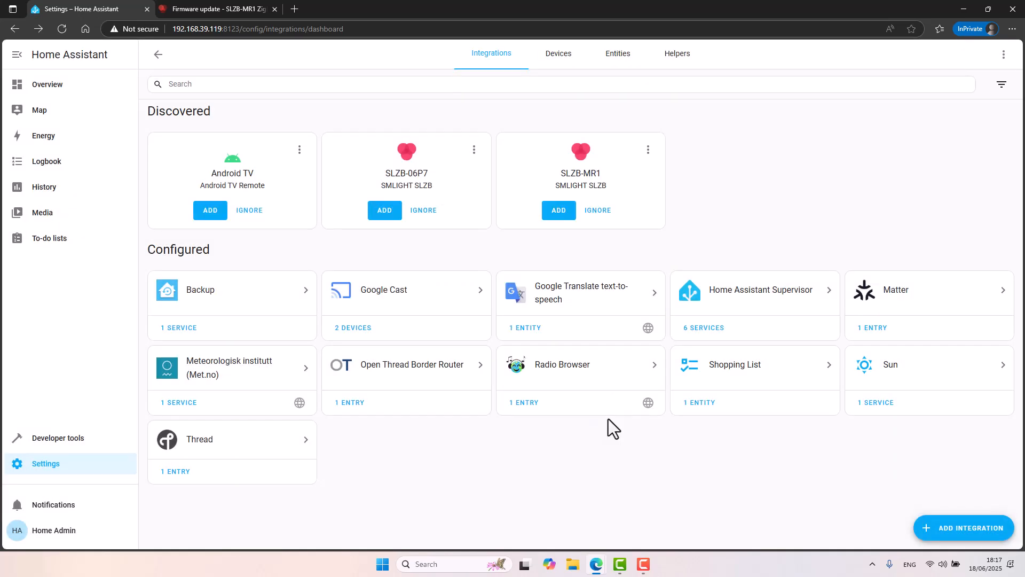
mouse_move(554, 471)
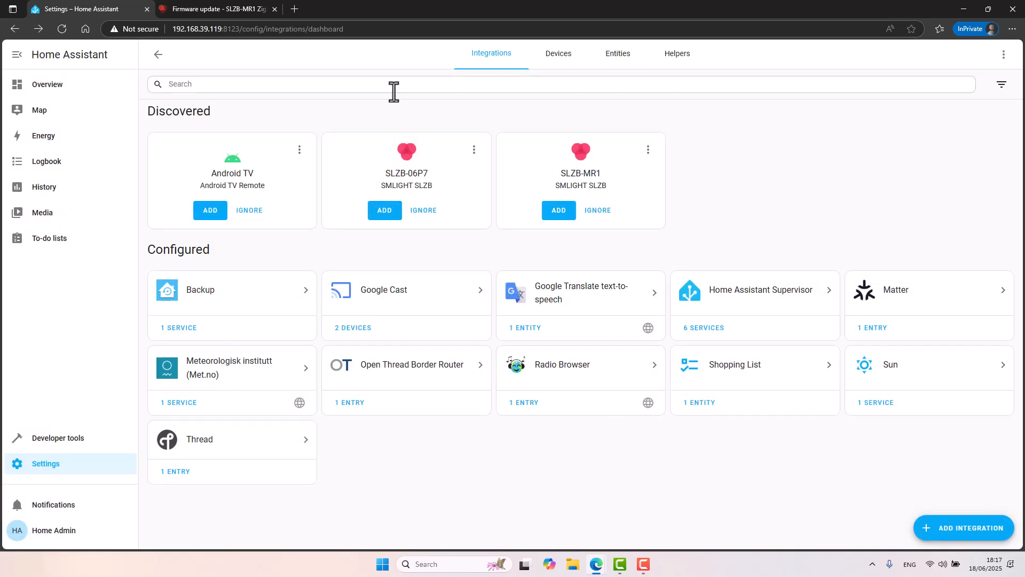
On the SLZB-MR1 Mode page, reflash radio 2 (CC2652P7) as a Zigbee Coordinator
left_click(210, 8)
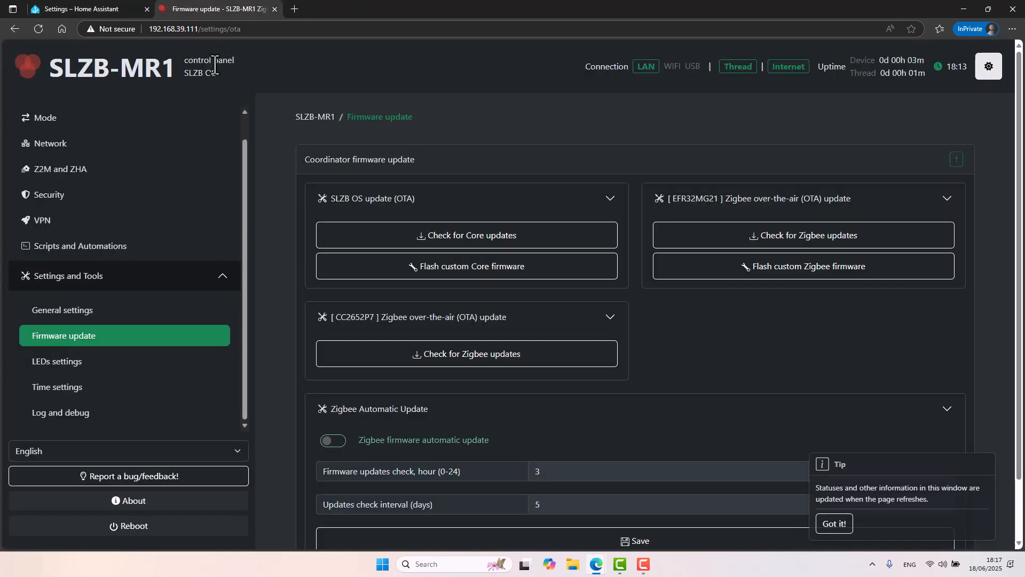
left_click(45, 122)
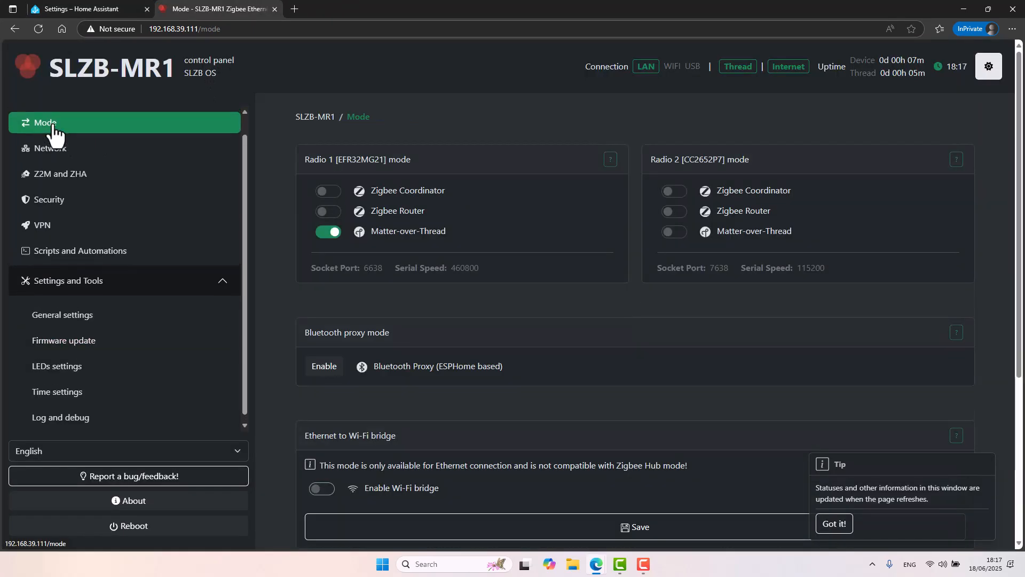
scroll("up", 3)
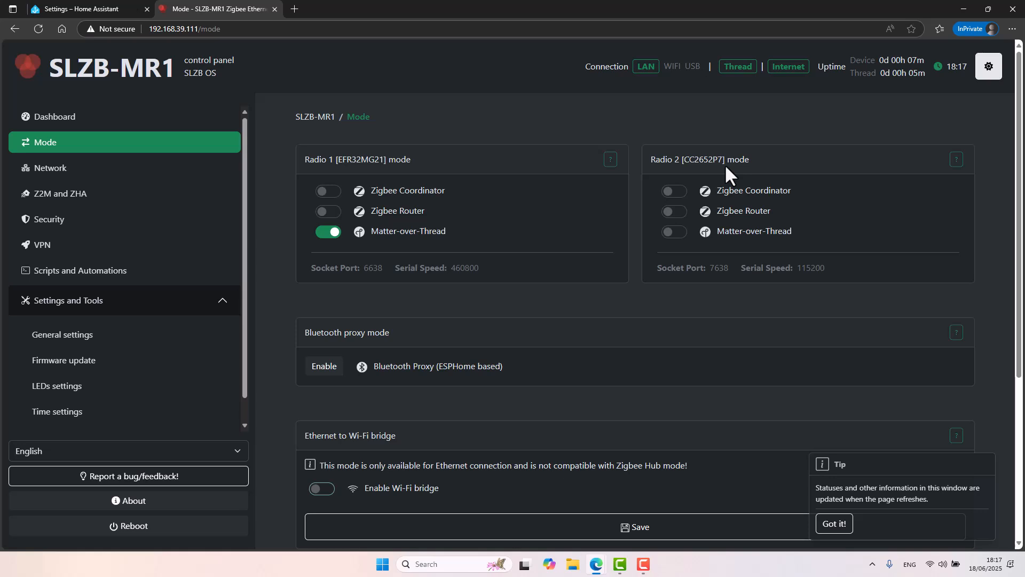
mouse_move(691, 204)
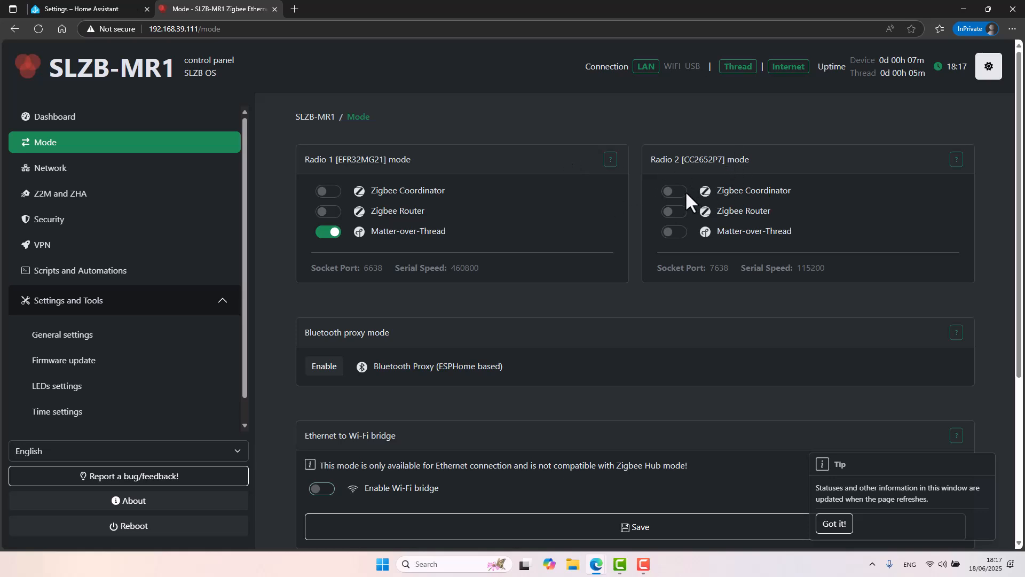
left_click(673, 191)
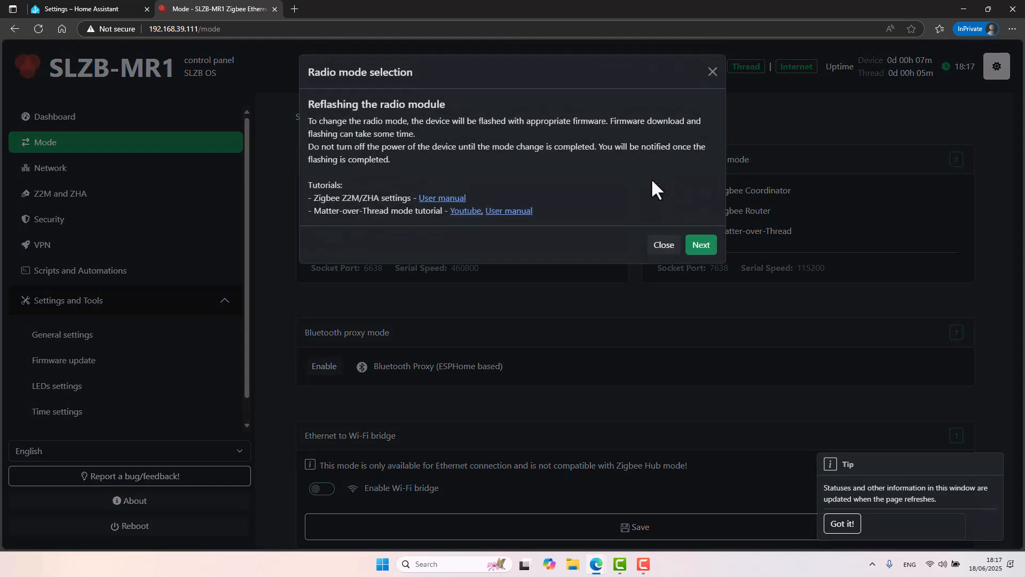
mouse_move(700, 244)
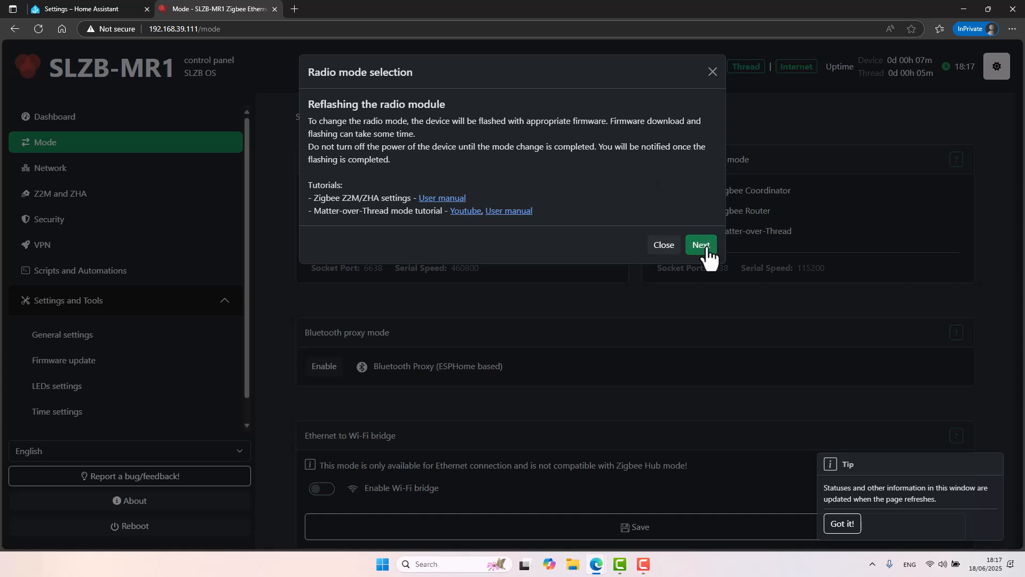
left_click(699, 244)
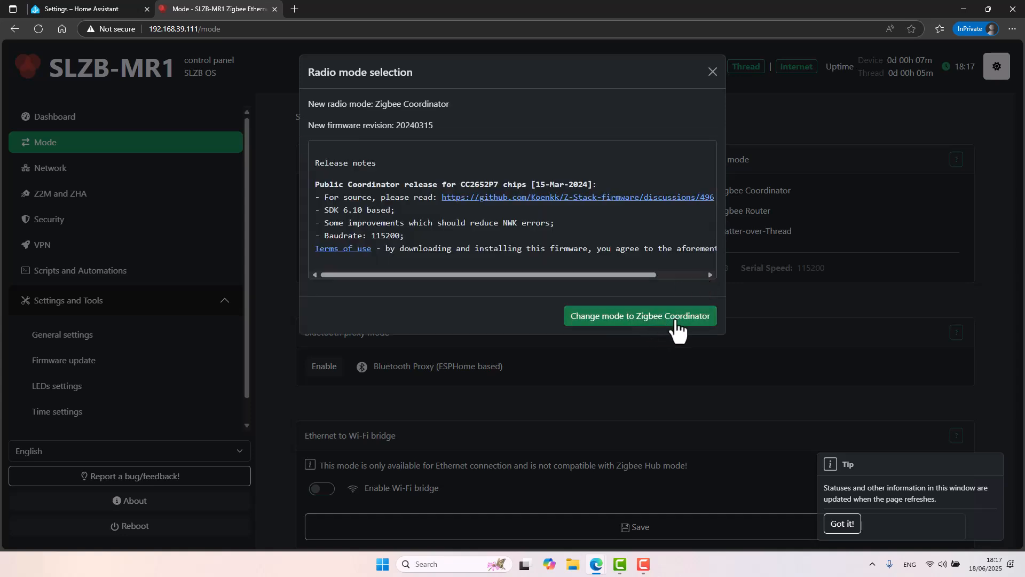
left_click(639, 316)
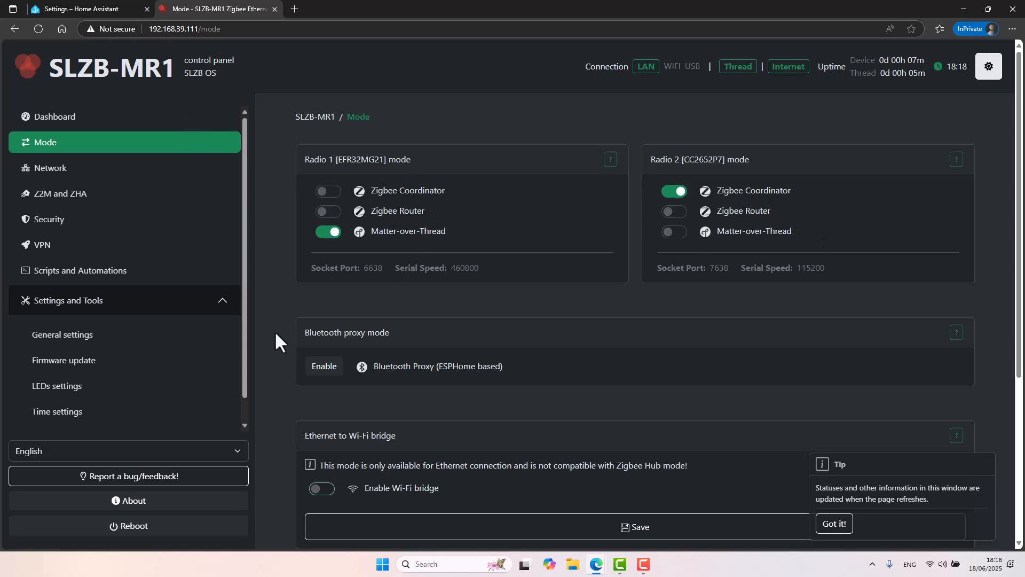
mouse_move(63, 360)
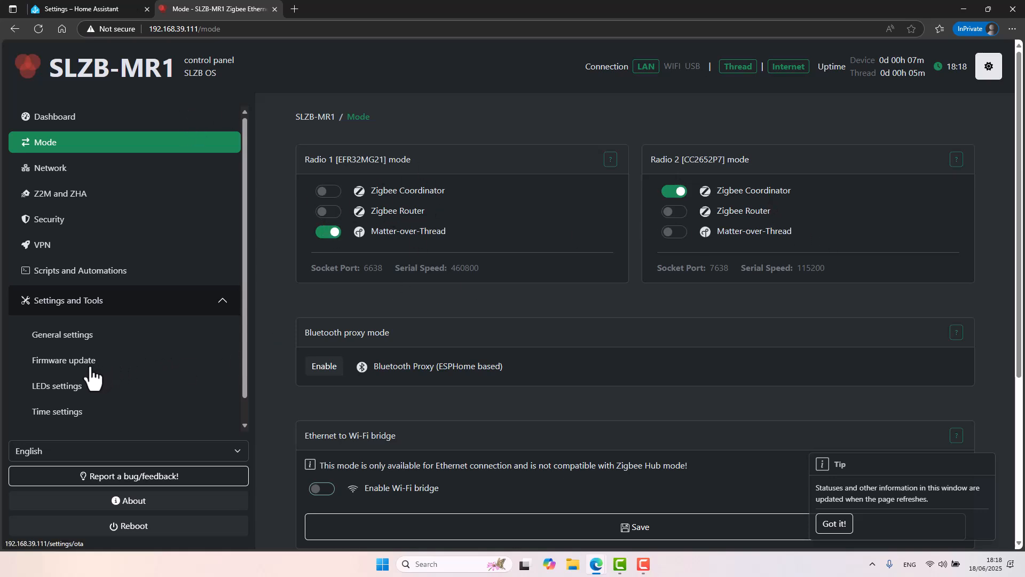
Check CC2652P7 Zigbee updates, confirming coordinator firmware revision 20240315 is installed
left_click(63, 360)
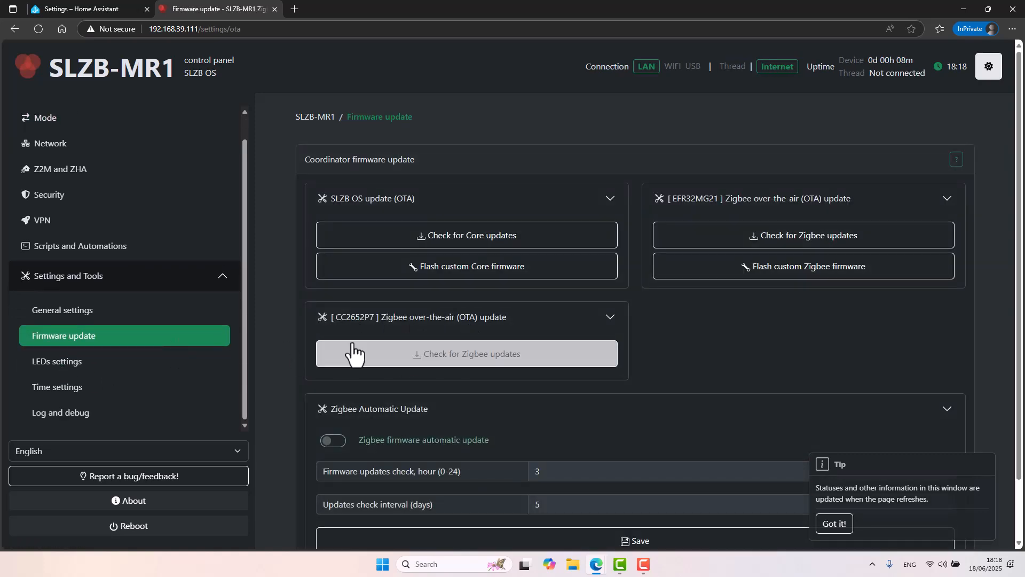
left_click(466, 353)
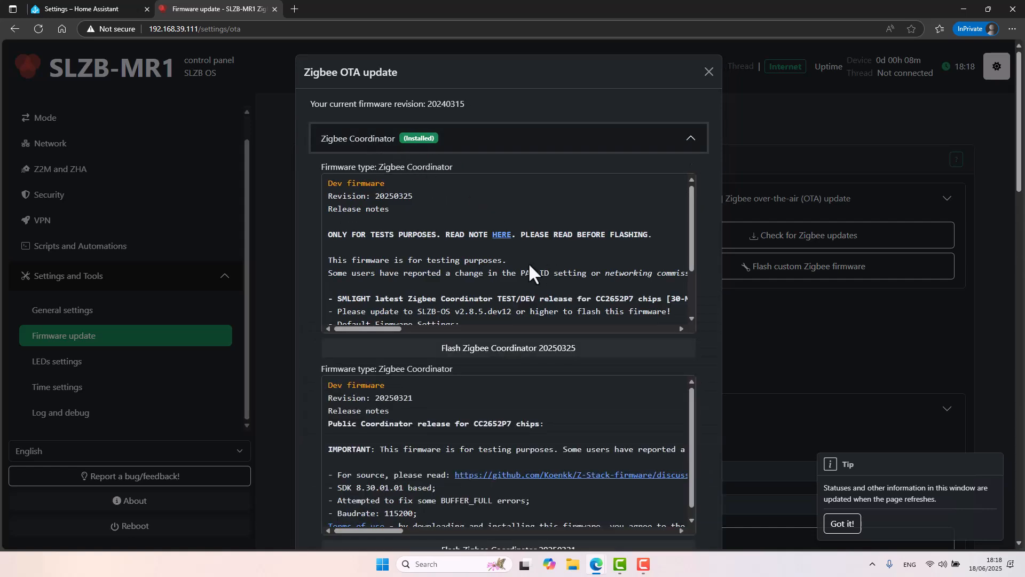
mouse_move(372, 196)
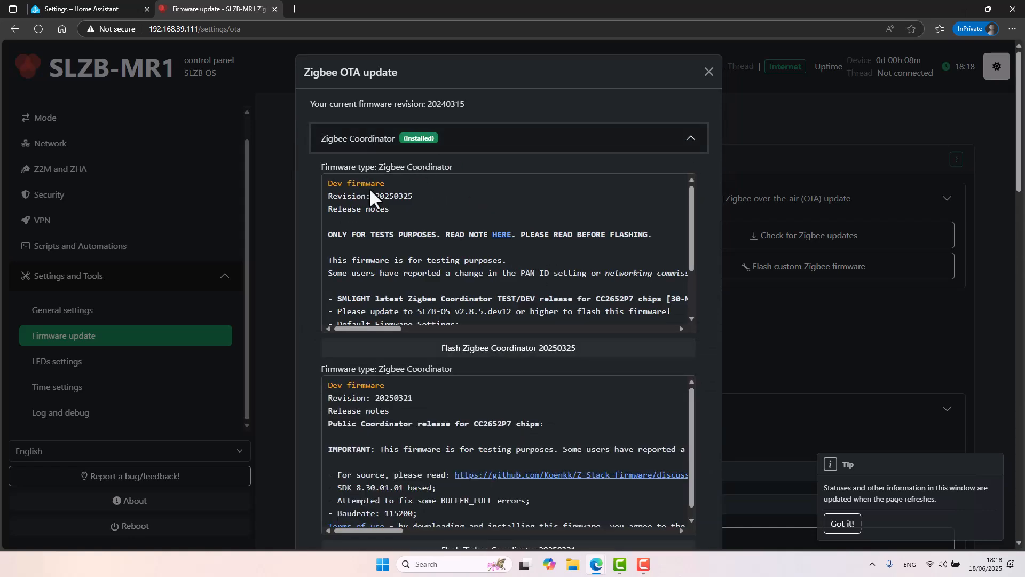
mouse_move(407, 213)
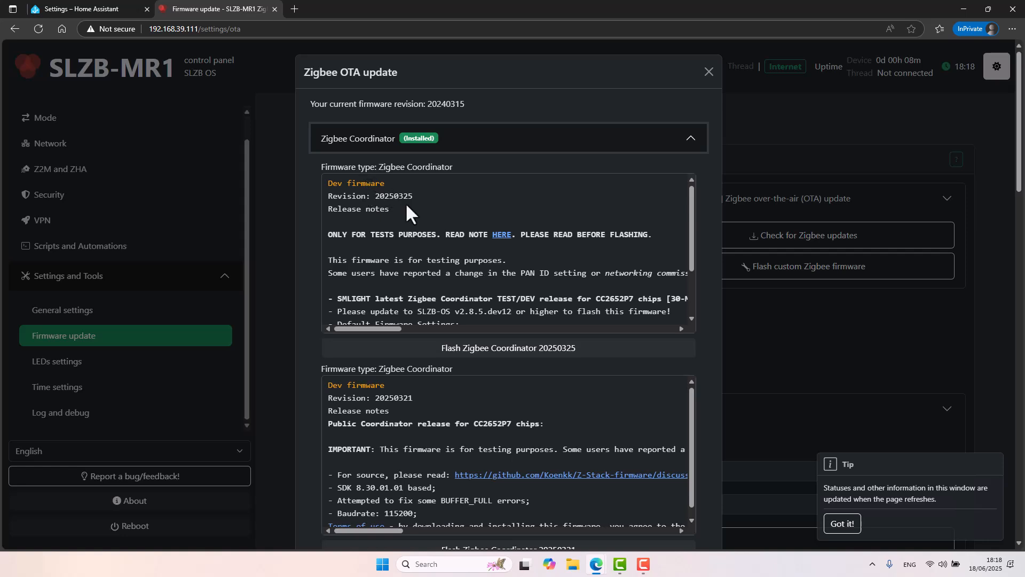
scroll("down", 3)
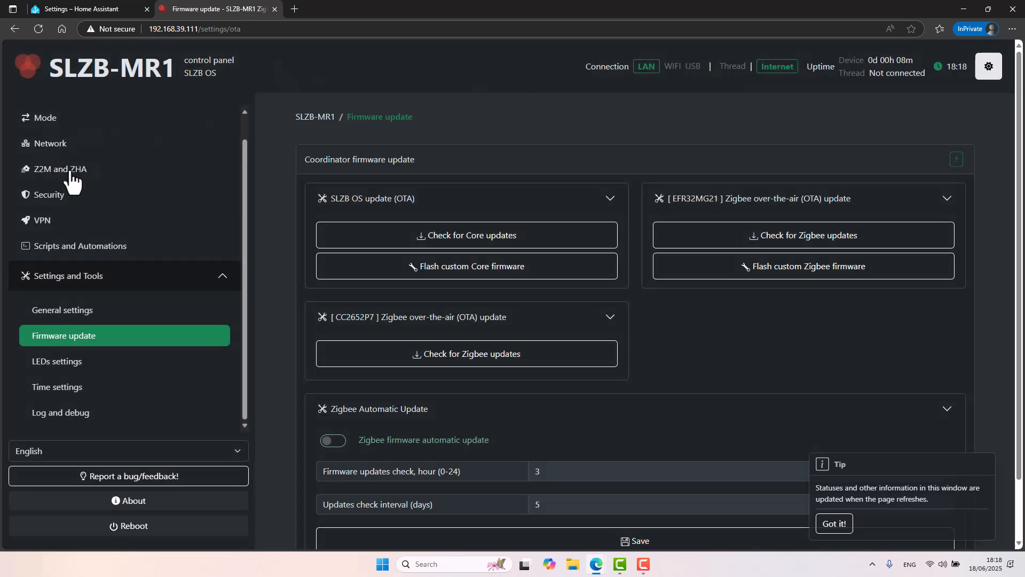
mouse_move(55, 186)
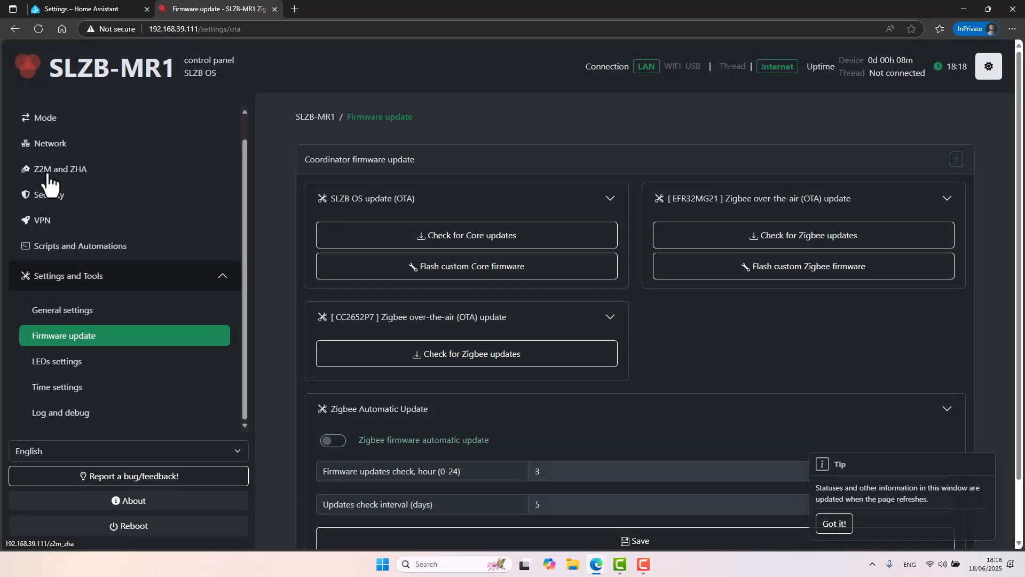
Show radio 2's ZHA settings (ZNP, socket://192.168.39.111:7638) and select the socket address
left_click(60, 168)
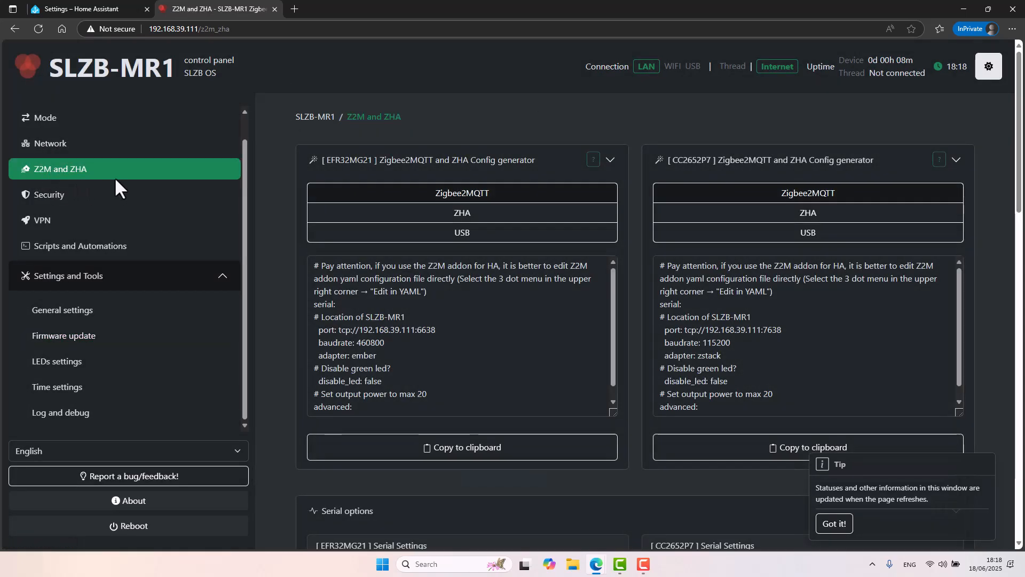
mouse_move(799, 169)
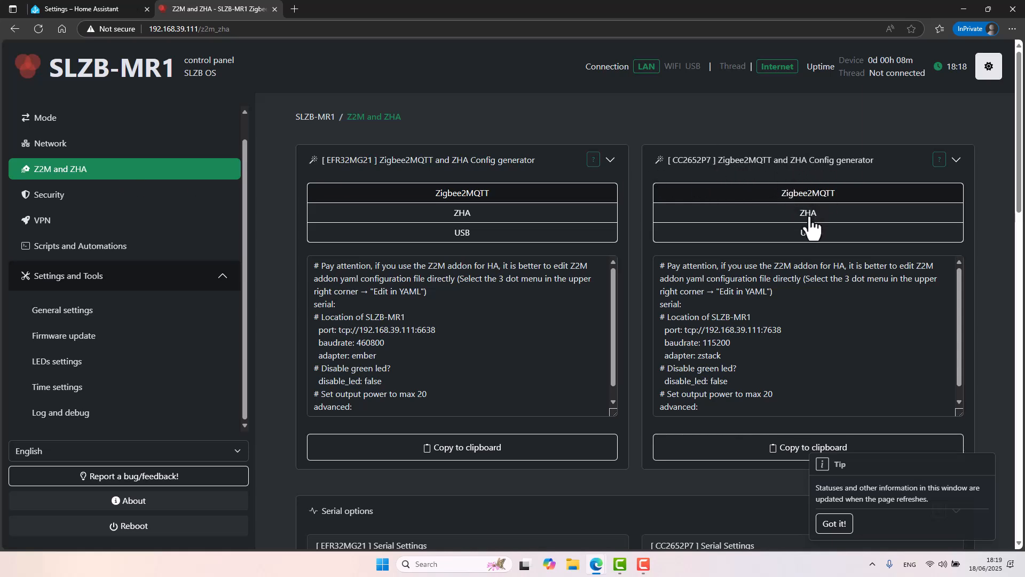
left_click(807, 212)
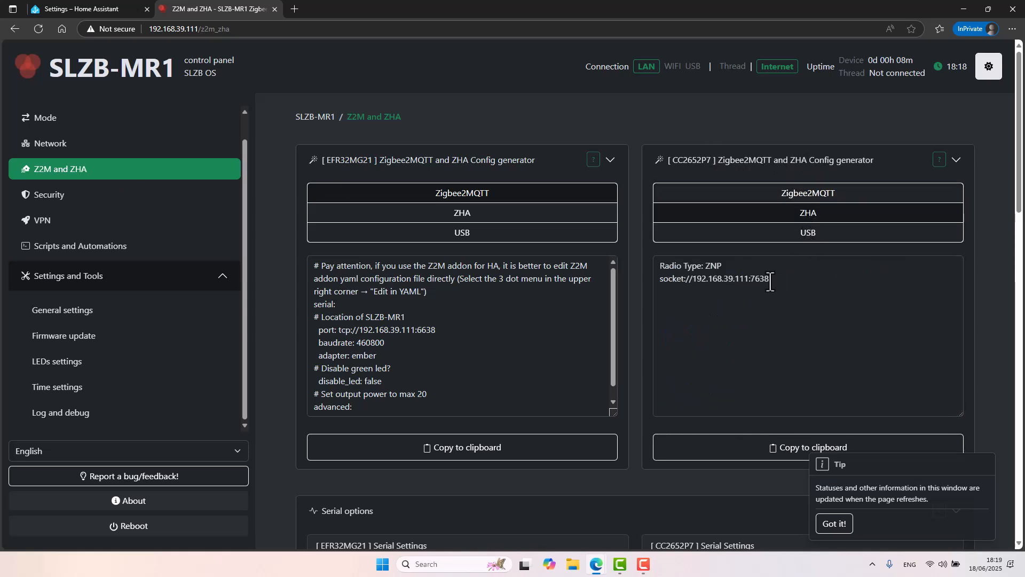
double_click(714, 278)
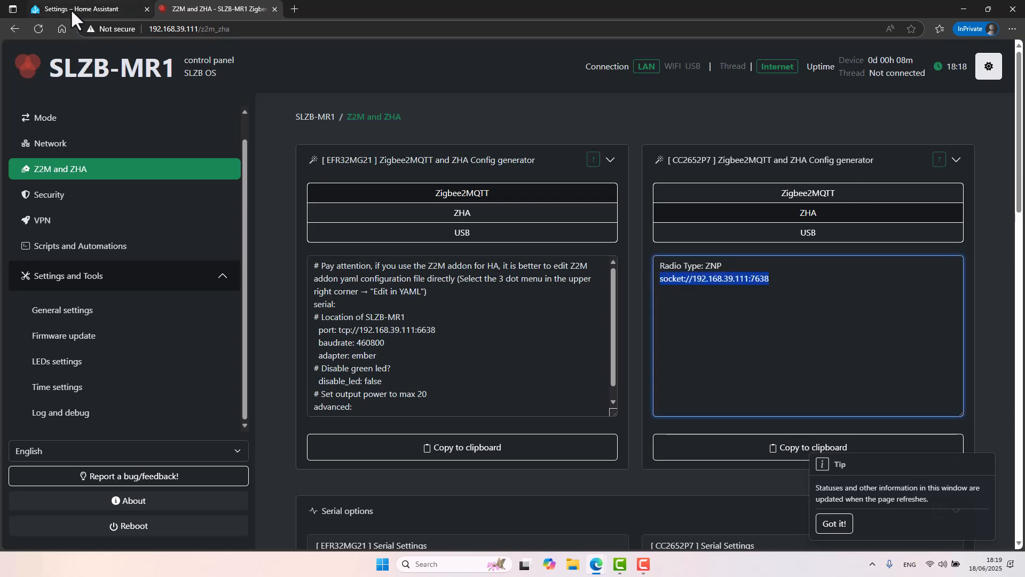
Start ZHA setup in Home Assistant with manual serial port entry and ZNP radio type
left_click(86, 8)
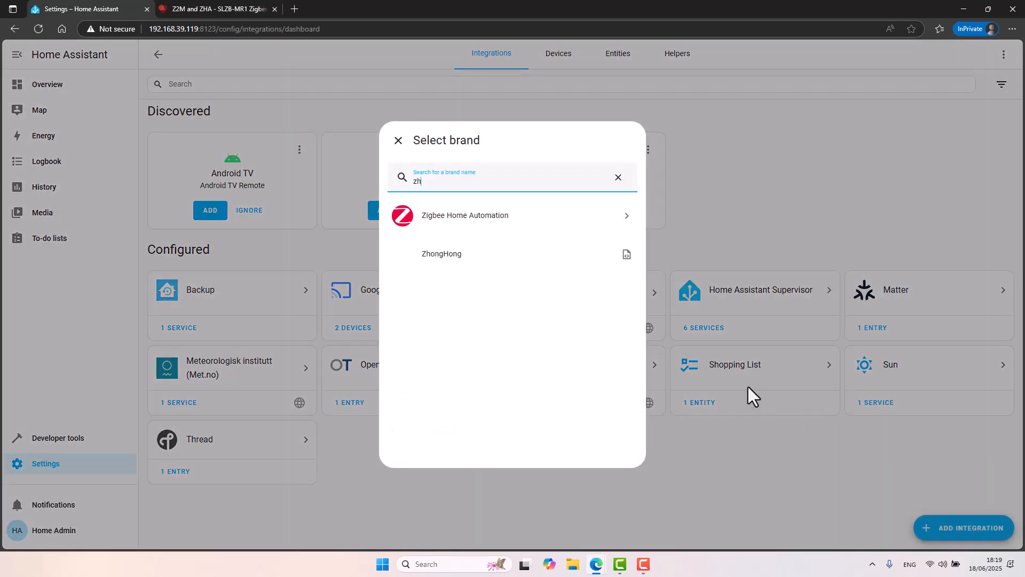
type("a")
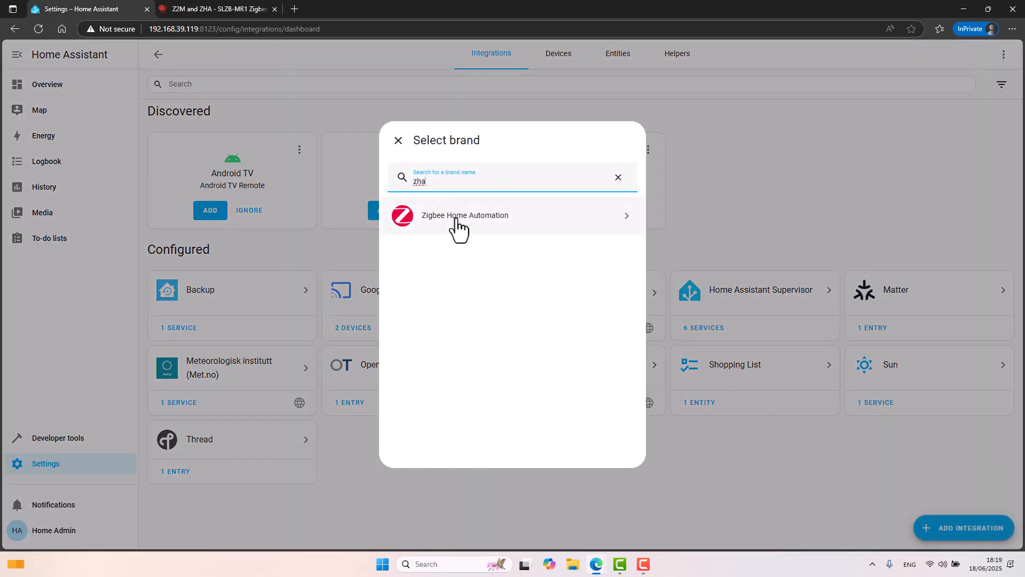
left_click(465, 215)
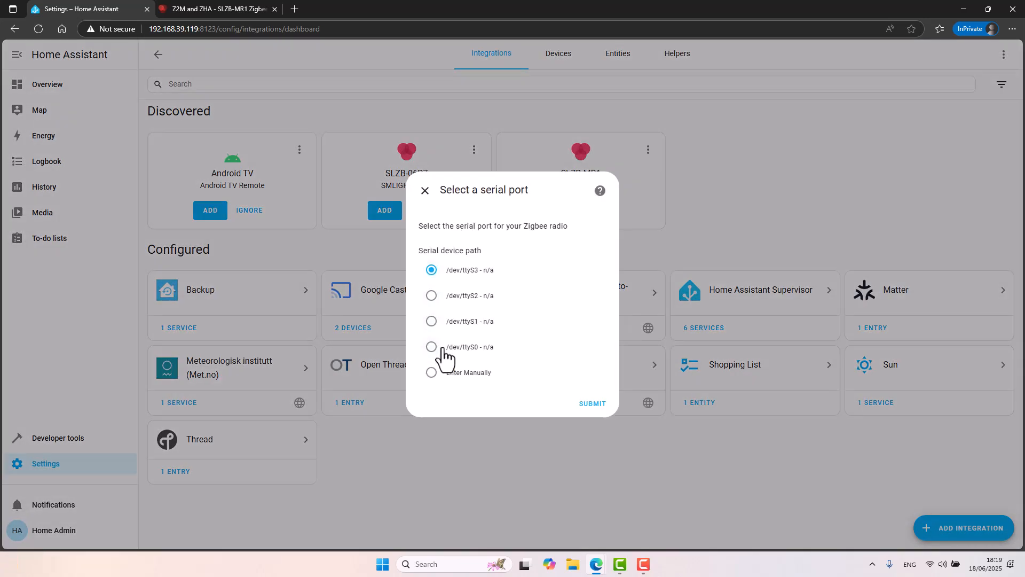
left_click(430, 372)
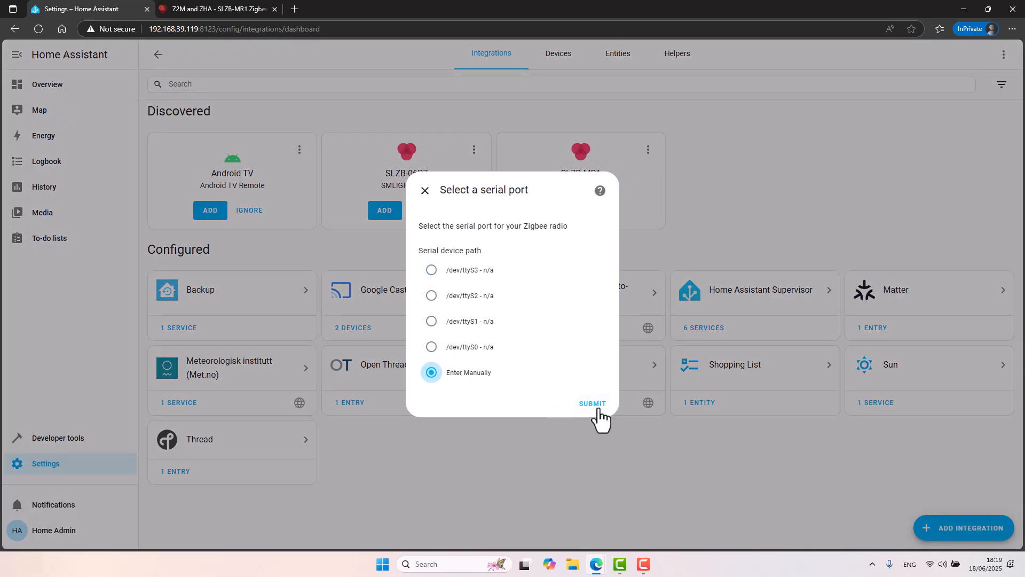
left_click(592, 403)
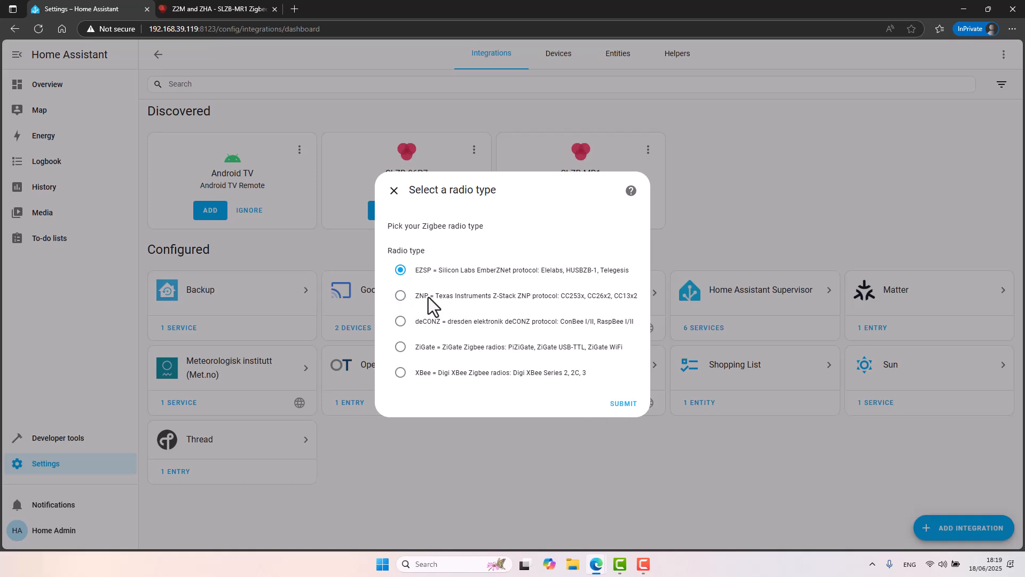
left_click(401, 295)
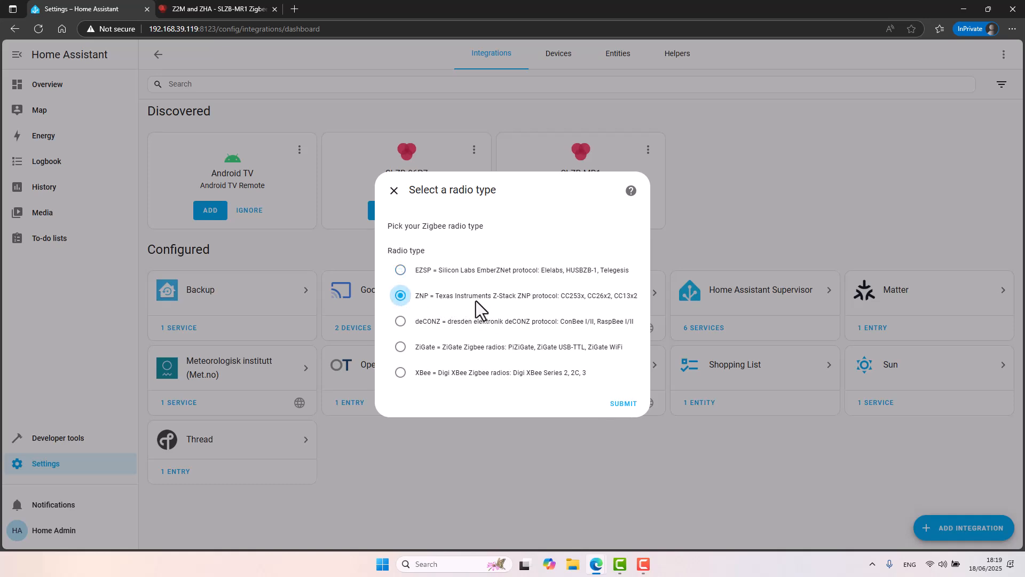
mouse_move(623, 403)
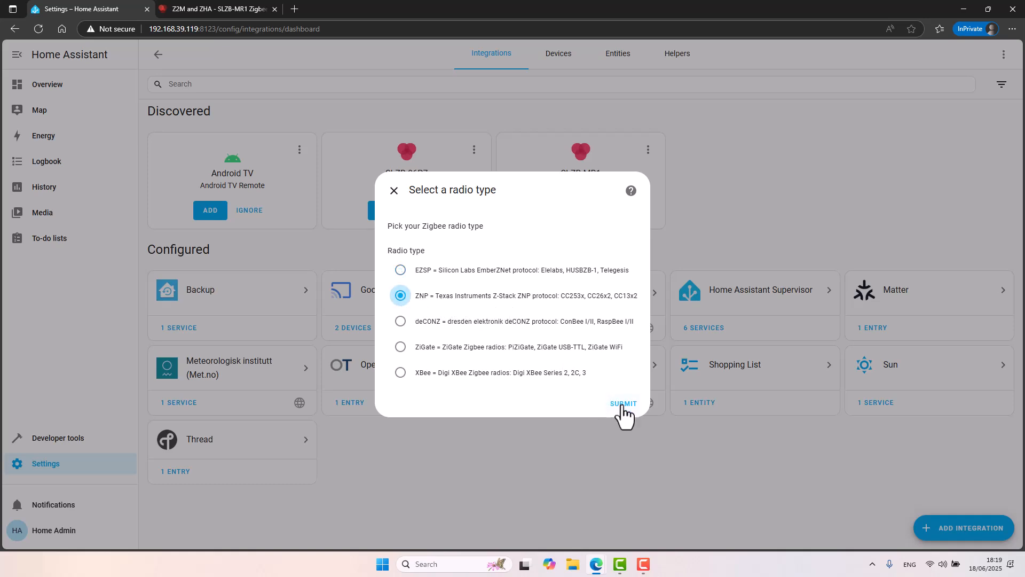
left_click(623, 403)
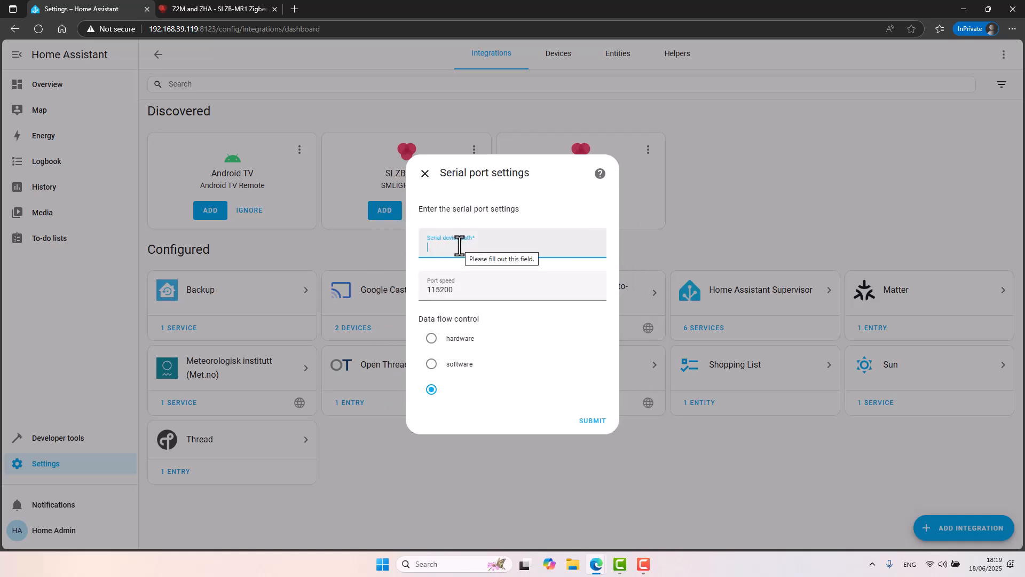
Submit serial path socket://192.168.39.111:7638 at 115200 baud after verifying in the SLZB-MR1 panel
type("socket://192.168.39.111:7638")
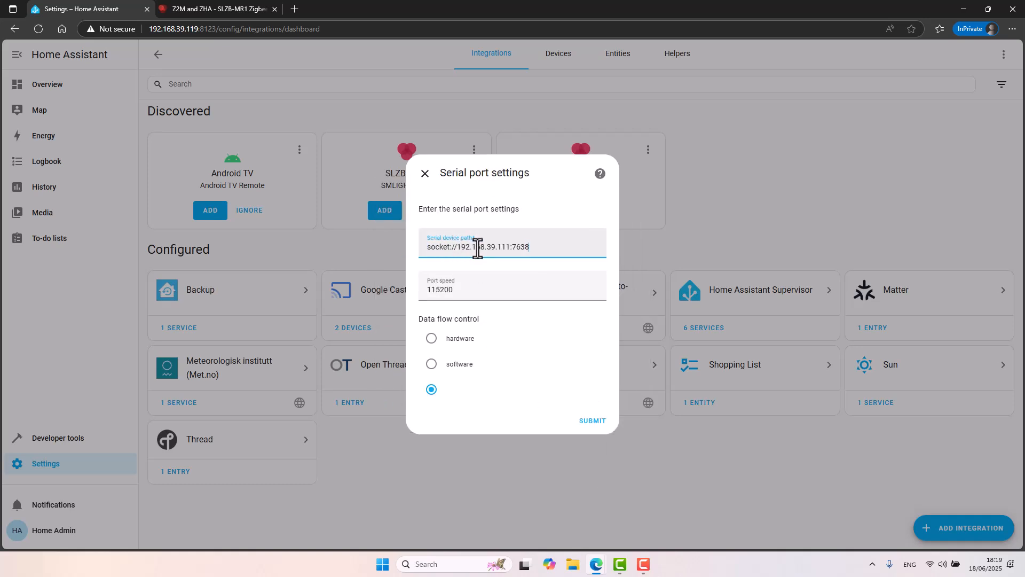
mouse_move(567, 400)
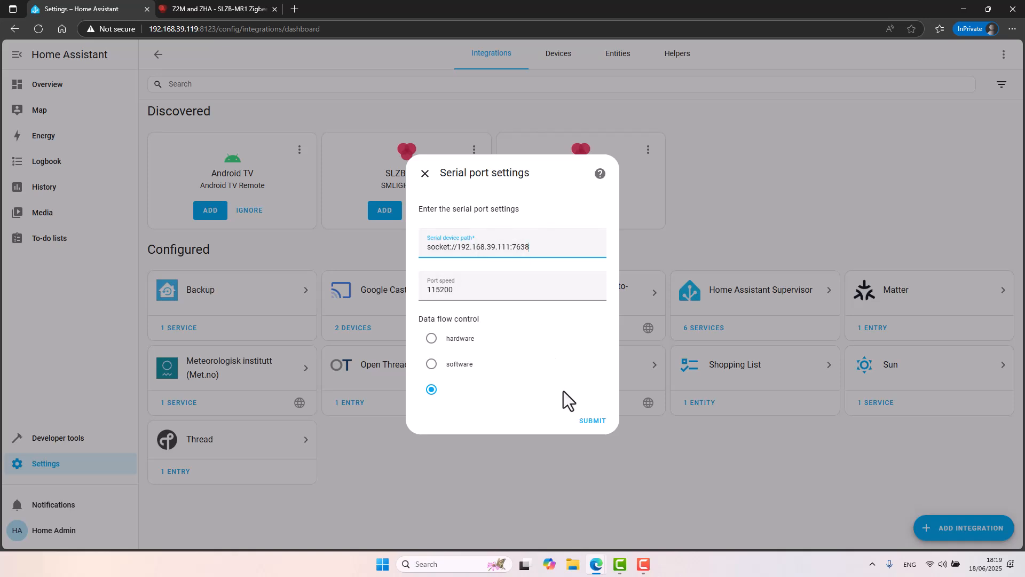
mouse_move(465, 314)
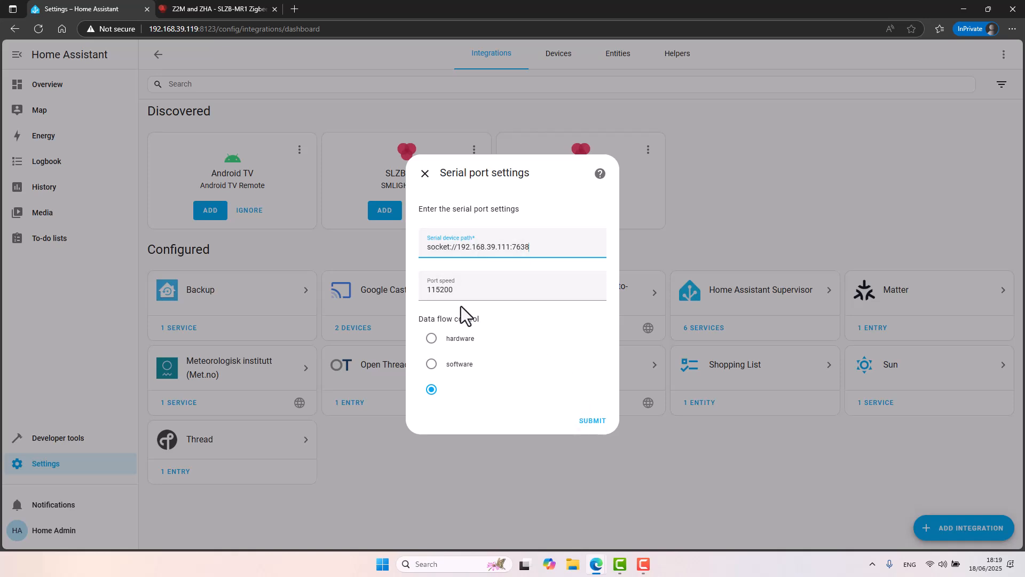
left_click(216, 8)
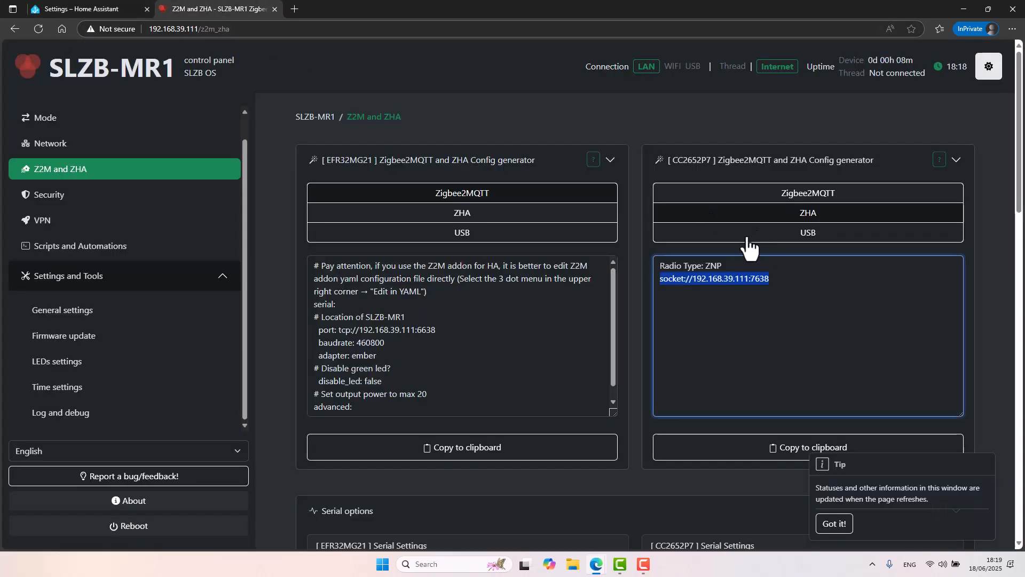
left_click(45, 118)
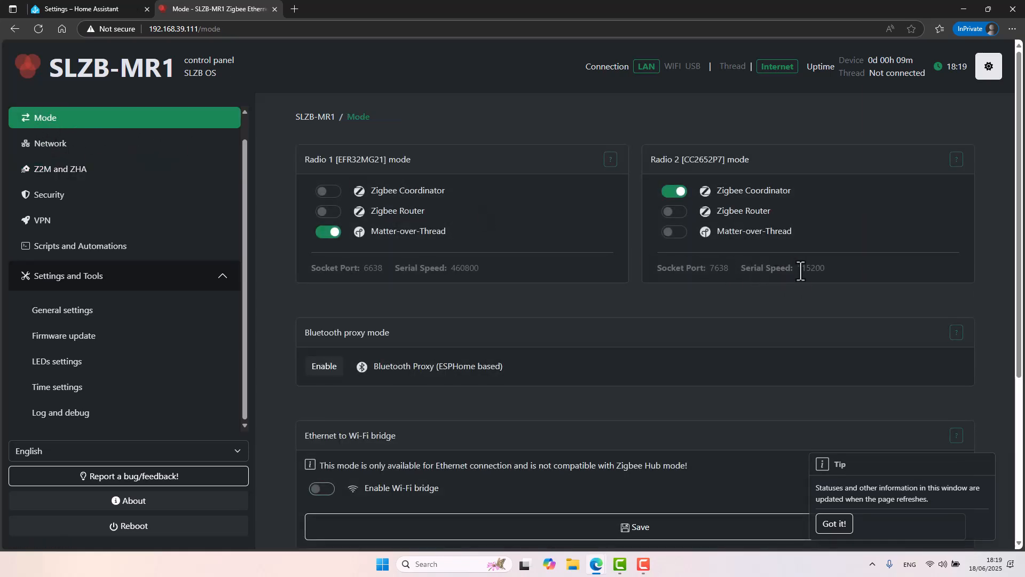
double_click(809, 267)
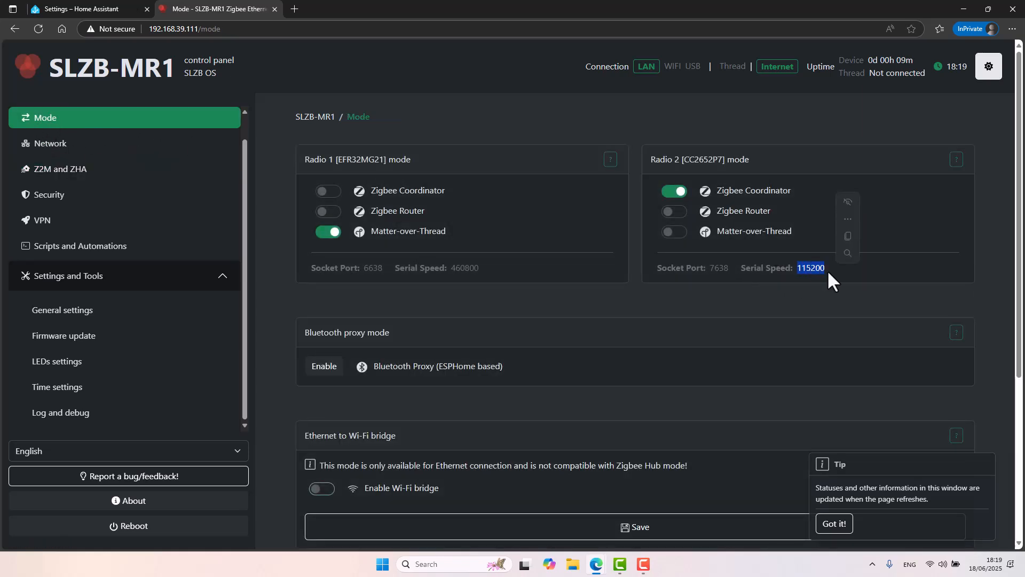
left_click(75, 9)
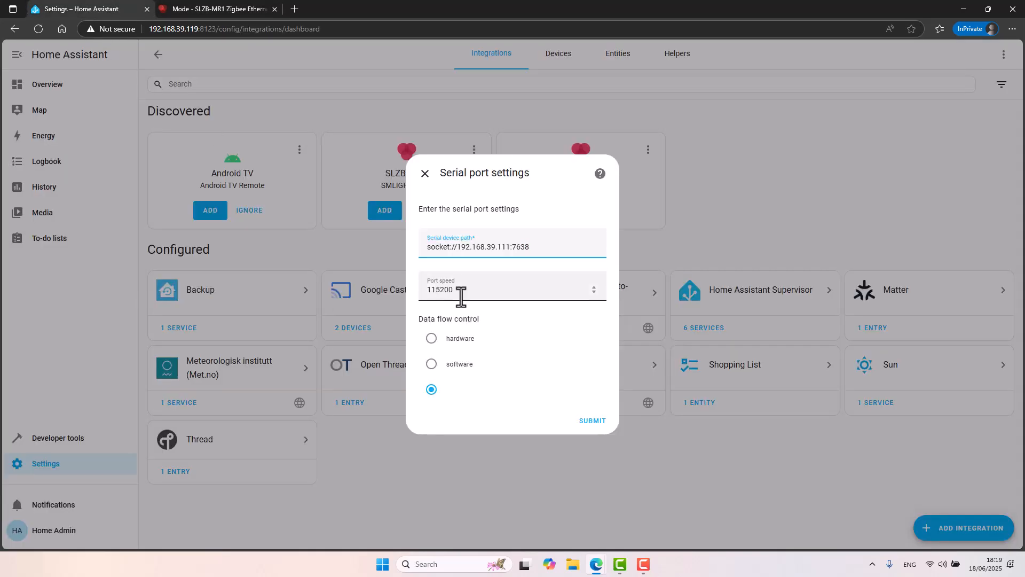
left_click(590, 421)
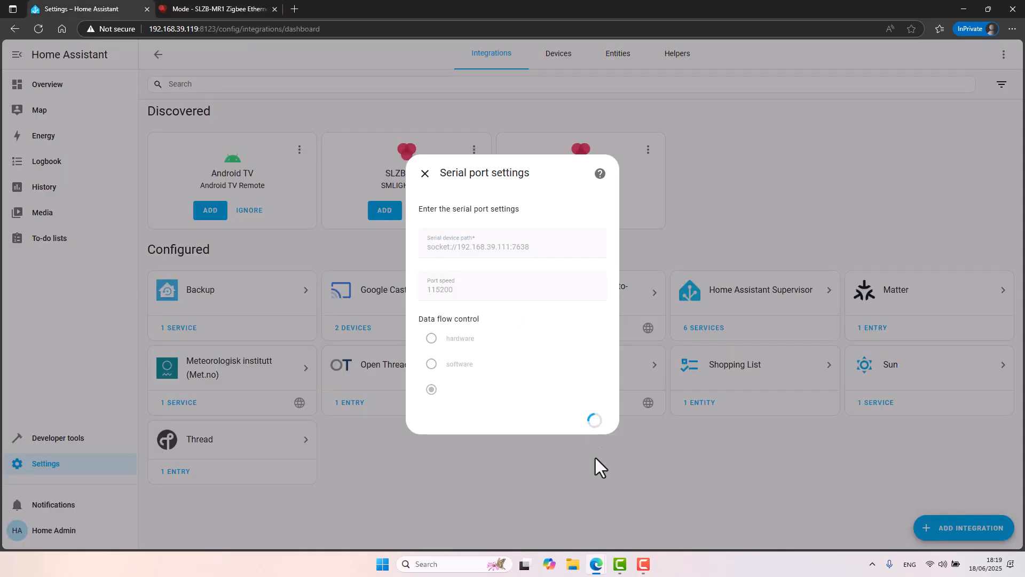
mouse_move(575, 330)
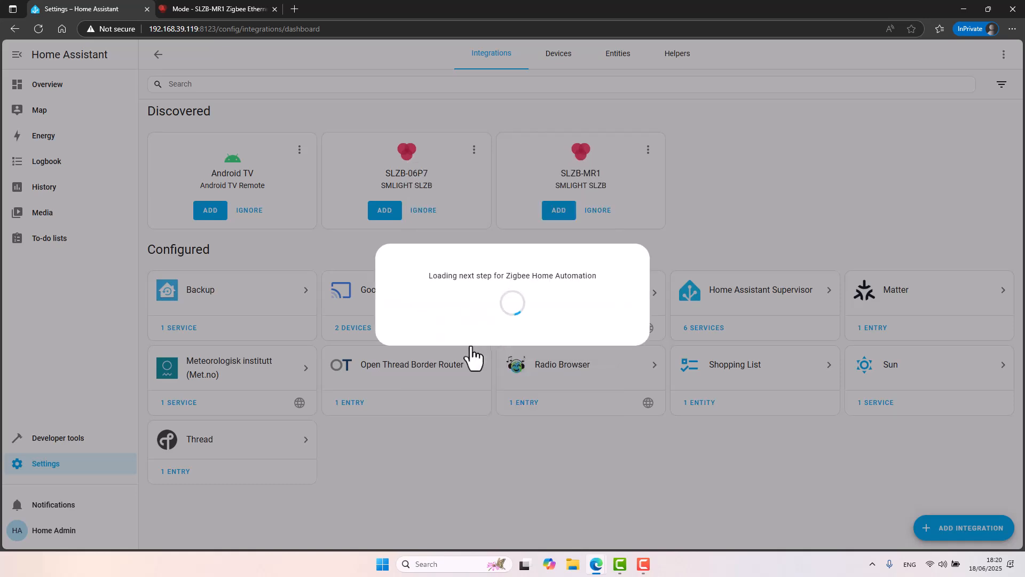
mouse_move(523, 355)
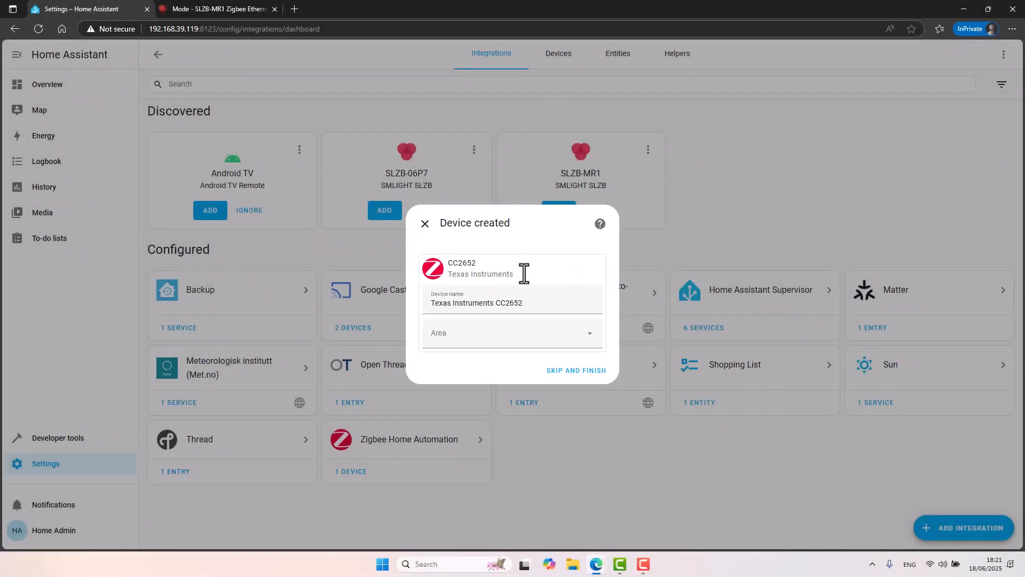
Finish ZHA setup with the CC2652 coordinator, skipping area assignment, and return to Integrations
left_click(512, 303)
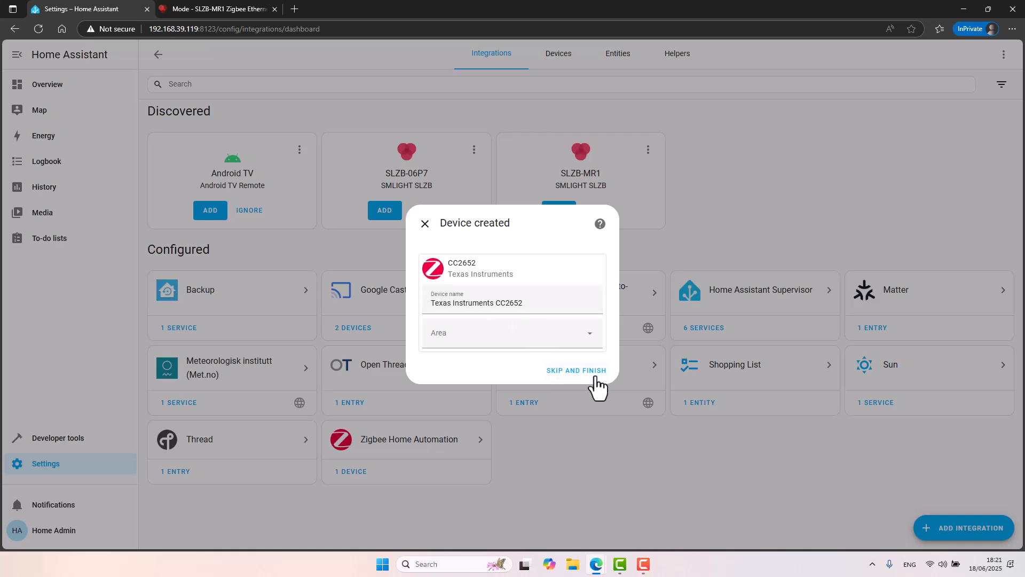
left_click(576, 371)
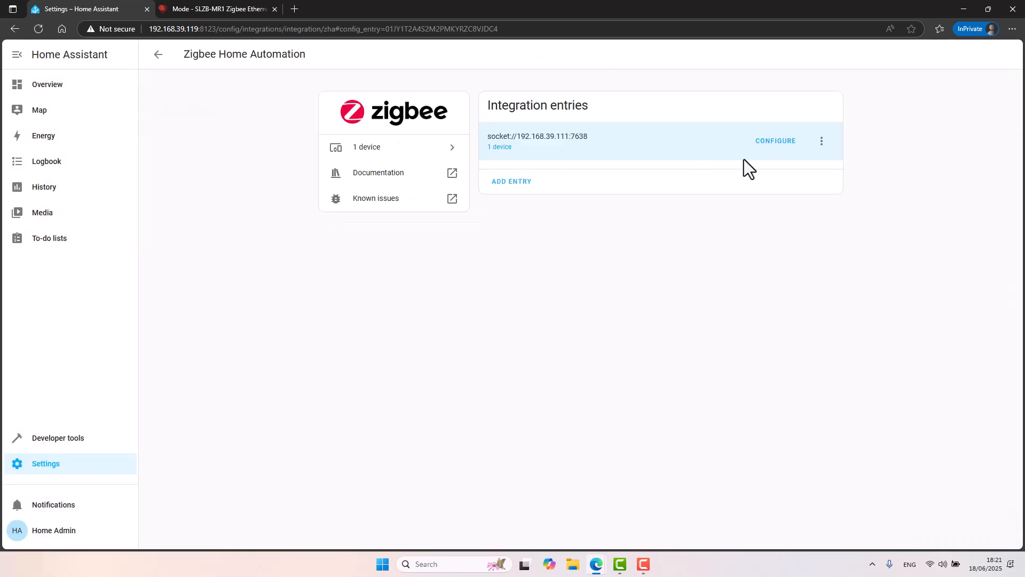
mouse_move(640, 168)
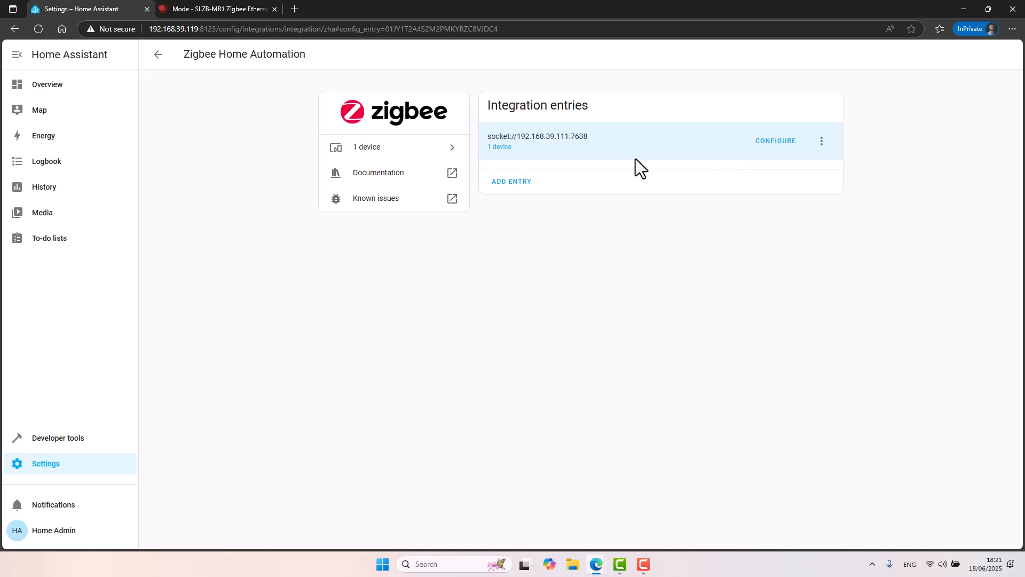
left_click(158, 55)
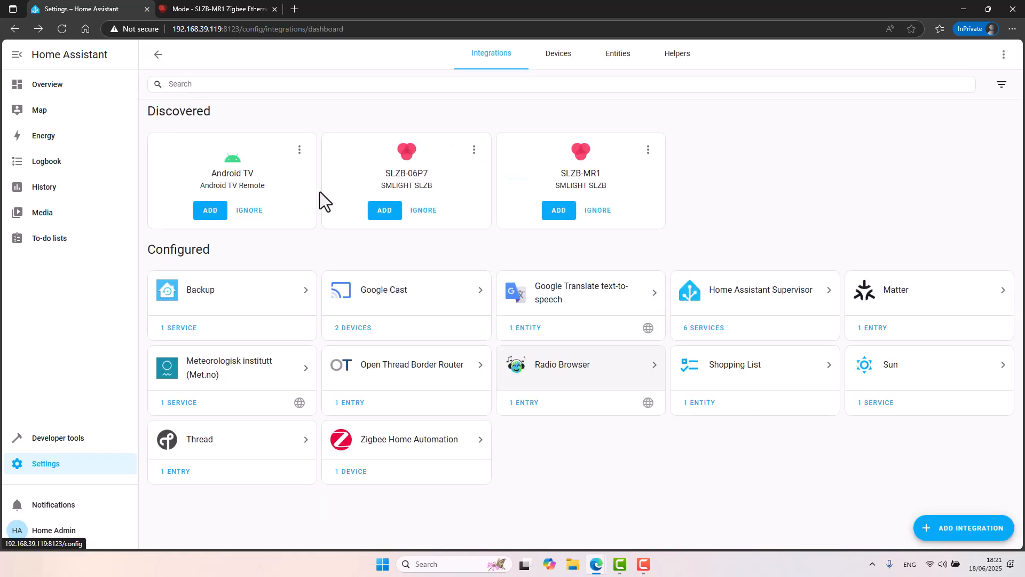
mouse_move(366, 458)
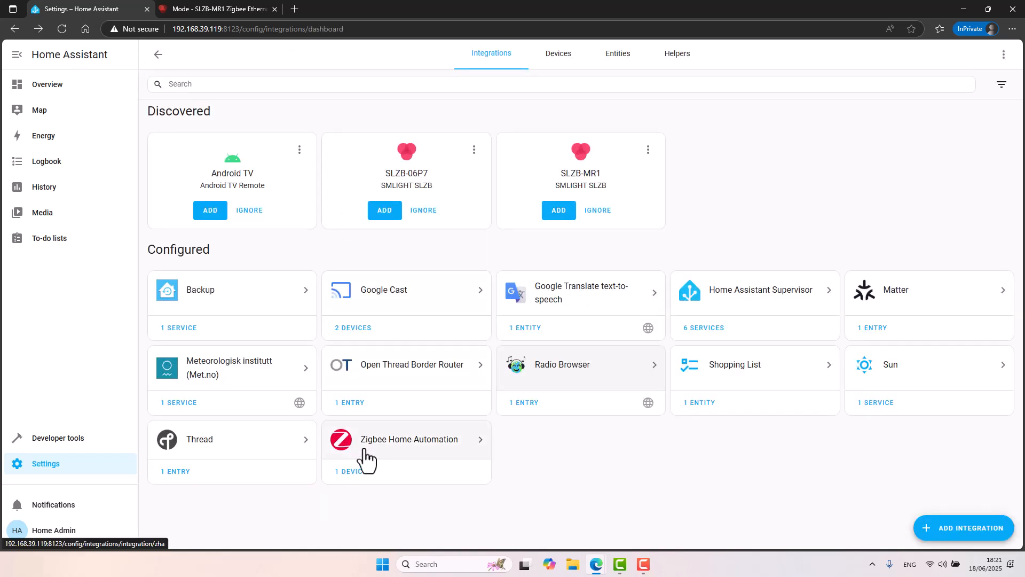
Pair the eWeLink SNZB-02P via 'Add devices via this device' on the CC2652 coordinator
left_click(406, 439)
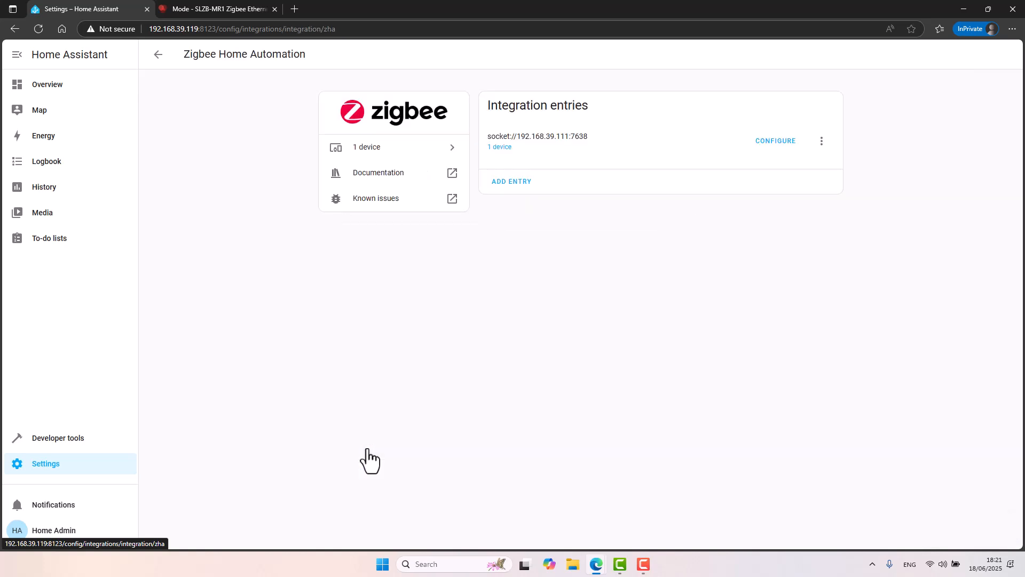
left_click(158, 55)
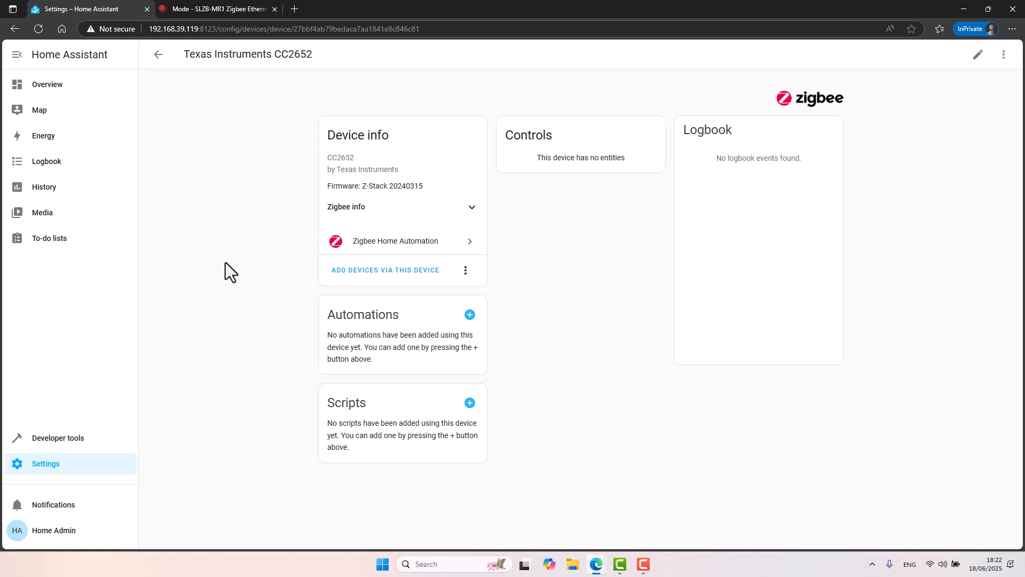
mouse_move(354, 273)
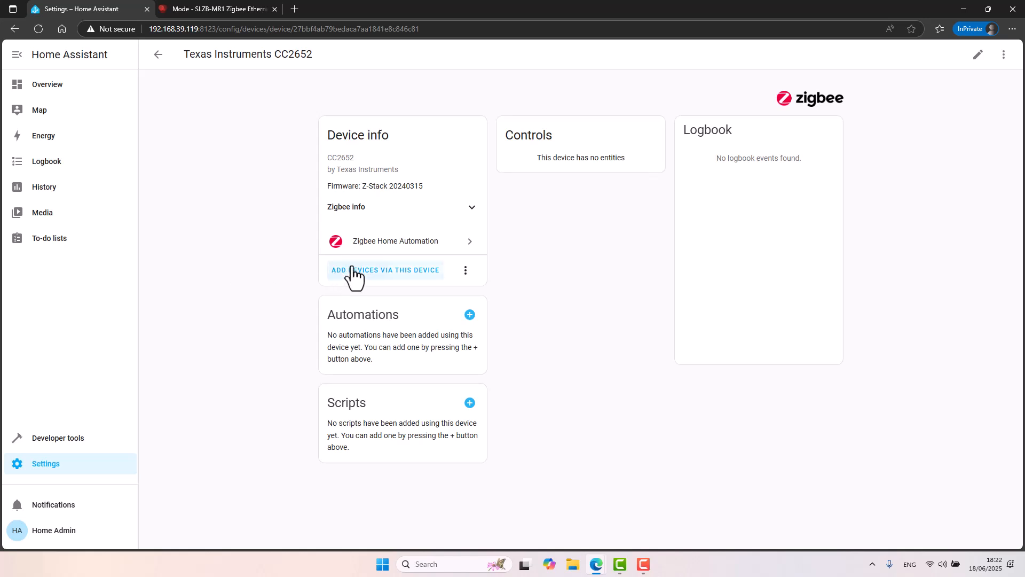
left_click(385, 271)
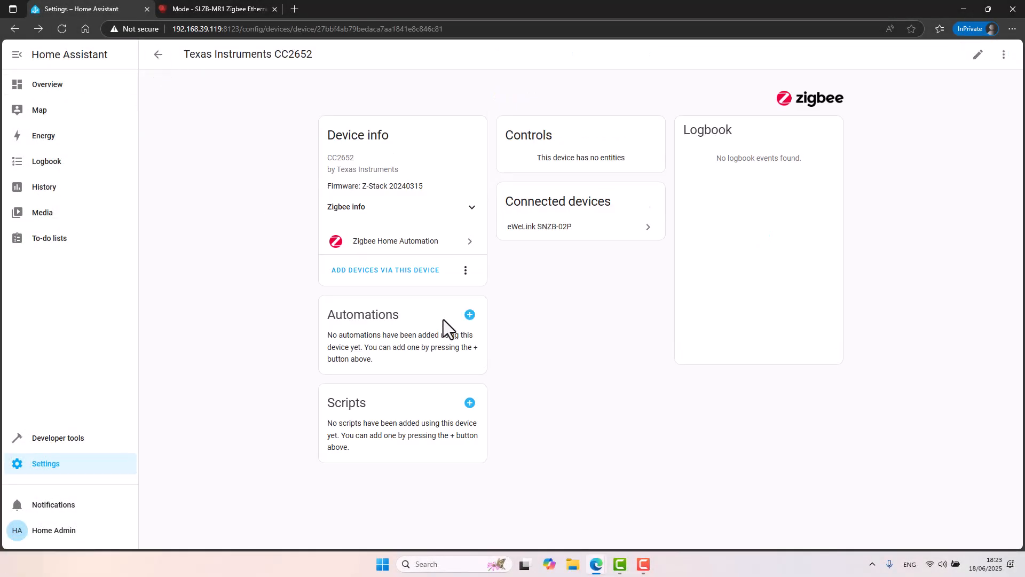
View the eWeLink SNZB-02P device page reporting humidity 42.1% and temperature 27.2 °C
left_click(158, 55)
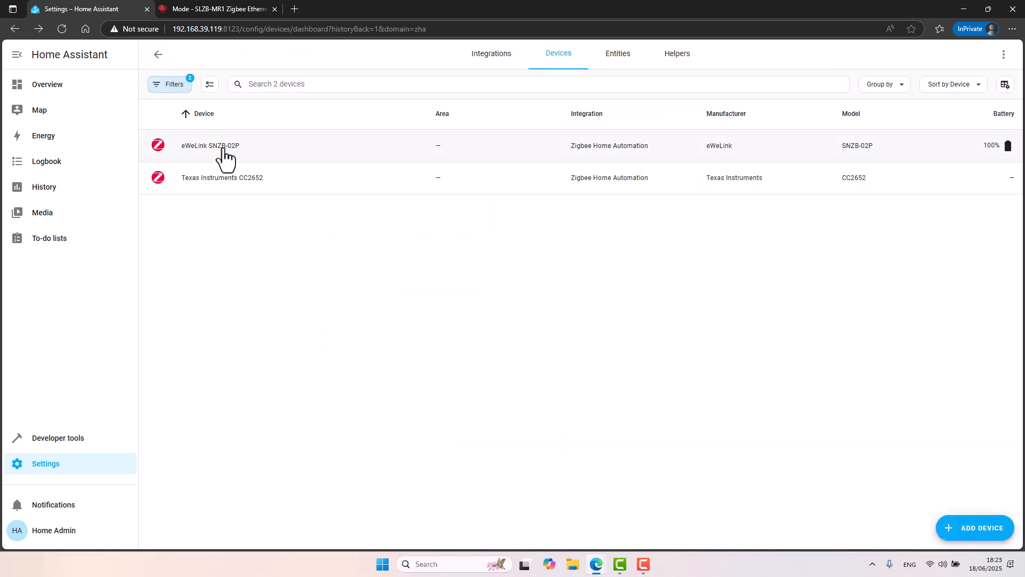
left_click(211, 145)
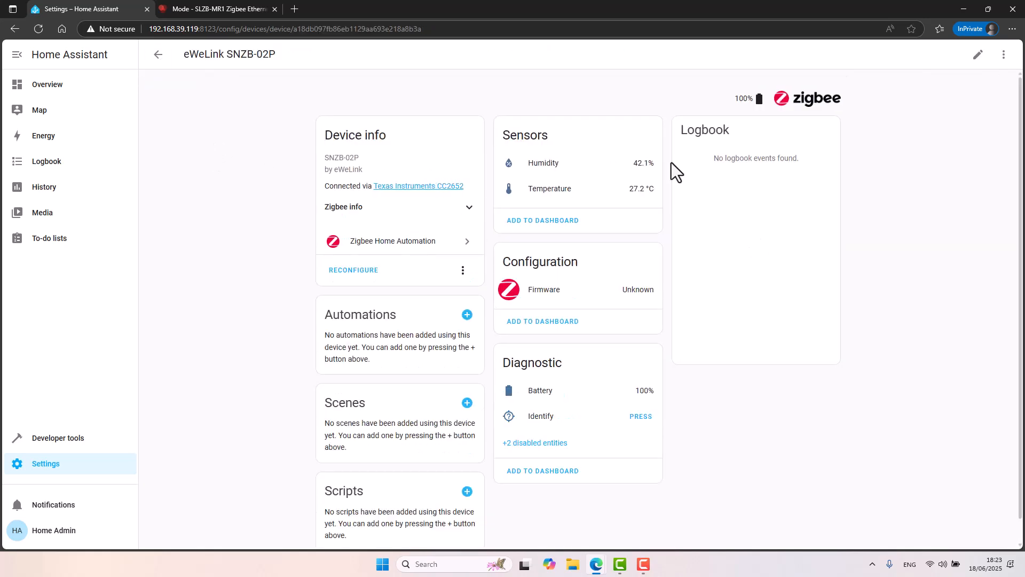
mouse_move(646, 203)
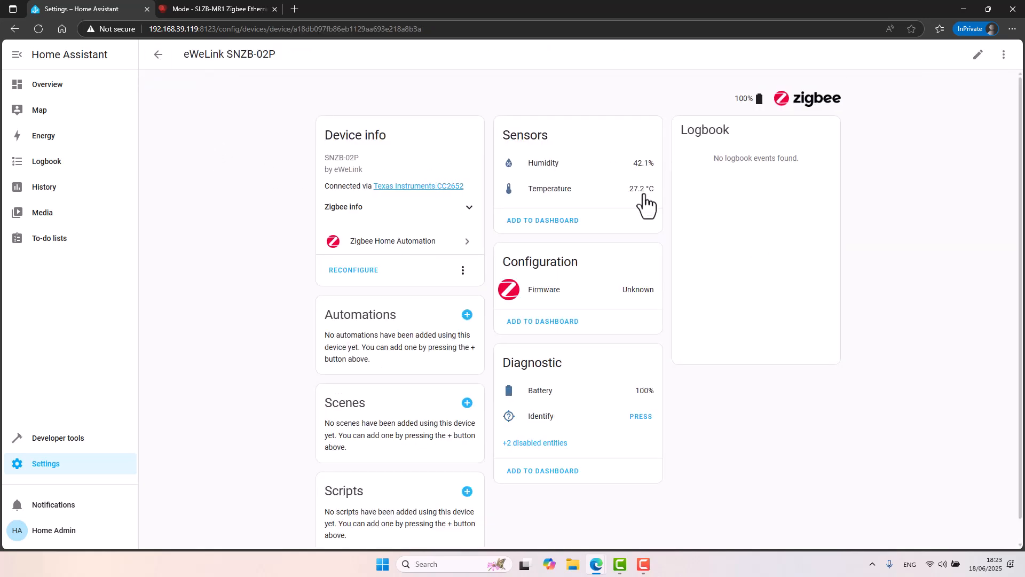